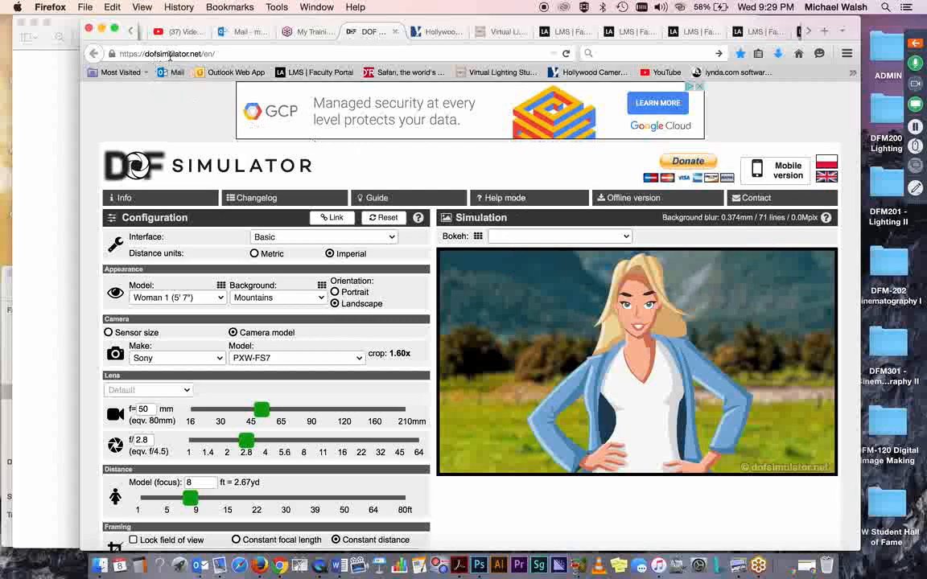
{"action": "mouse_move", "coordinate": [129, 125]}
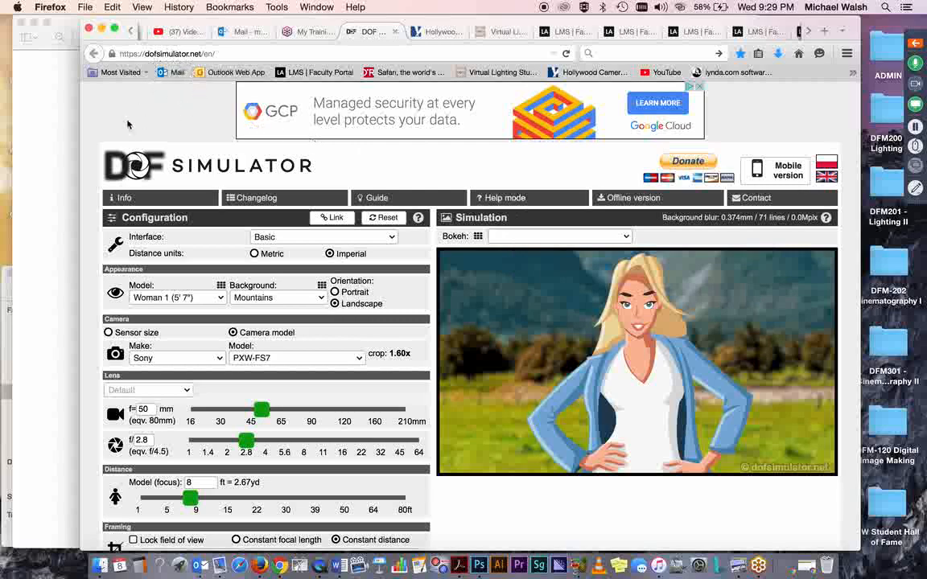
{"action": "mouse_move", "coordinate": [87, 190]}
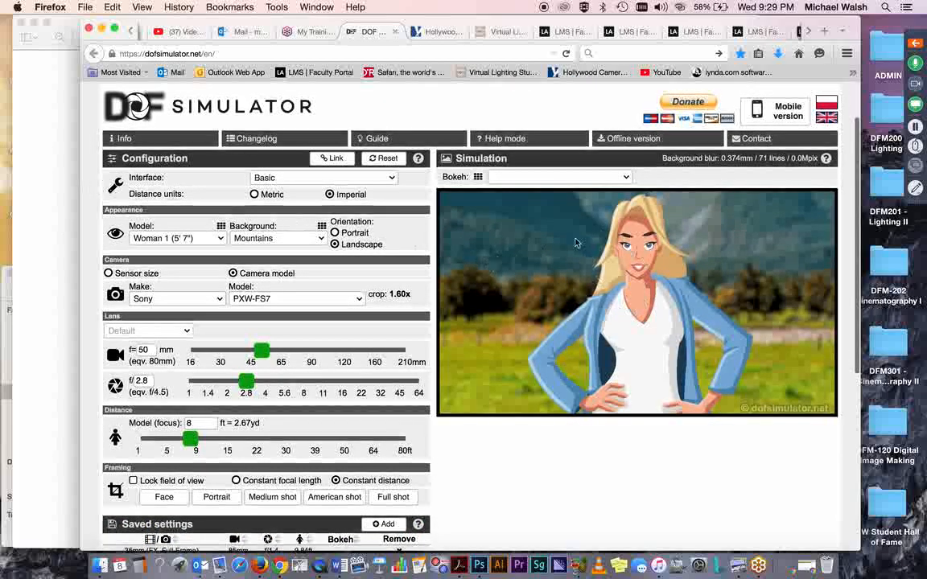
{"action": "mouse_move", "coordinate": [566, 291]}
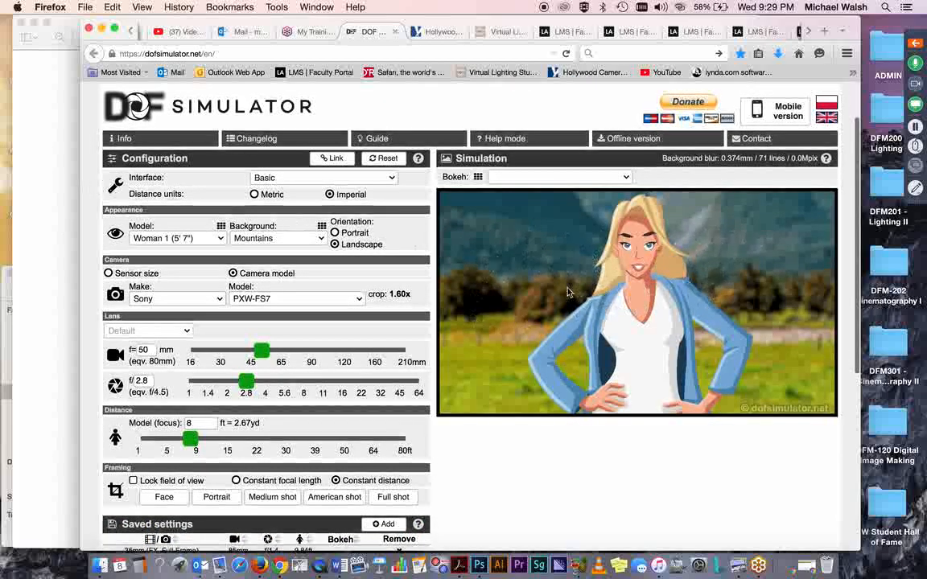
{"action": "mouse_move", "coordinate": [731, 265]}
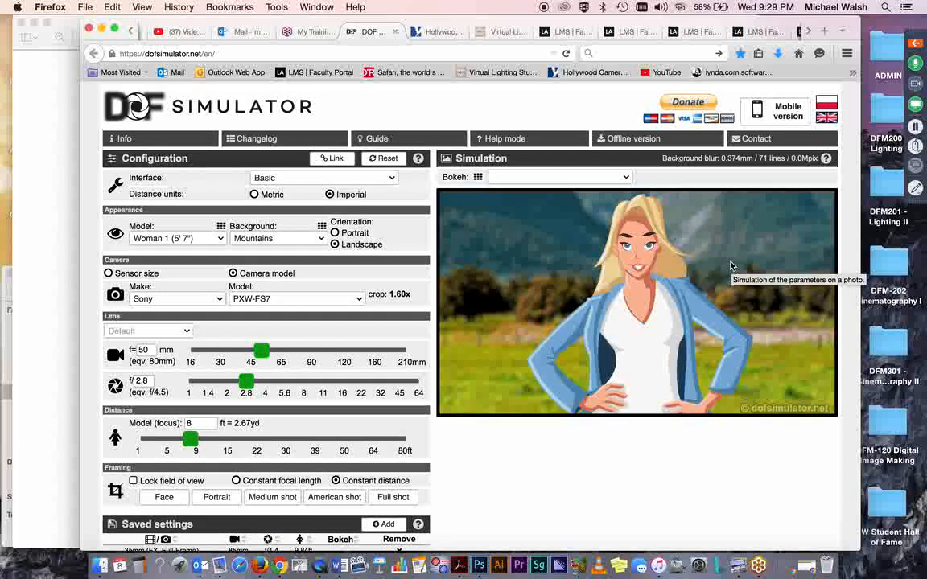
{"action": "mouse_move", "coordinate": [495, 360]}
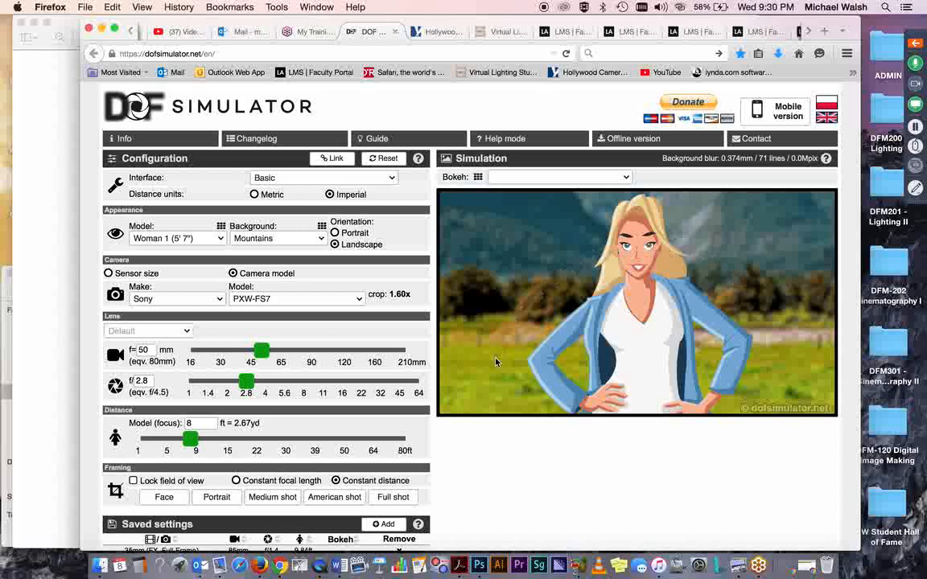
{"action": "mouse_move", "coordinate": [447, 447]}
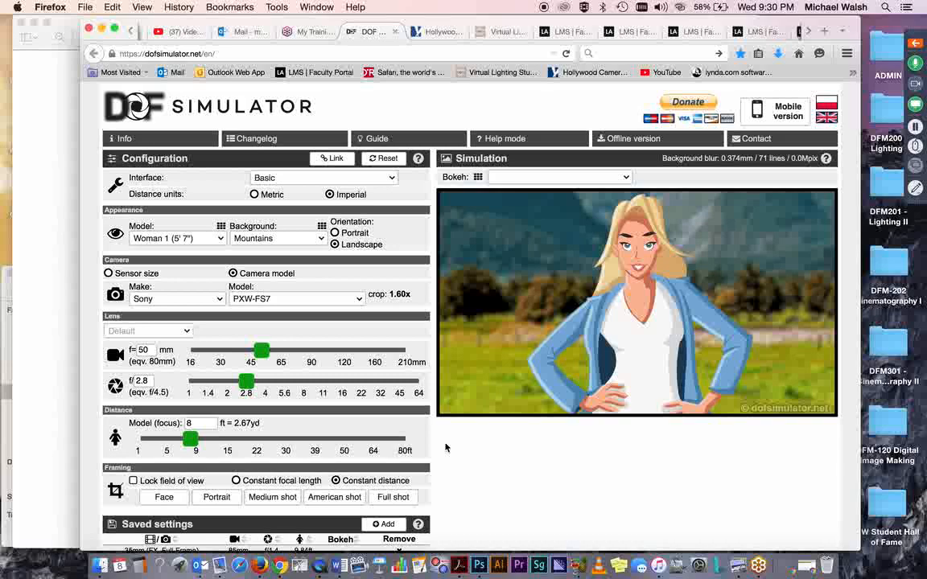
{"action": "mouse_move", "coordinate": [399, 219]}
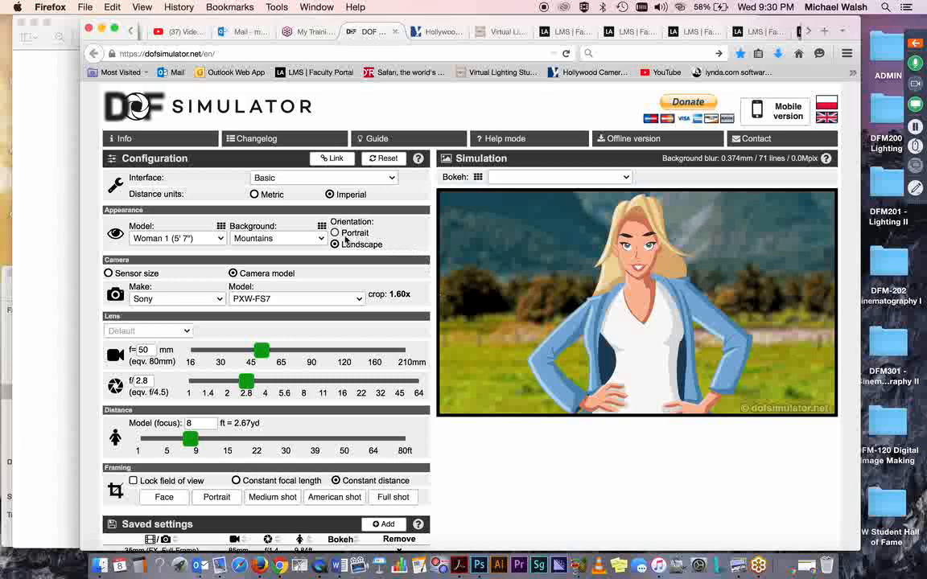
Review the interface mode choices and keep the basic mode.
{"action": "left_click", "coordinate": [335, 244]}
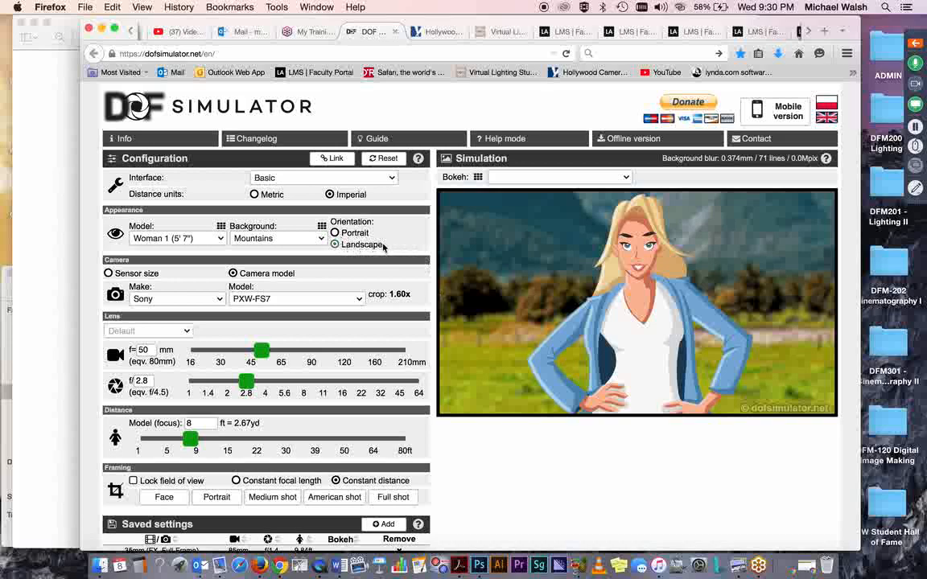
{"action": "left_click", "coordinate": [335, 245]}
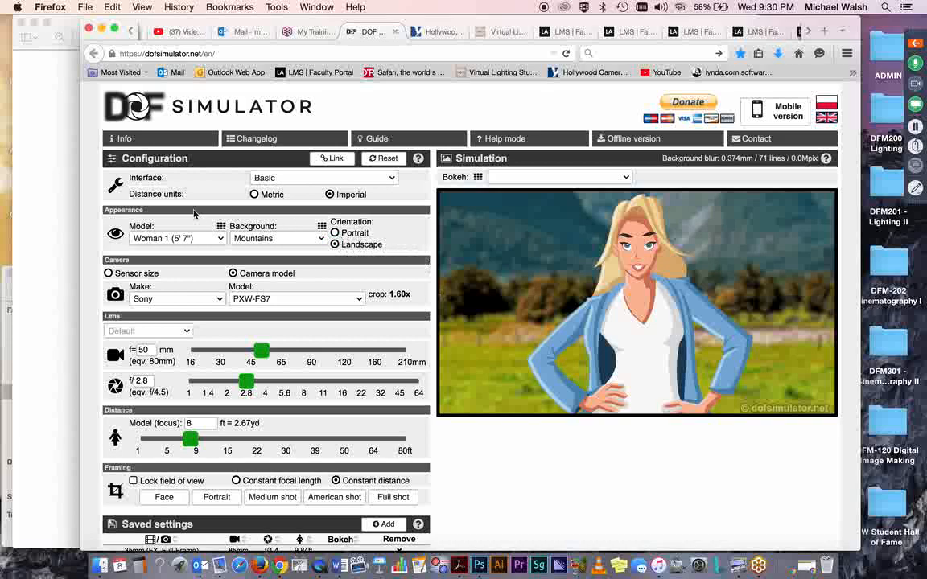
{"action": "mouse_move", "coordinate": [71, 154]}
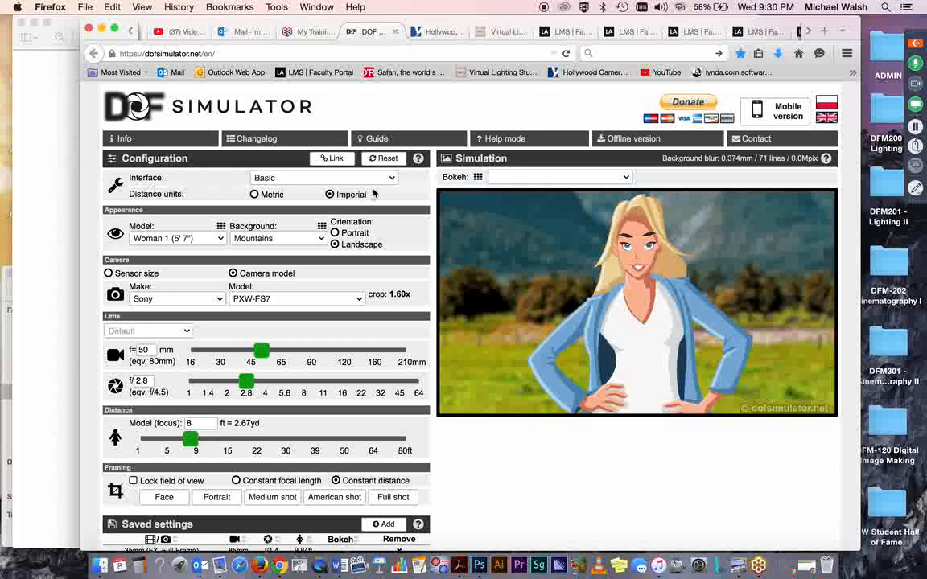
{"action": "left_click", "coordinate": [323, 177]}
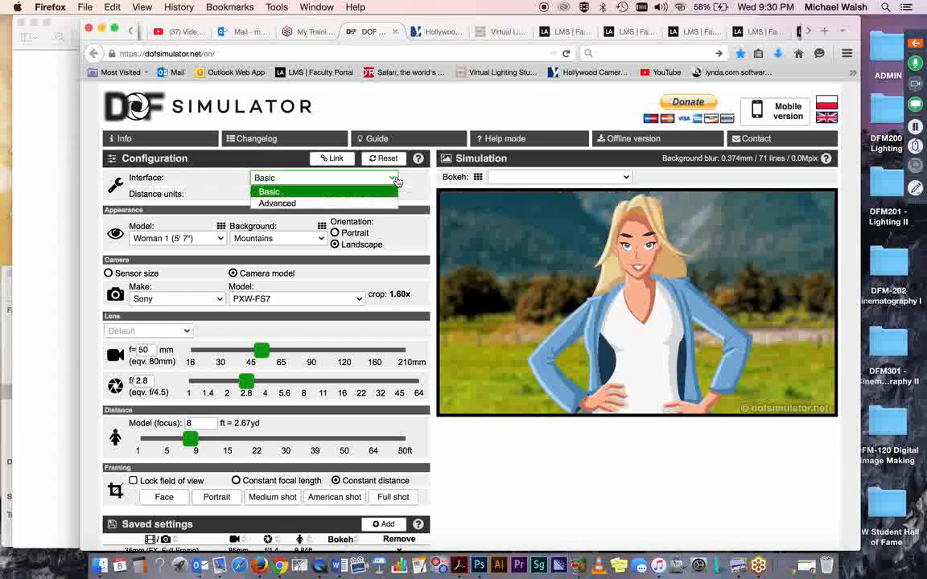
{"action": "mouse_move", "coordinate": [363, 177]}
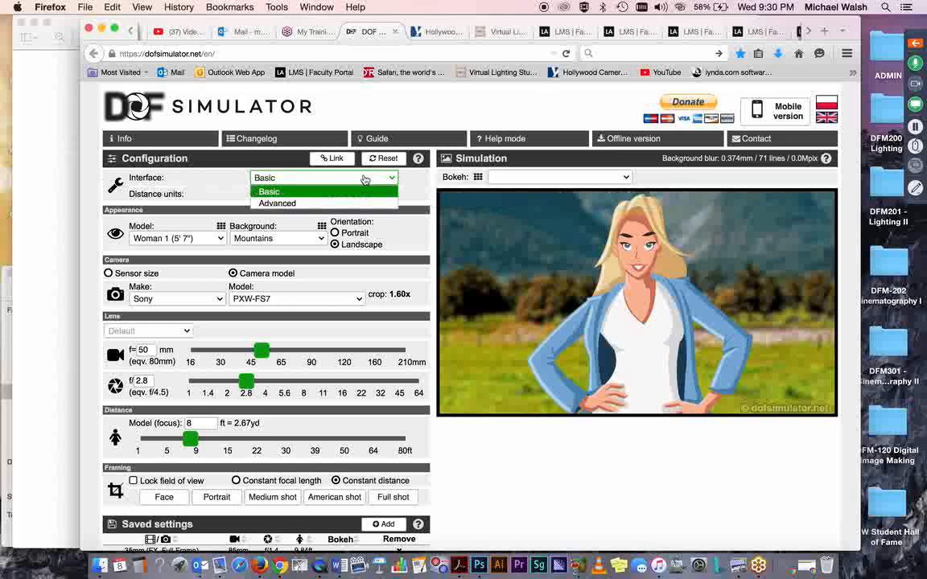
{"action": "left_click", "coordinate": [269, 192]}
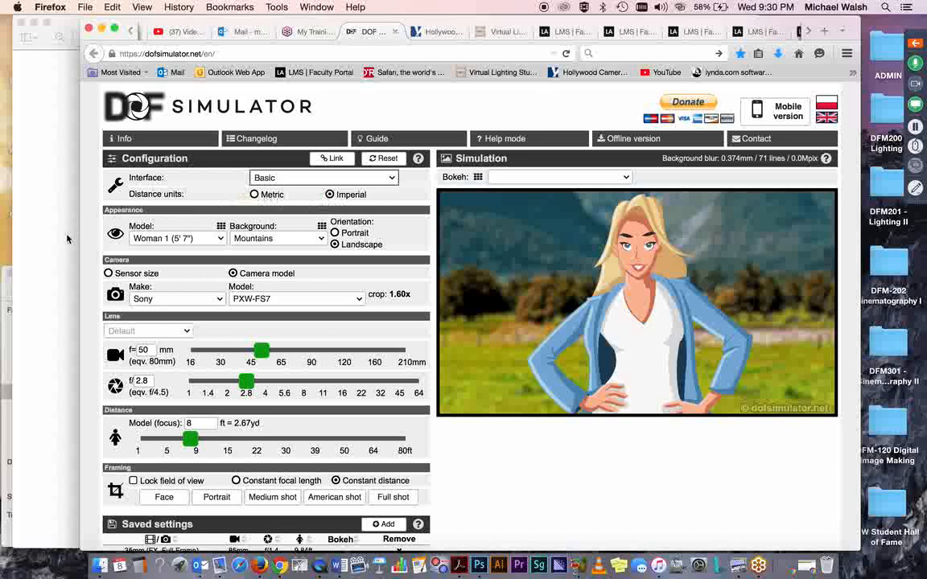
{"action": "mouse_move", "coordinate": [61, 272]}
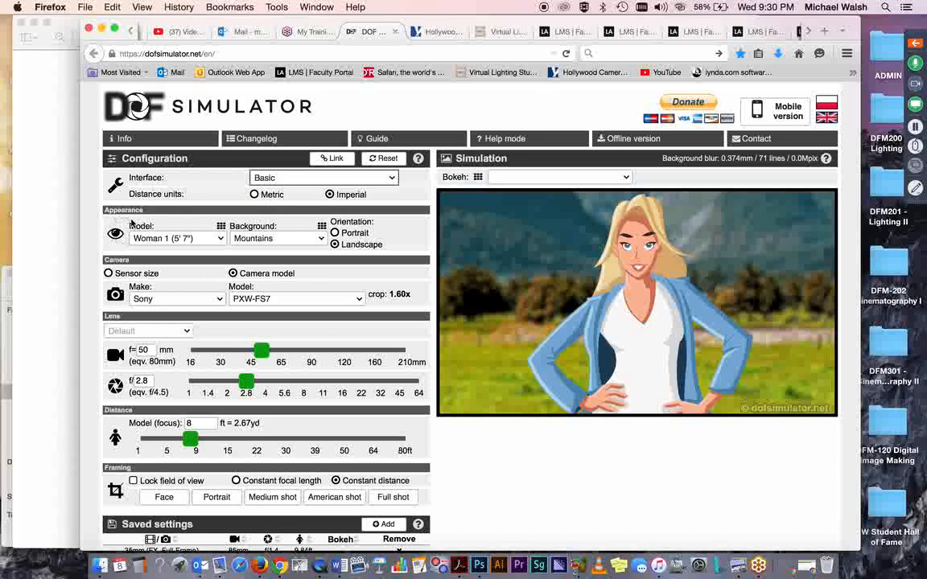
Keep Woman 1 as the subject model and set the background to Park.
{"action": "left_click", "coordinate": [177, 238]}
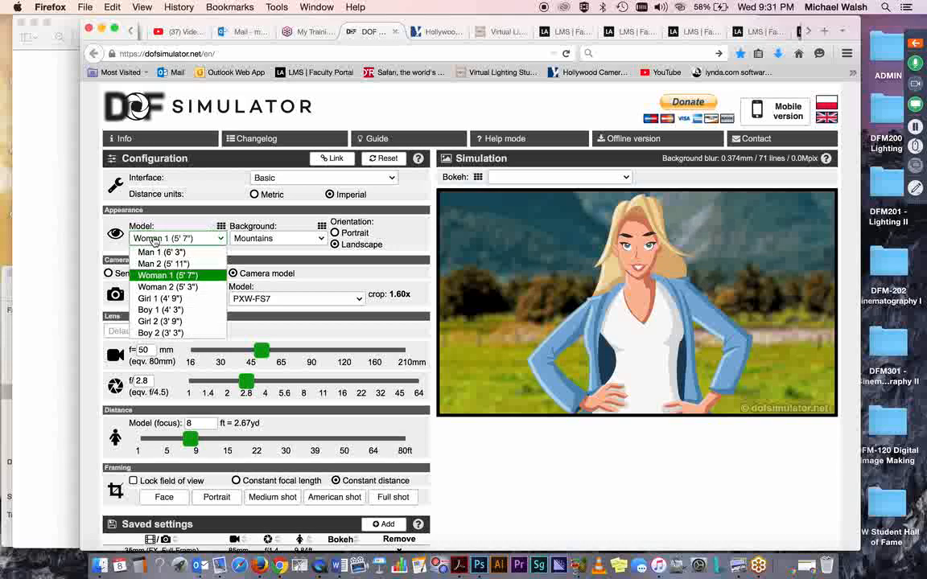
{"action": "mouse_move", "coordinate": [305, 245]}
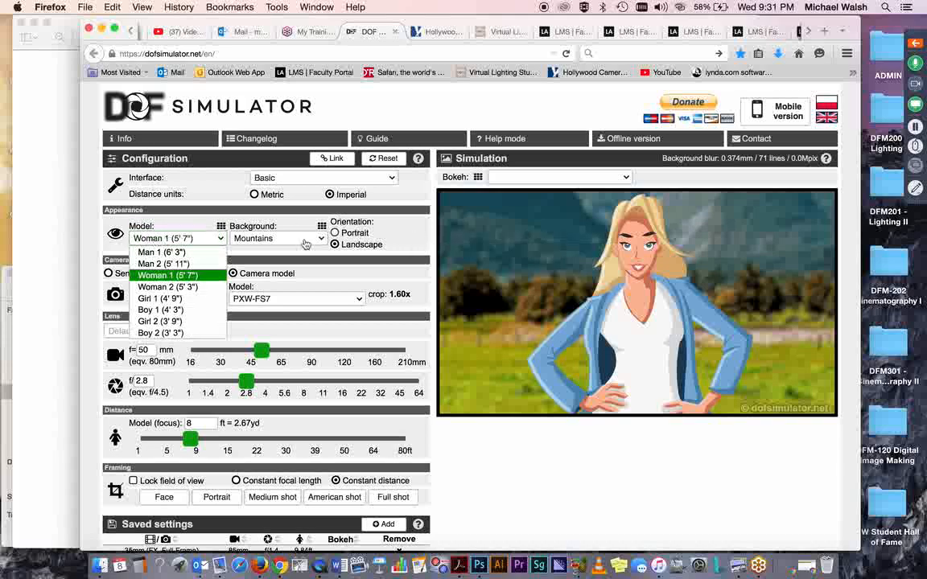
{"action": "left_click", "coordinate": [277, 238]}
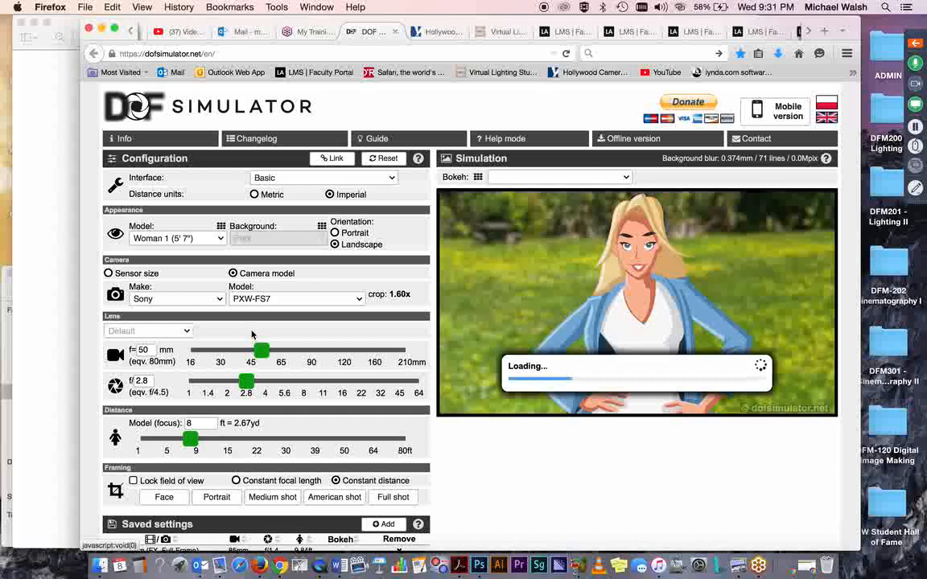
{"action": "mouse_move", "coordinate": [519, 252]}
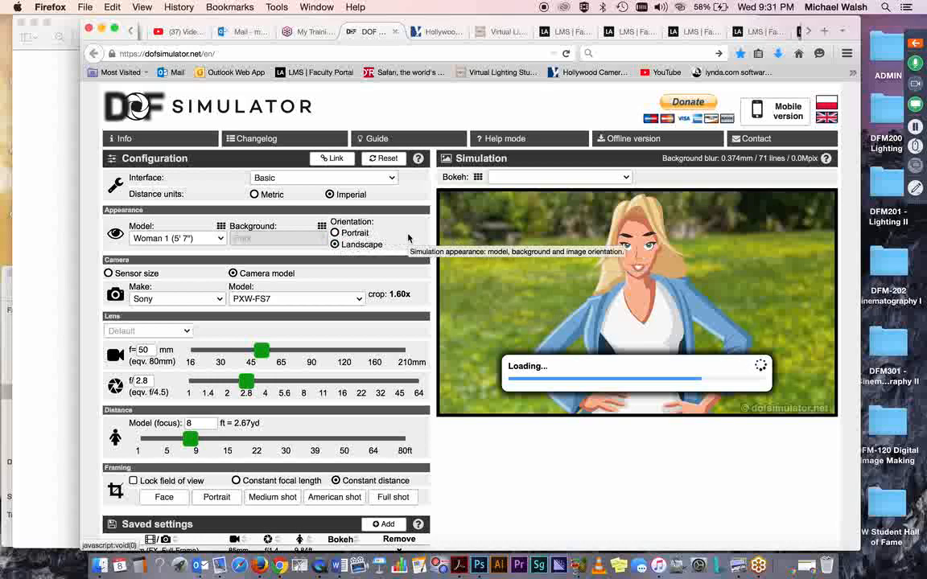
{"action": "left_click", "coordinate": [276, 239]}
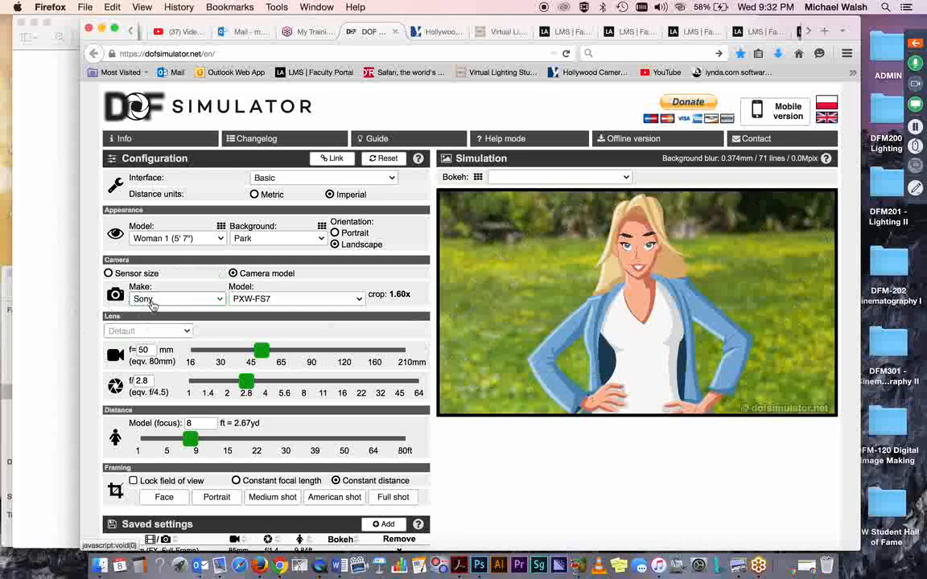
{"action": "mouse_move", "coordinate": [238, 309]}
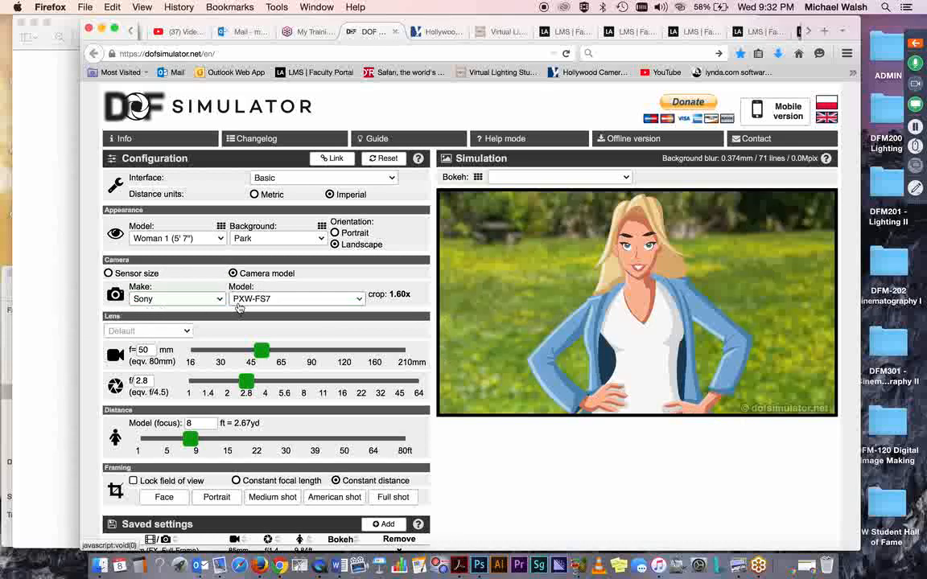
{"action": "mouse_move", "coordinate": [273, 307]}
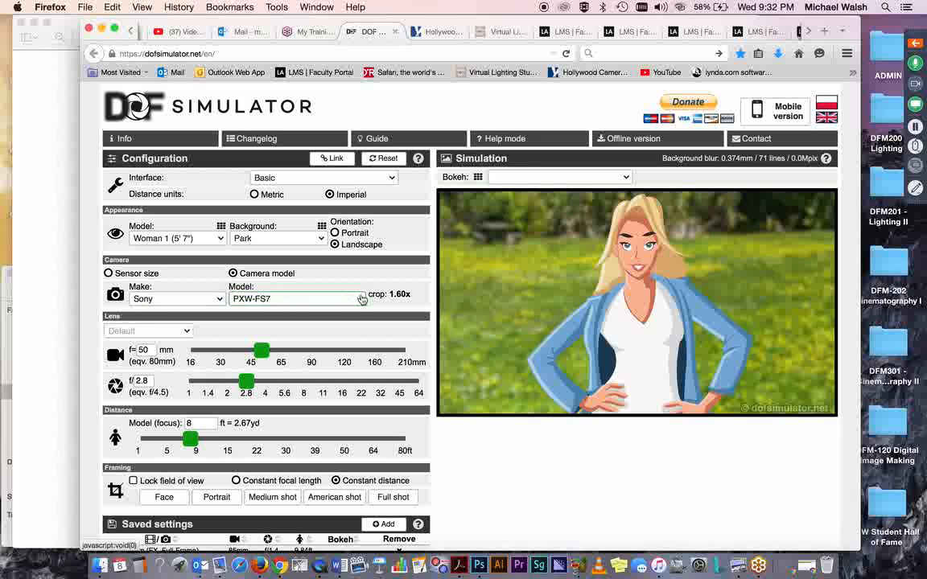
Browse the Sony model list and select the PXW-FS7 with its 1.60x crop factor.
{"action": "left_click", "coordinate": [296, 298]}
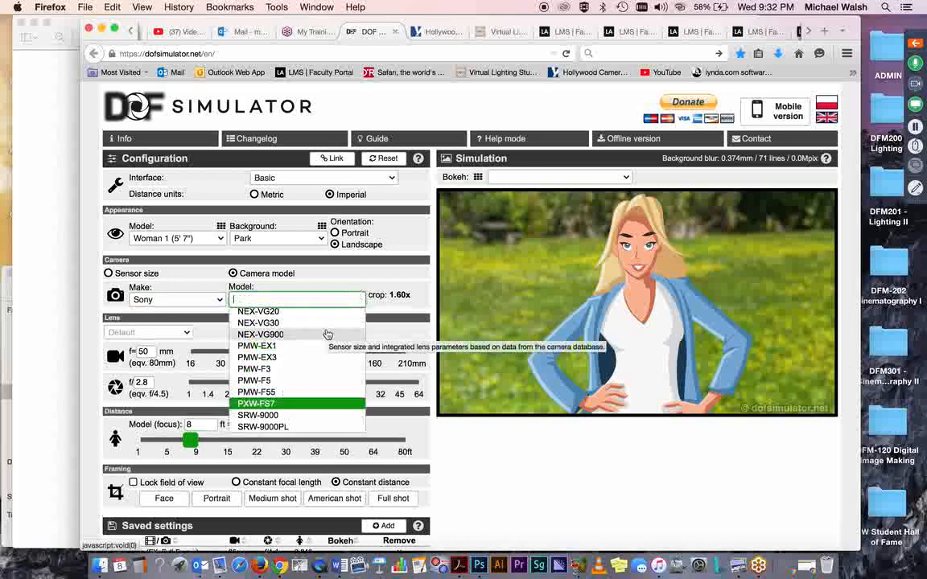
{"action": "scroll", "scroll_direction": "down", "scroll_amount": 3}
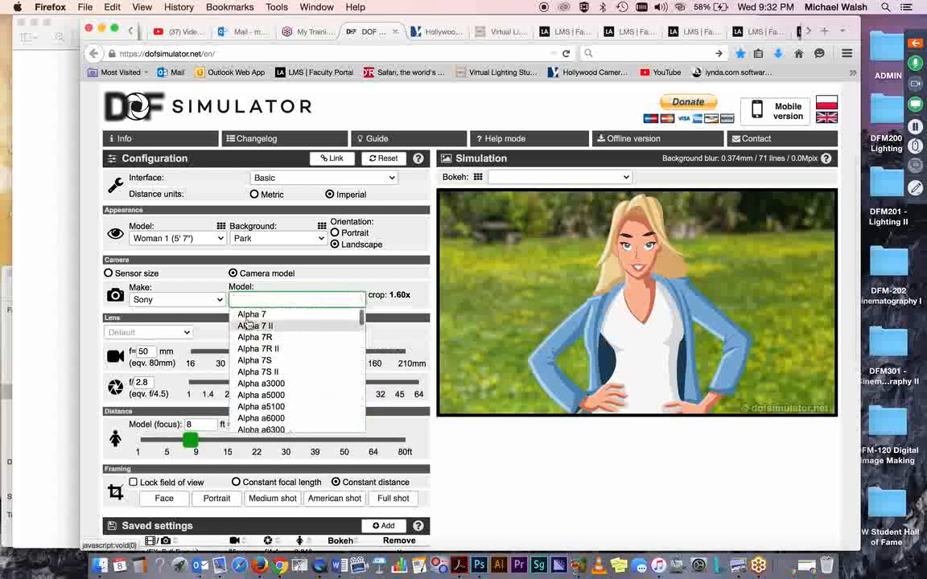
{"action": "mouse_move", "coordinate": [257, 394]}
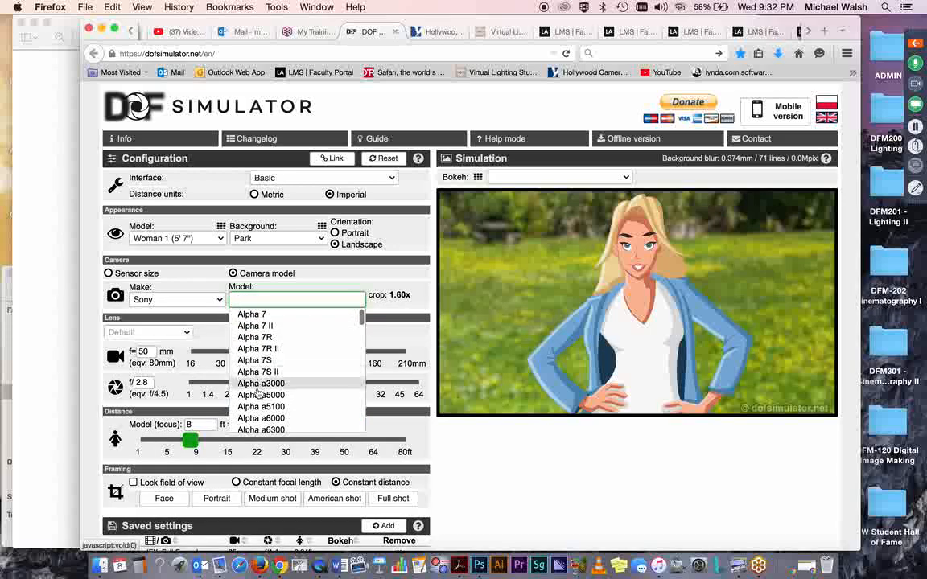
{"action": "mouse_move", "coordinate": [254, 361]}
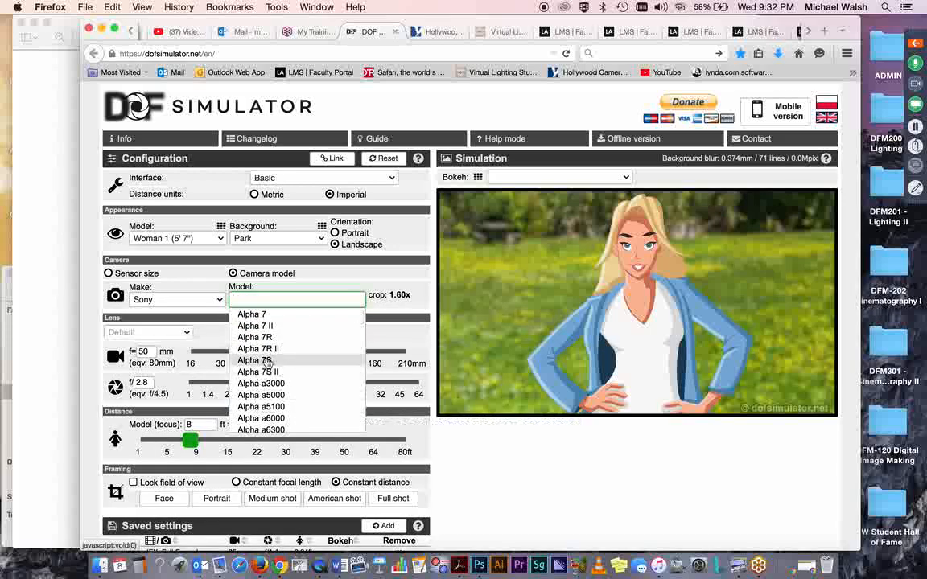
{"action": "mouse_move", "coordinate": [320, 396]}
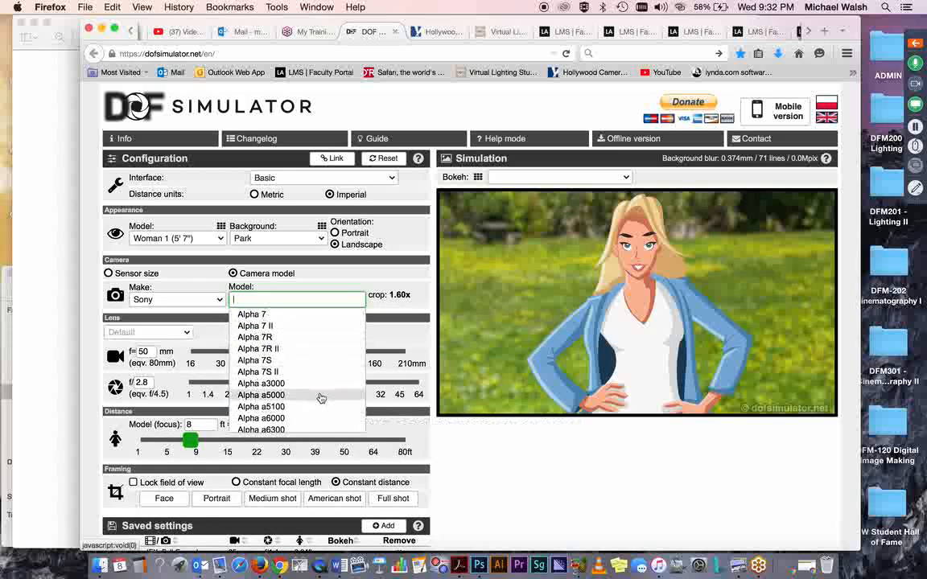
{"action": "scroll", "scroll_direction": "down", "scroll_amount": 3}
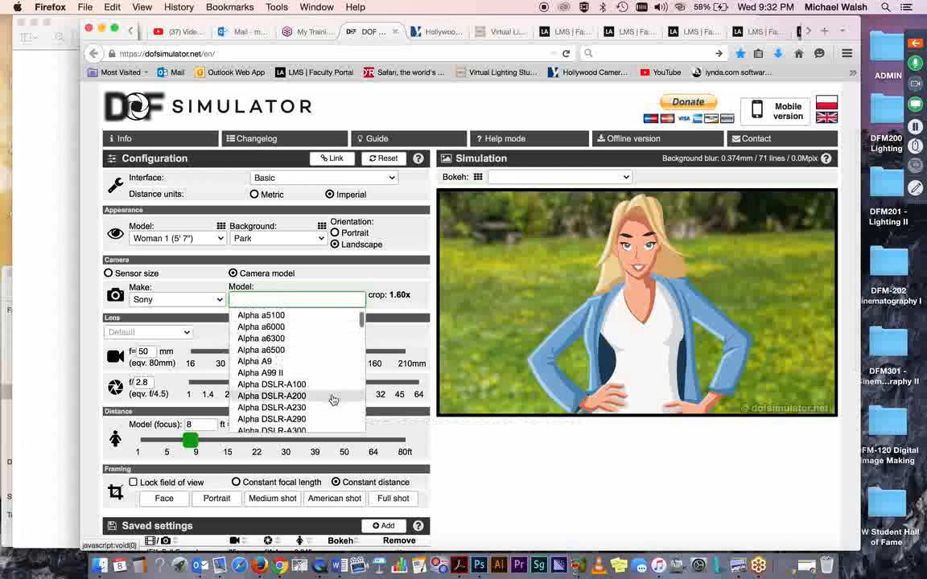
{"action": "mouse_move", "coordinate": [335, 400]}
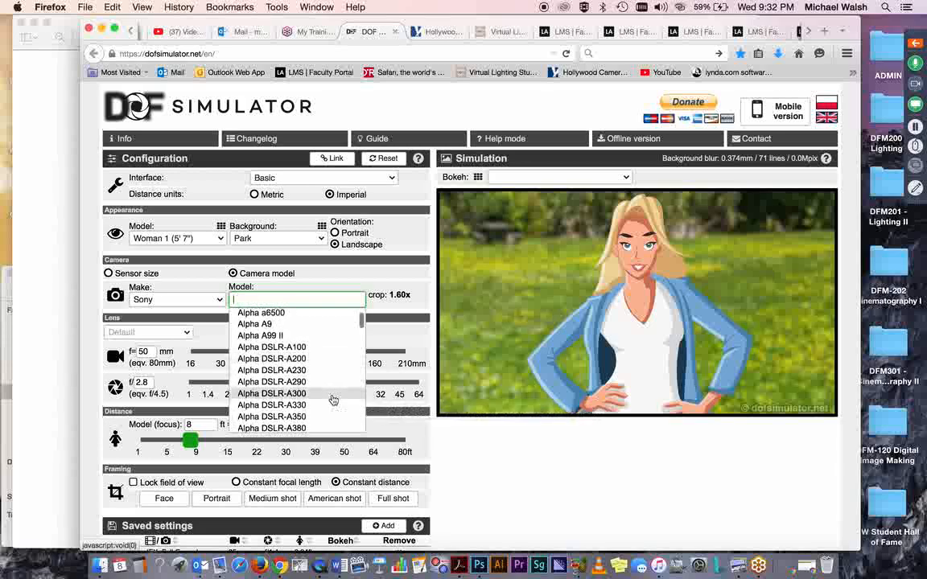
{"action": "scroll", "scroll_direction": "down", "scroll_amount": 3}
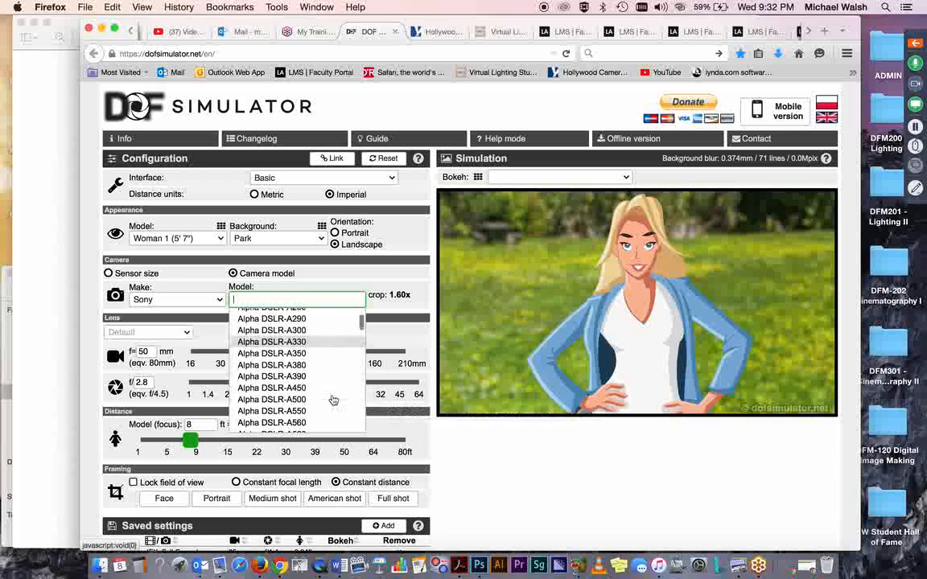
{"action": "scroll", "scroll_direction": "down", "scroll_amount": 3}
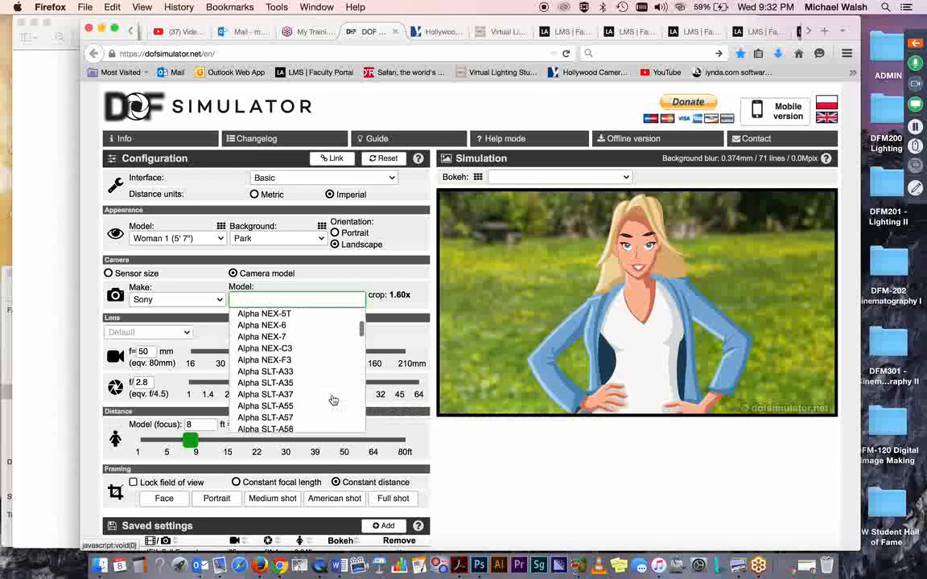
{"action": "scroll", "scroll_direction": "down", "scroll_amount": 3}
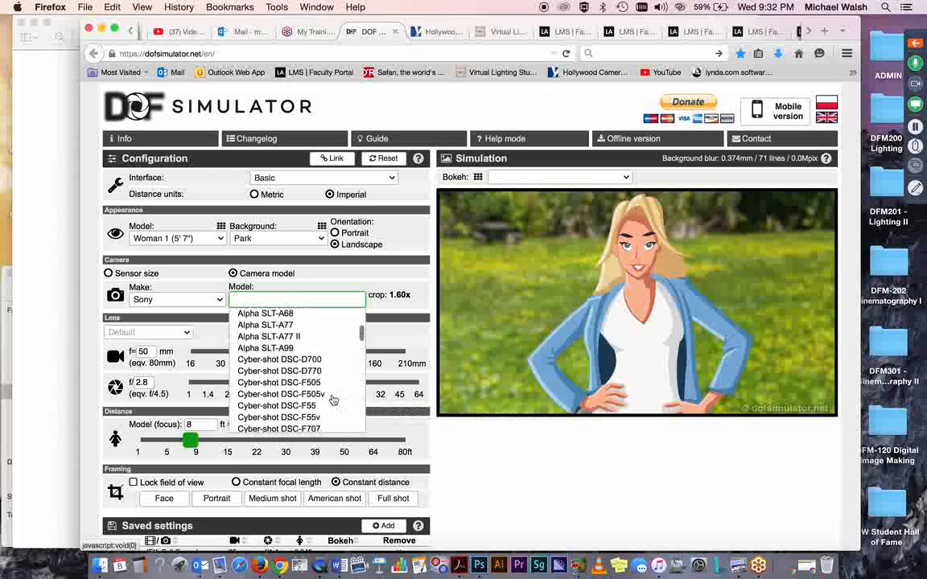
{"action": "scroll", "scroll_direction": "down", "scroll_amount": 3}
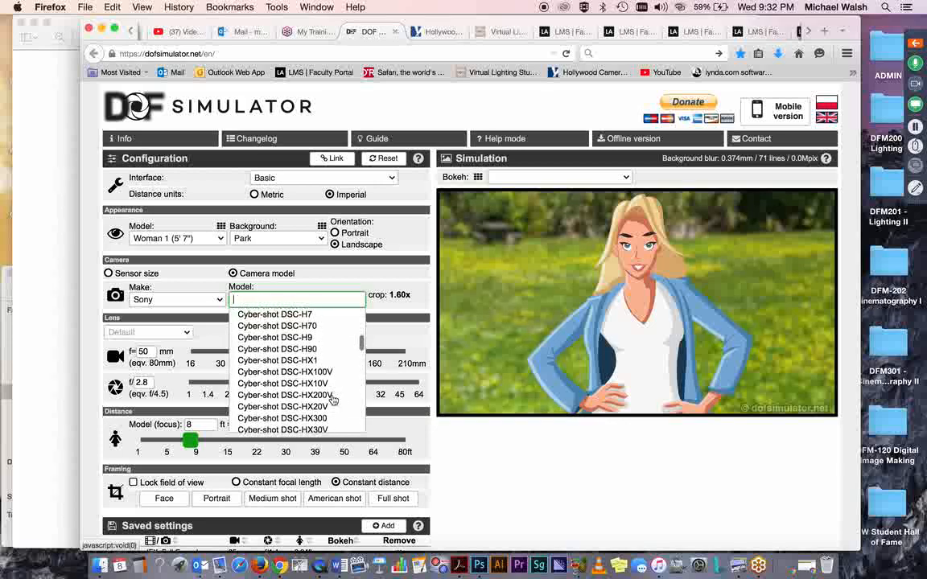
{"action": "scroll", "scroll_direction": "down", "scroll_amount": 3}
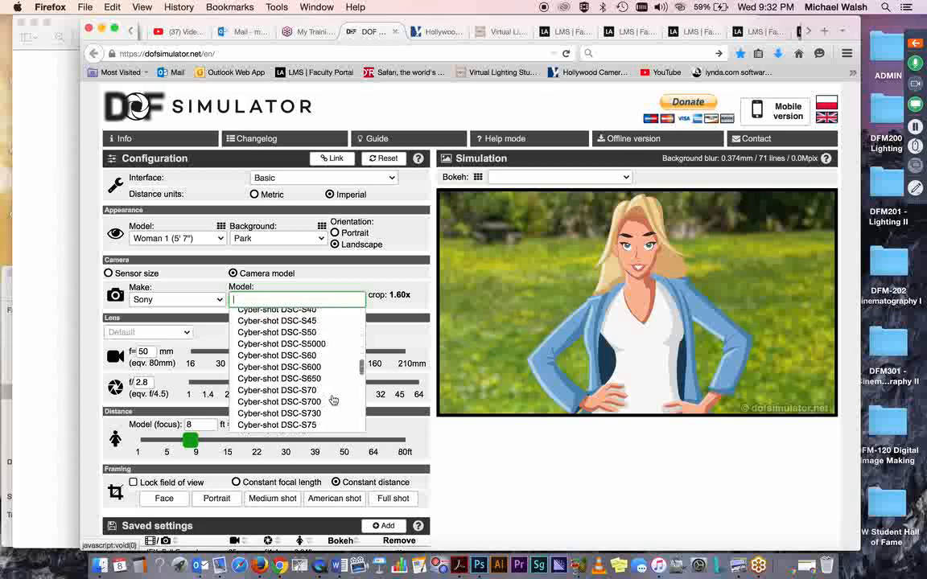
{"action": "scroll", "scroll_direction": "down", "scroll_amount": 3}
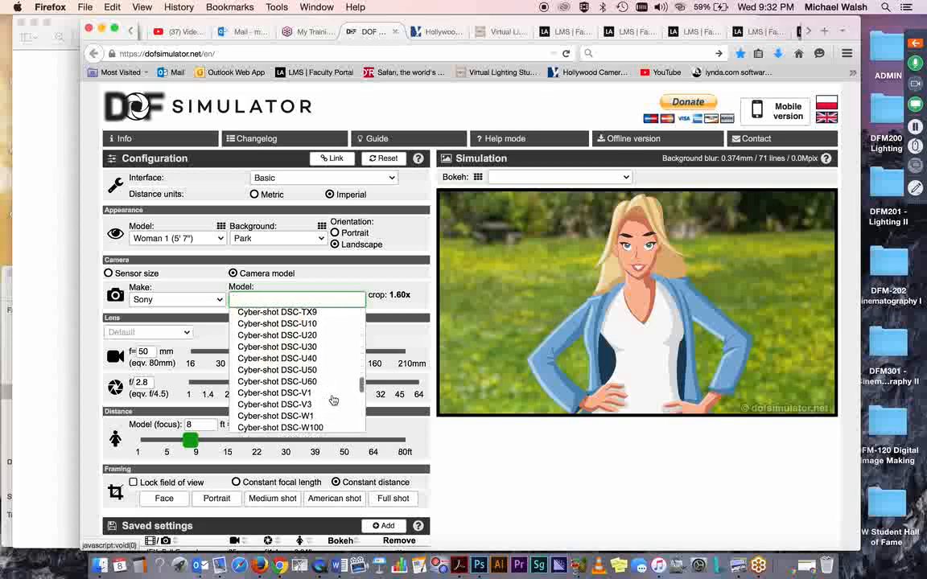
{"action": "scroll", "scroll_direction": "down", "scroll_amount": 3}
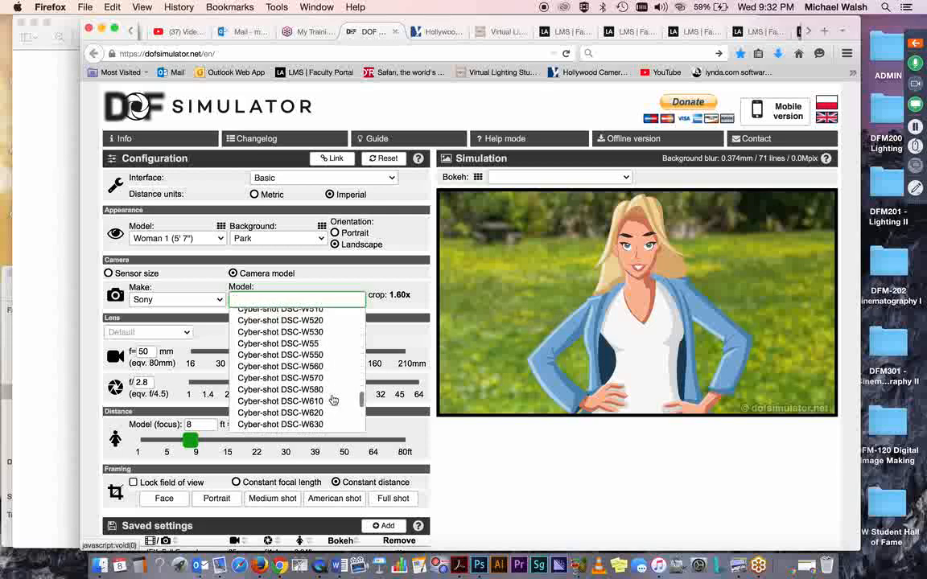
{"action": "scroll", "scroll_direction": "down", "scroll_amount": 3}
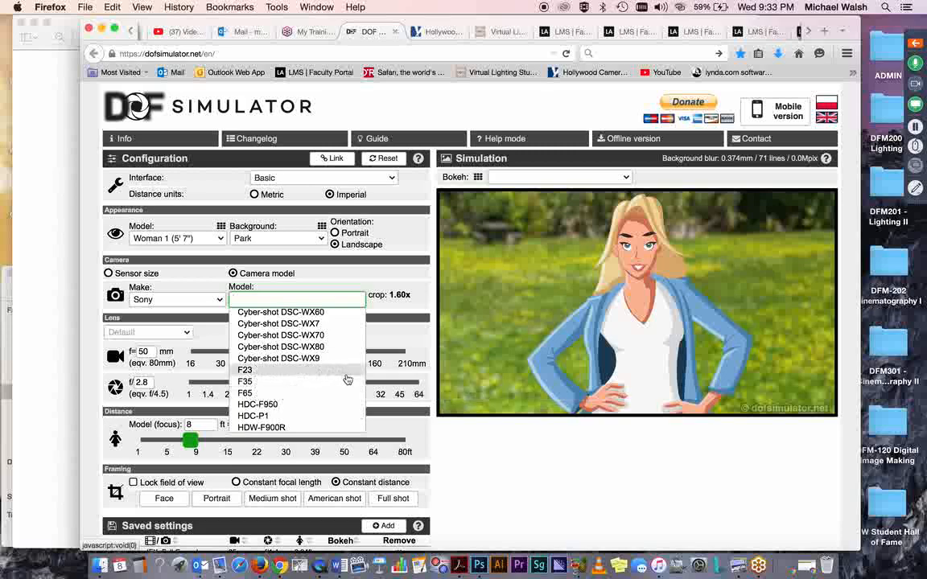
{"action": "scroll", "scroll_direction": "down", "scroll_amount": 3}
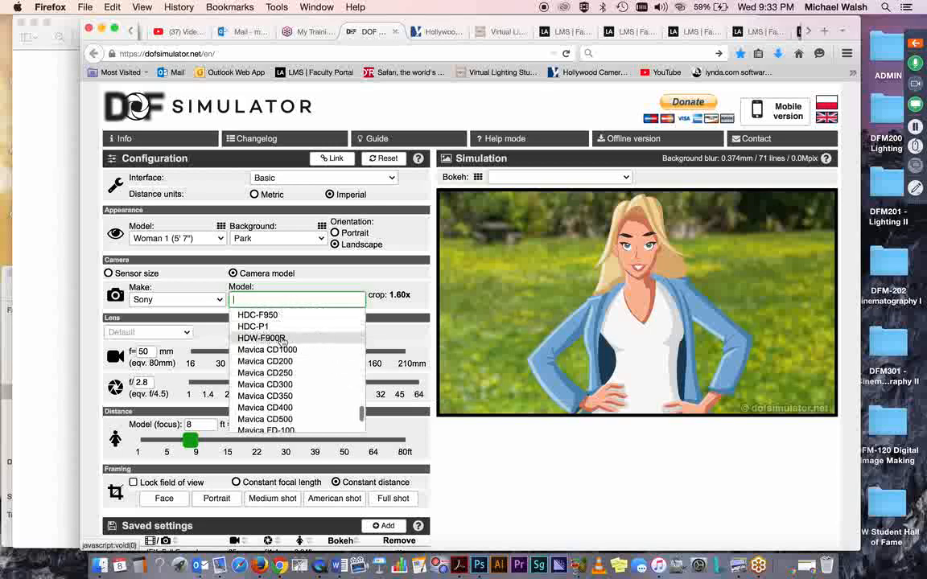
{"action": "mouse_move", "coordinate": [336, 344]}
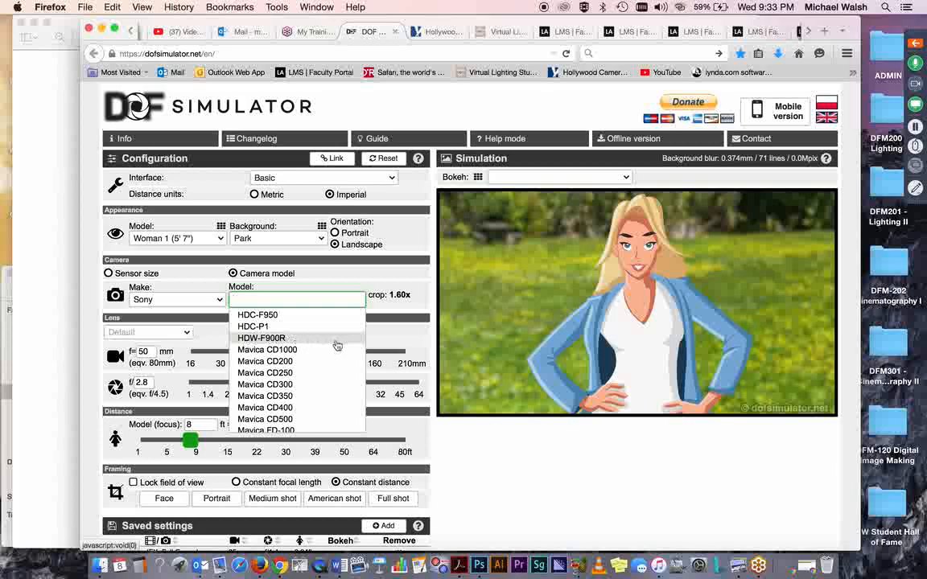
{"action": "scroll", "scroll_direction": "down", "scroll_amount": 3}
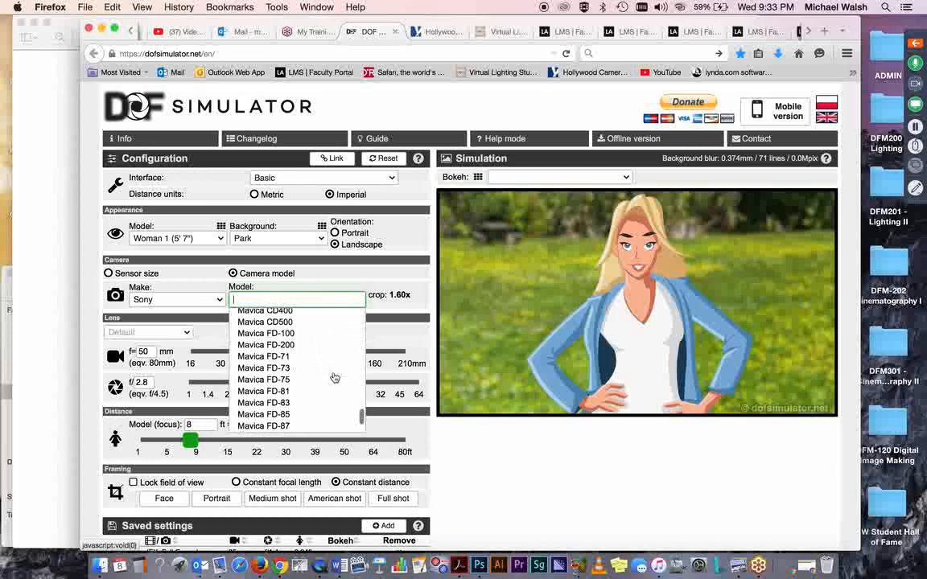
{"action": "scroll", "scroll_direction": "down", "scroll_amount": 3}
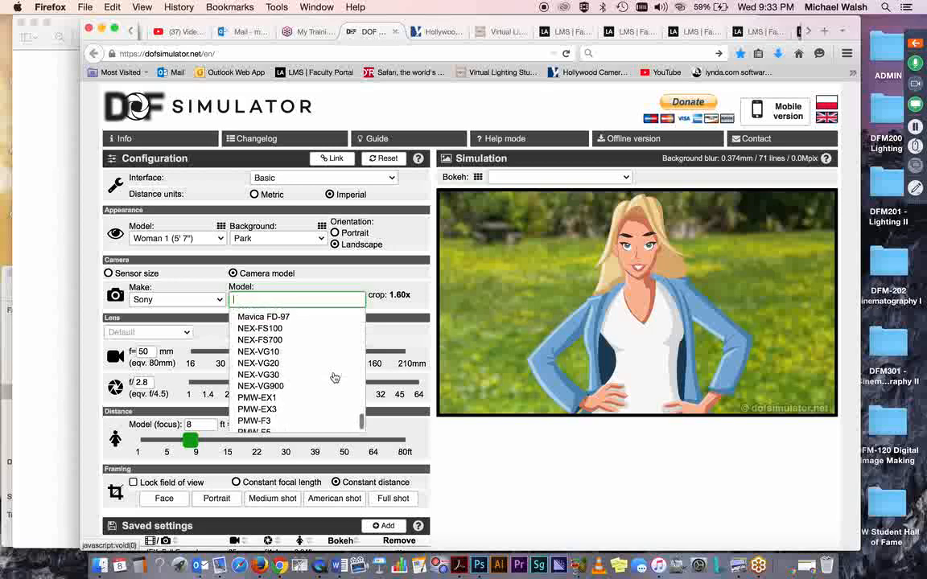
{"action": "mouse_move", "coordinate": [261, 340]}
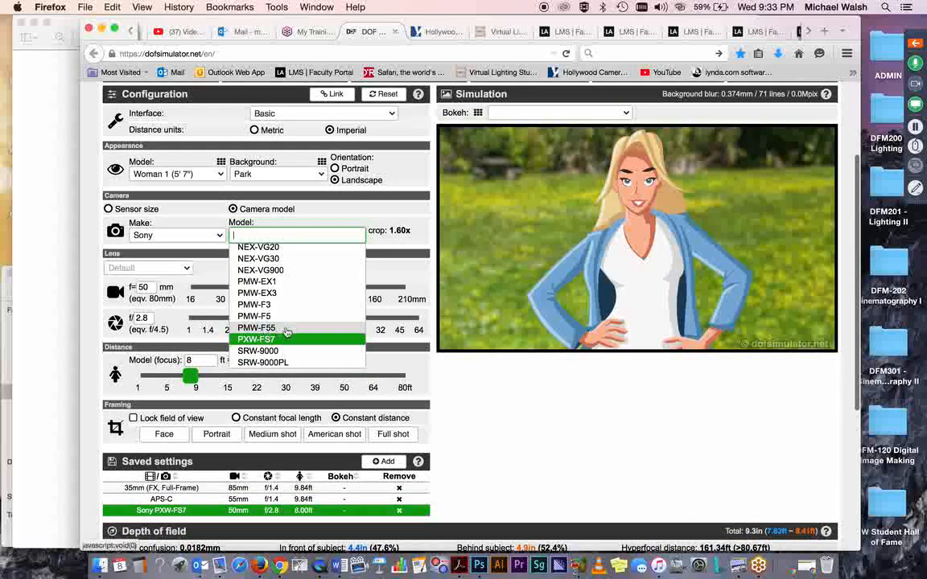
{"action": "mouse_move", "coordinate": [304, 346]}
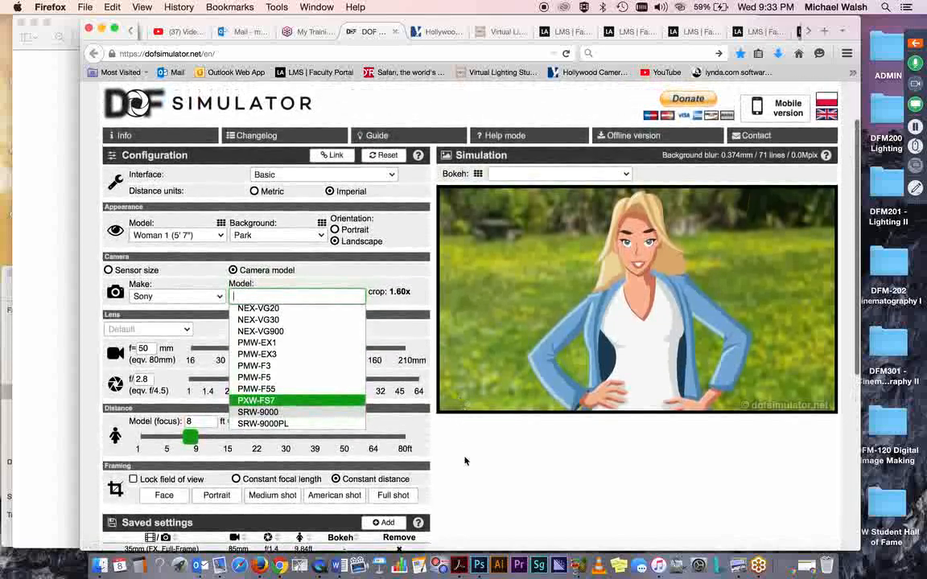
{"action": "left_click", "coordinate": [255, 399]}
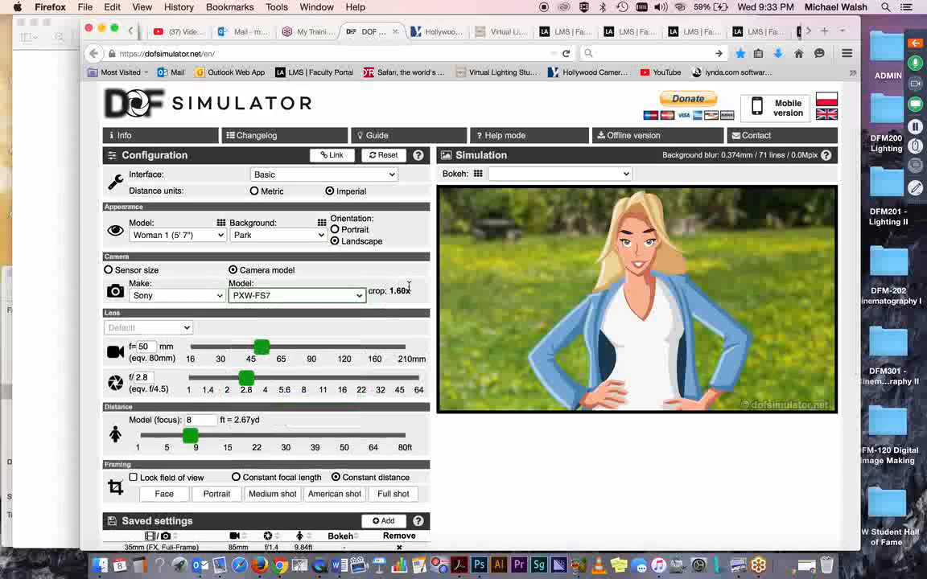
{"action": "mouse_move", "coordinate": [410, 289]}
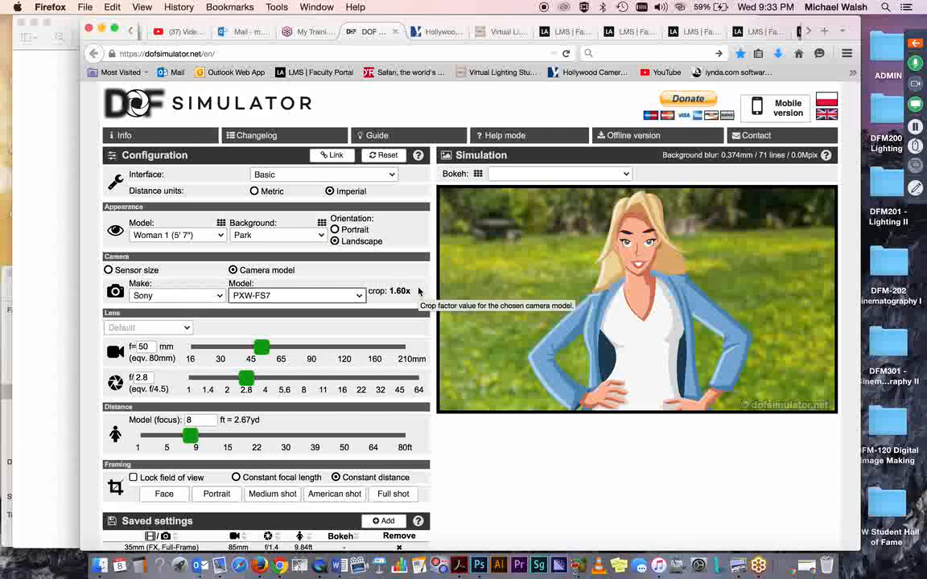
{"action": "mouse_move", "coordinate": [93, 322]}
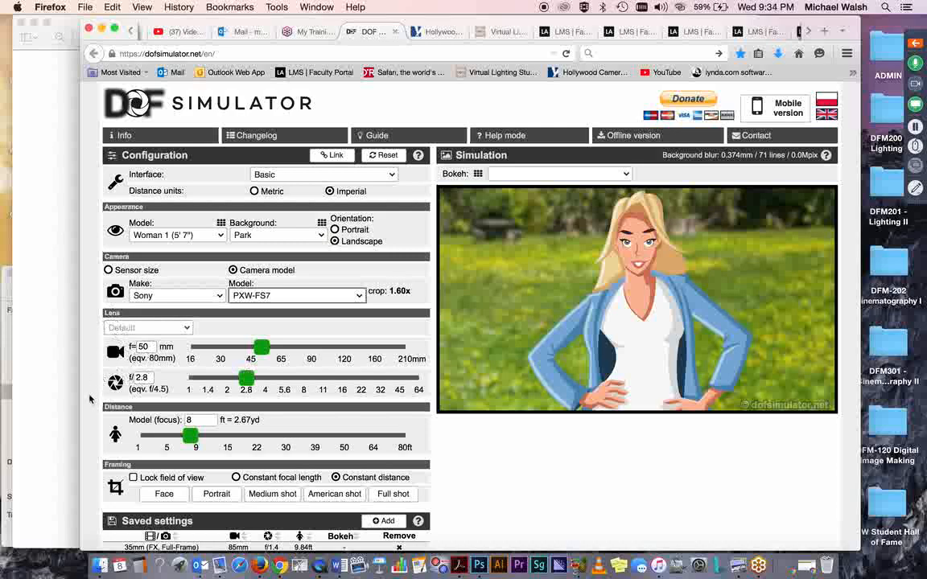
{"action": "mouse_move", "coordinate": [539, 326]}
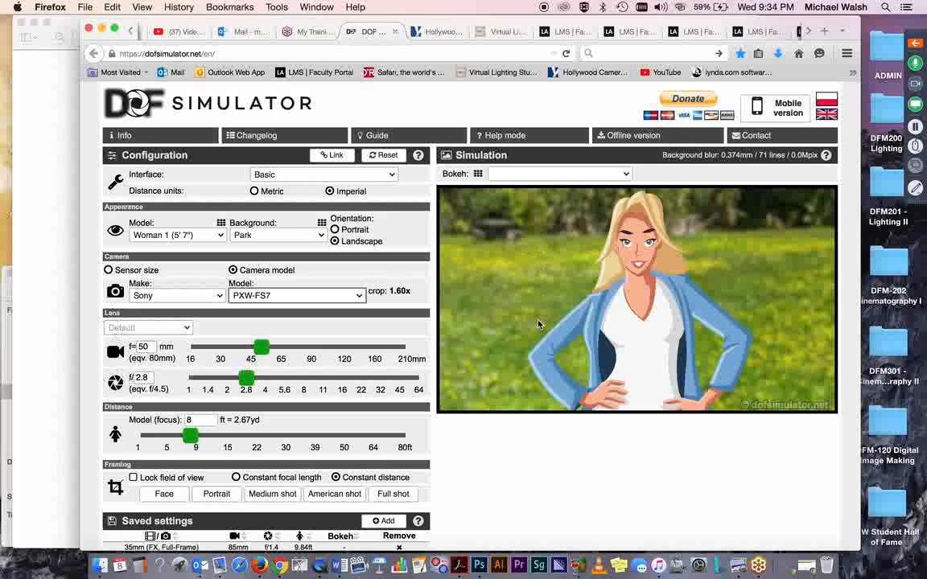
{"action": "mouse_move", "coordinate": [515, 304]}
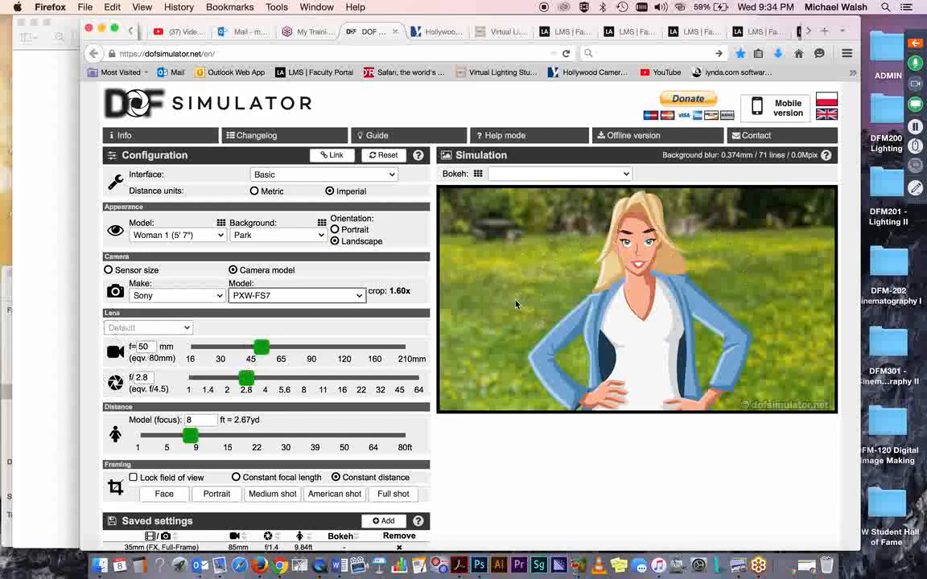
{"action": "mouse_move", "coordinate": [515, 304]}
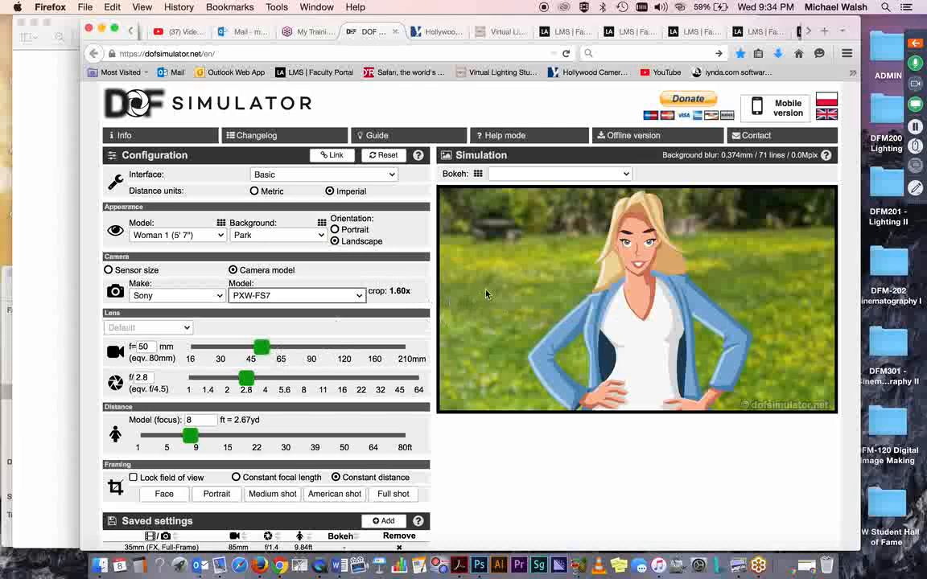
{"action": "mouse_move", "coordinate": [287, 419]}
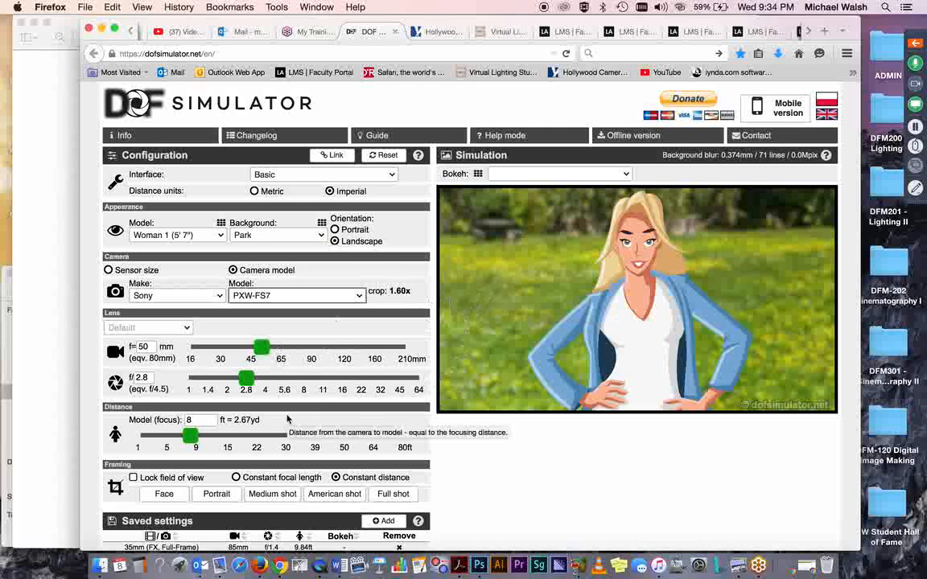
{"action": "mouse_move", "coordinate": [470, 460]}
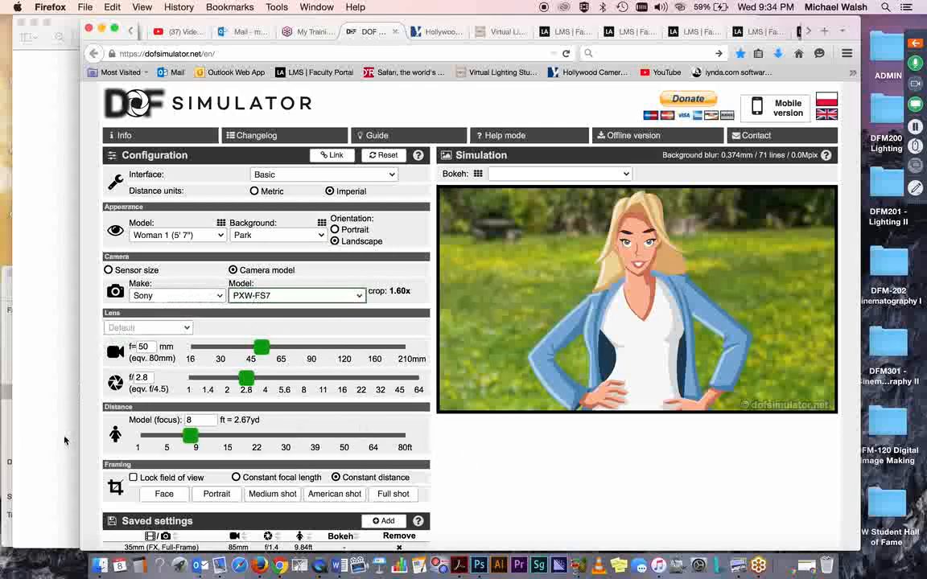
{"action": "mouse_move", "coordinate": [95, 436]}
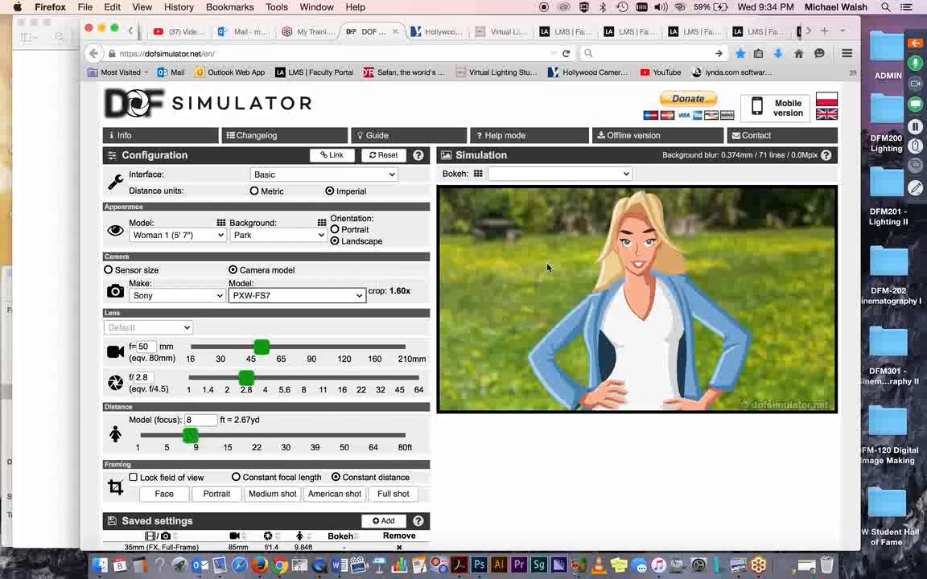
{"action": "mouse_move", "coordinate": [502, 376]}
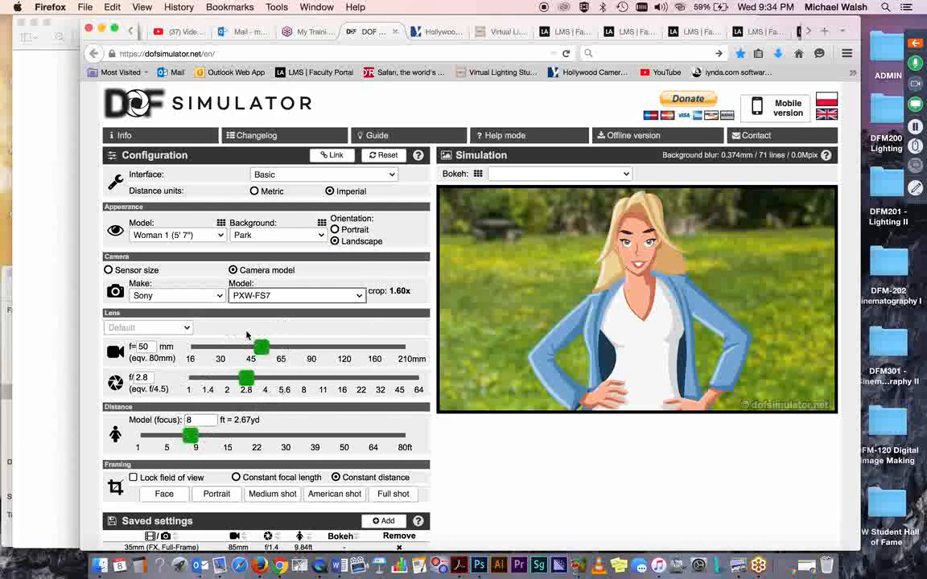
{"action": "mouse_move", "coordinate": [515, 308]}
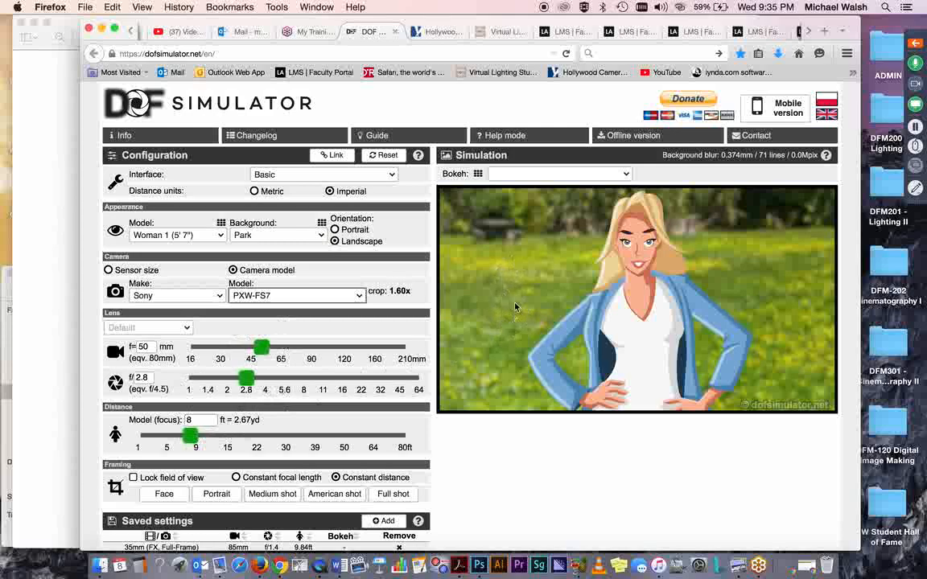
{"action": "mouse_move", "coordinate": [486, 396]}
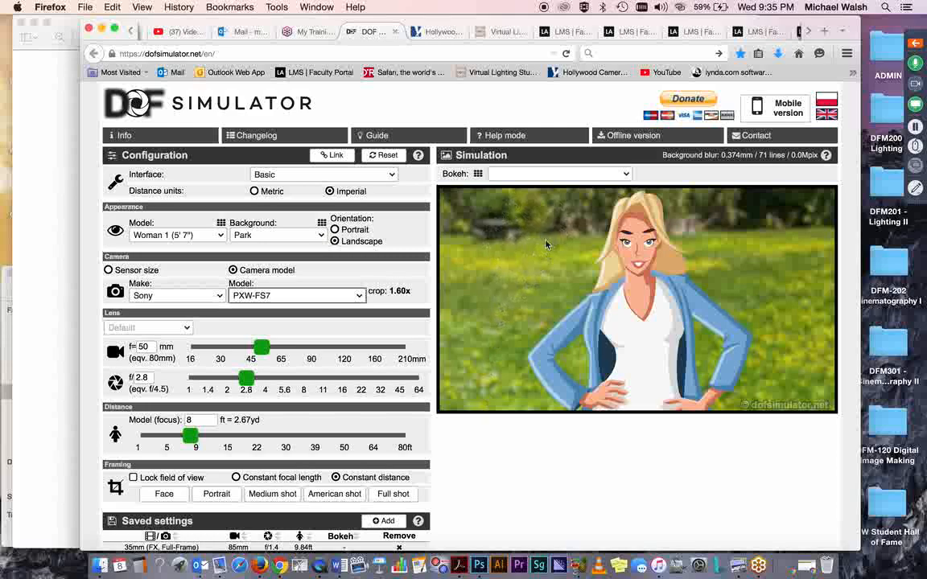
{"action": "mouse_move", "coordinate": [502, 314]}
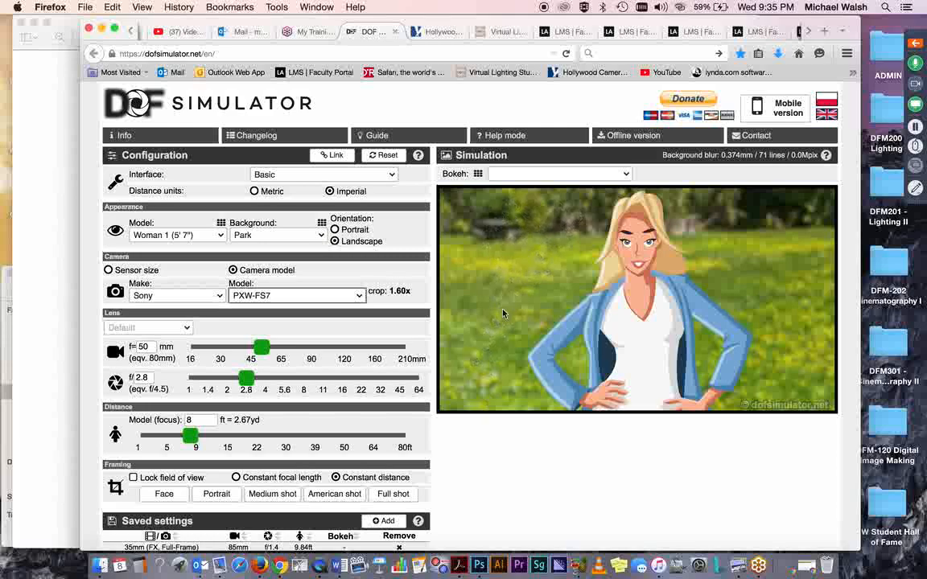
{"action": "mouse_move", "coordinate": [508, 367]}
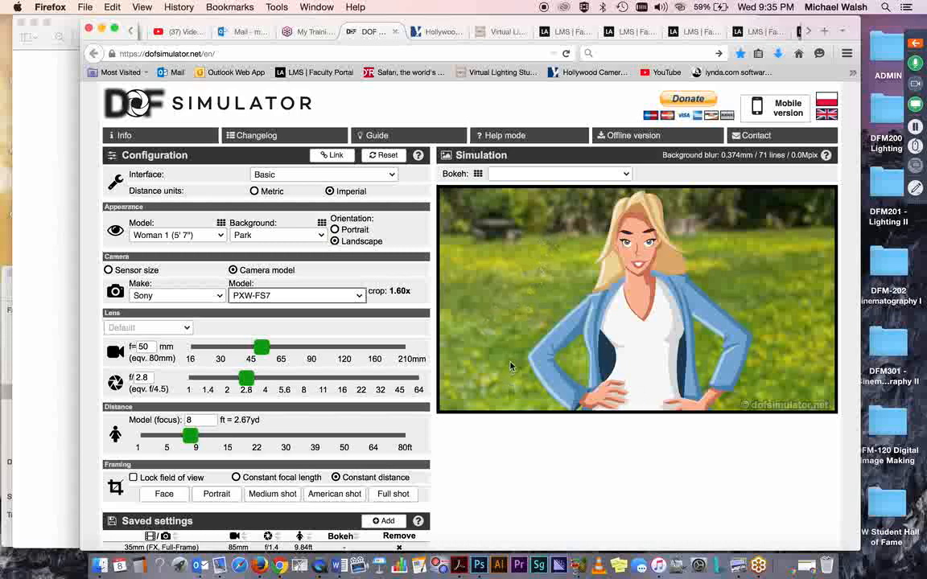
{"action": "mouse_move", "coordinate": [588, 277]}
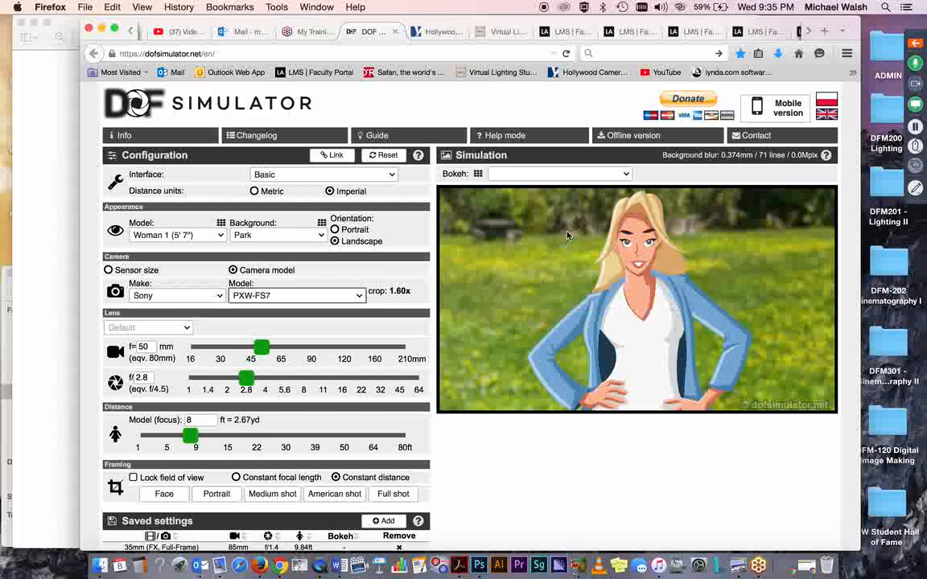
{"action": "mouse_move", "coordinate": [502, 339]}
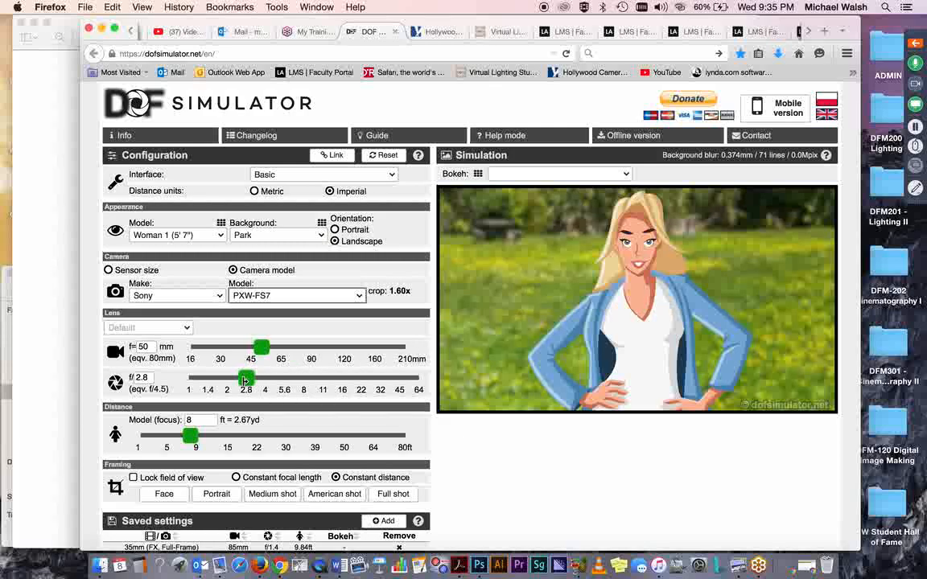
{"action": "left_click_drag", "start_coordinate": [245, 378], "coordinate": [270, 378]}
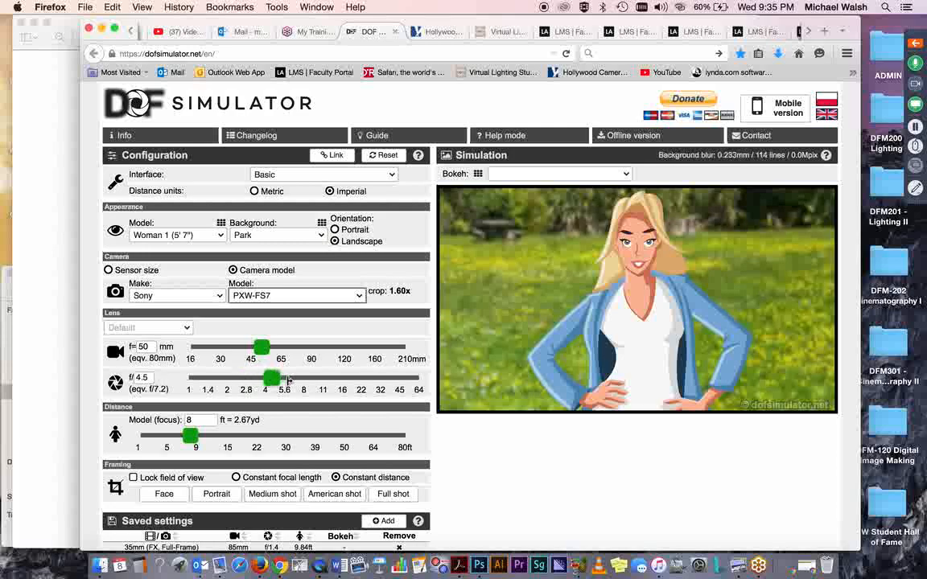
{"action": "left_click_drag", "start_coordinate": [273, 377], "coordinate": [348, 377]}
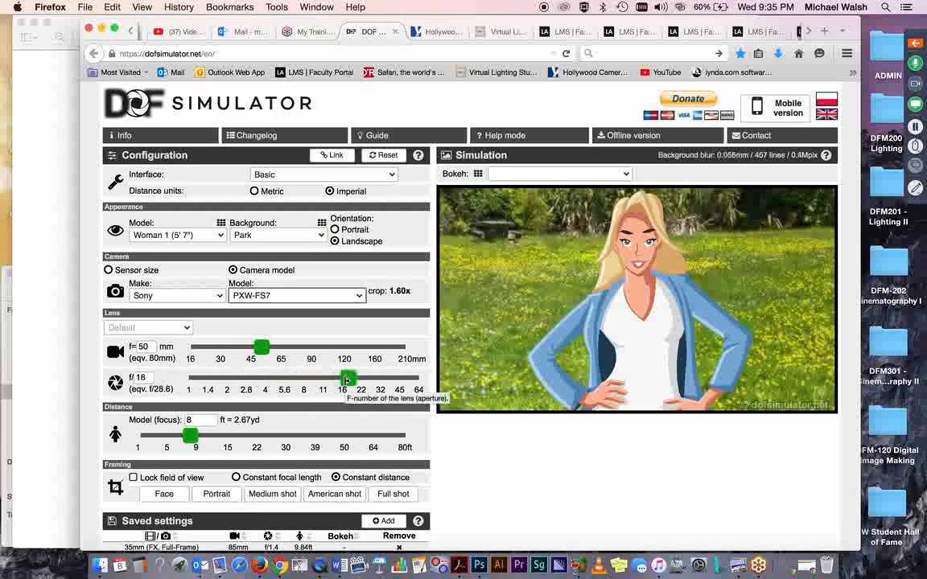
{"action": "left_click_drag", "start_coordinate": [348, 380], "coordinate": [343, 380]}
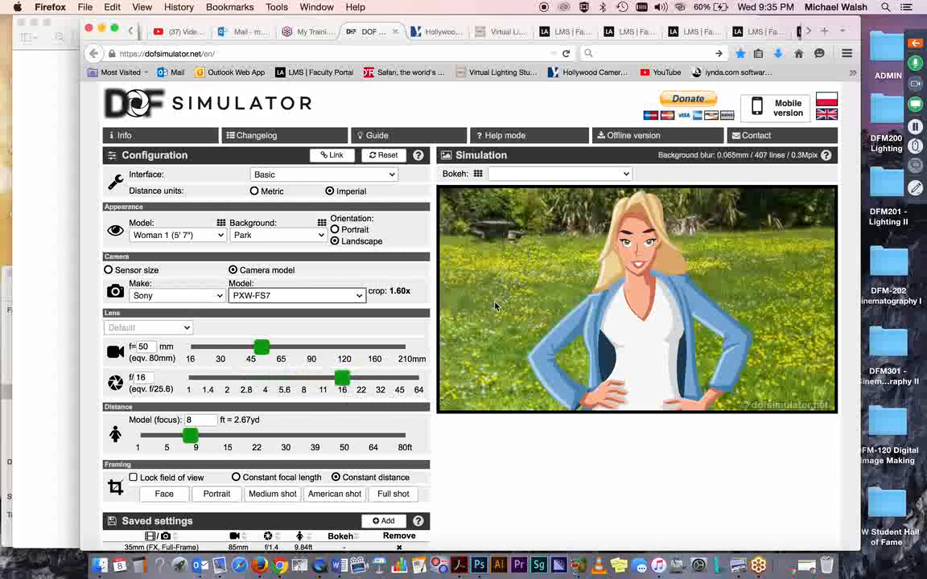
{"action": "mouse_move", "coordinate": [498, 313]}
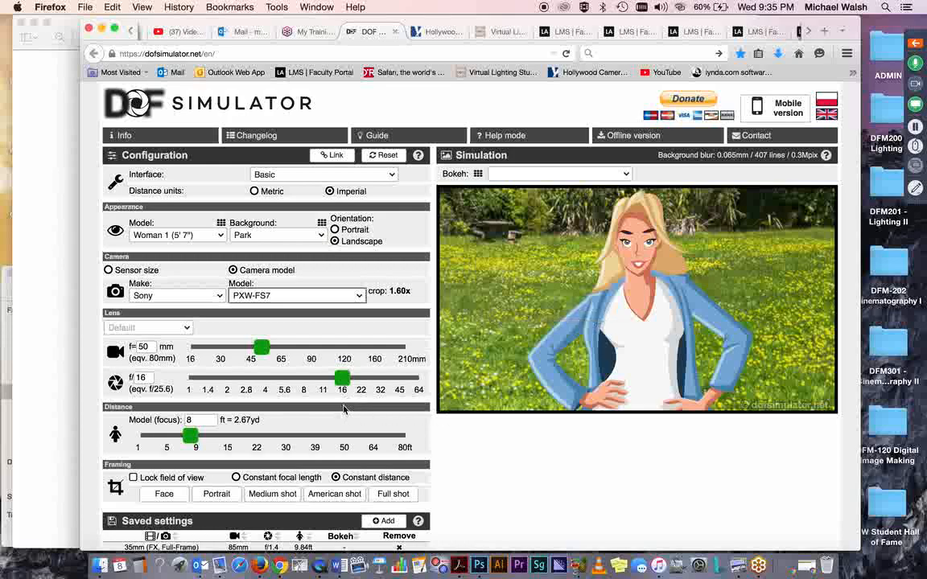
{"action": "mouse_move", "coordinate": [524, 276]}
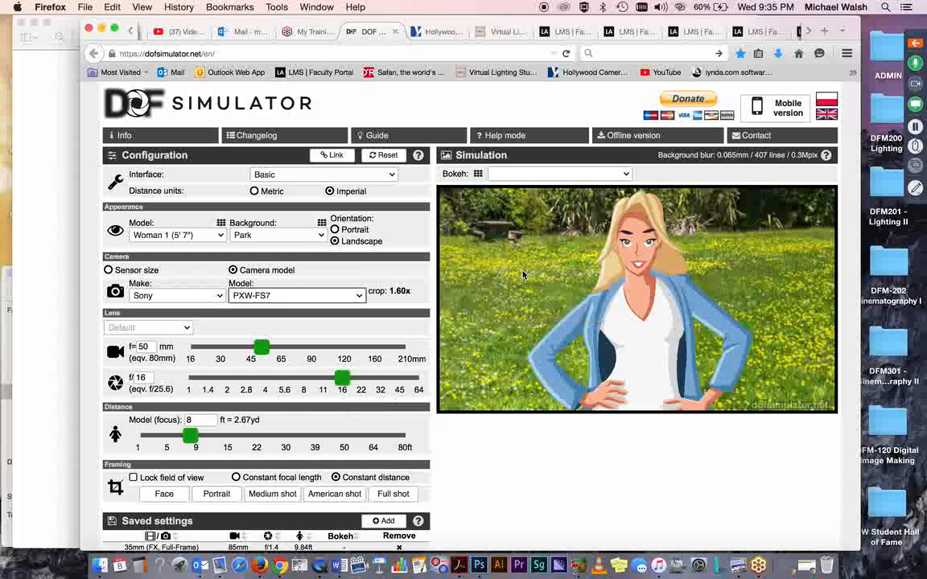
{"action": "mouse_move", "coordinate": [490, 328]}
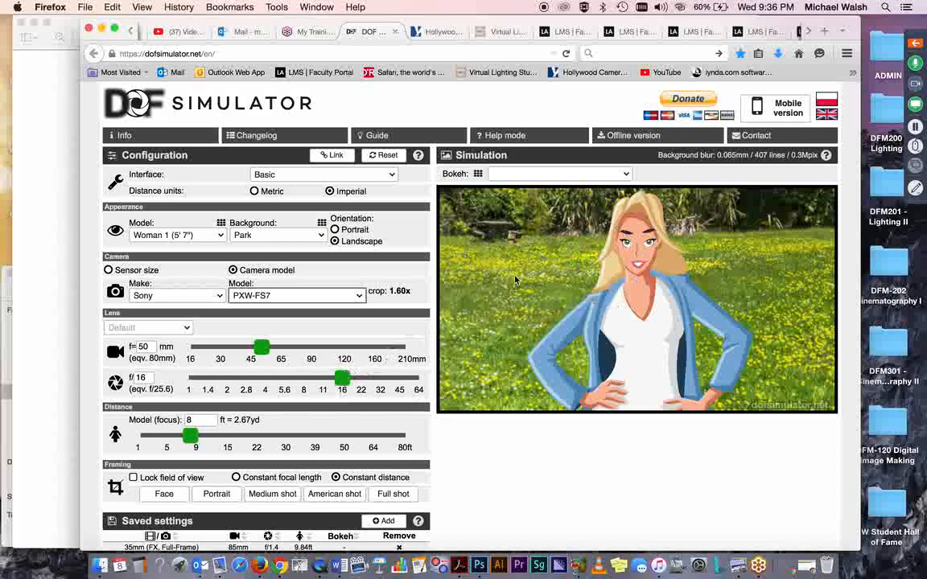
{"action": "mouse_move", "coordinate": [547, 229]}
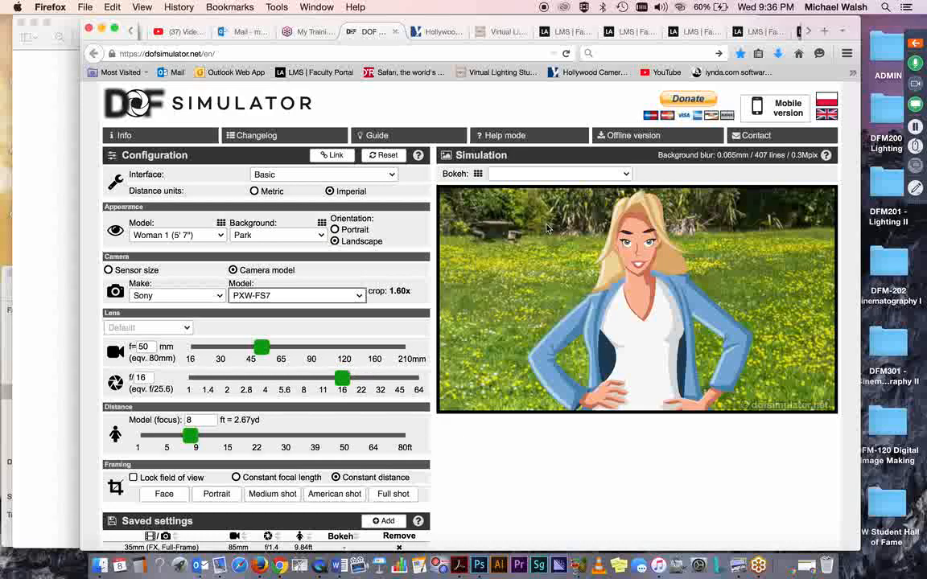
{"action": "mouse_move", "coordinate": [560, 235]}
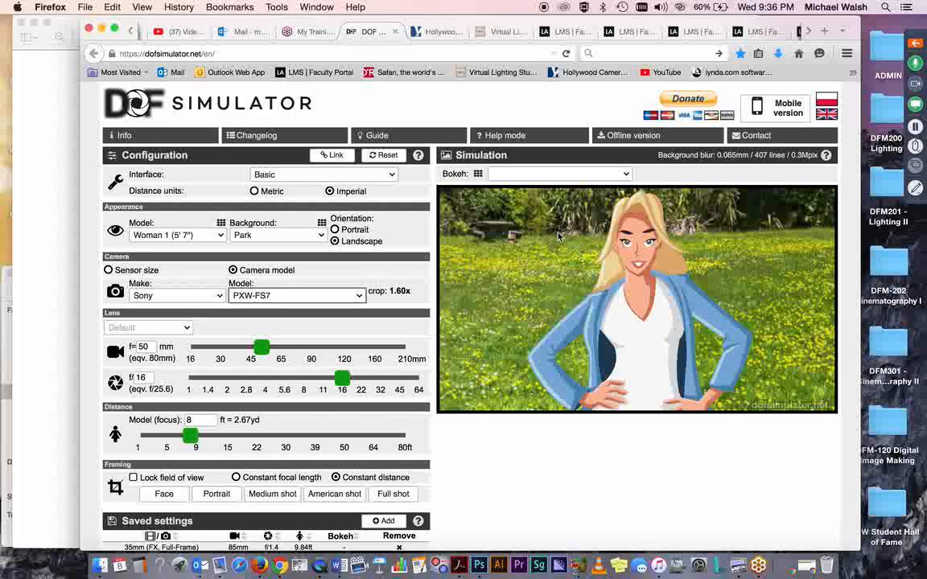
{"action": "mouse_move", "coordinate": [486, 301]}
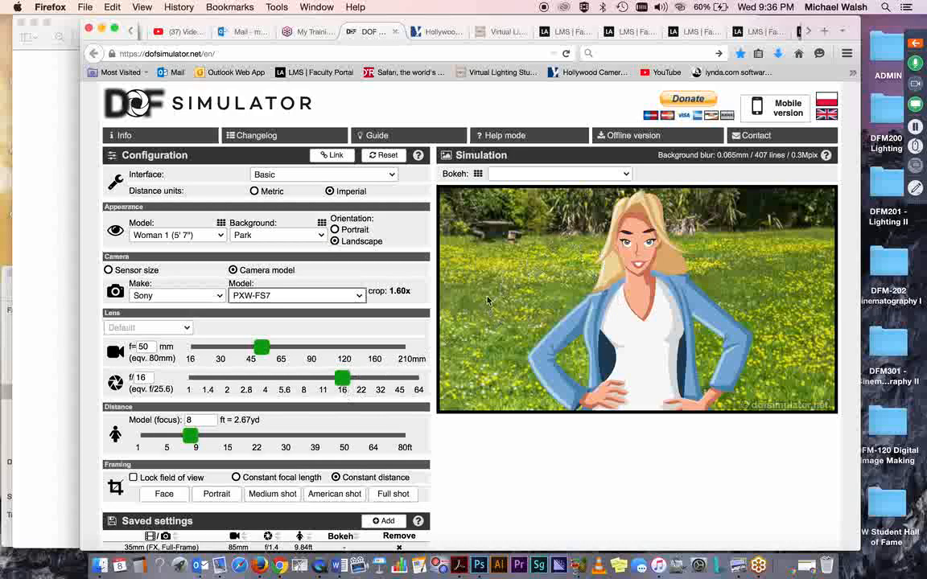
{"action": "mouse_move", "coordinate": [493, 277]}
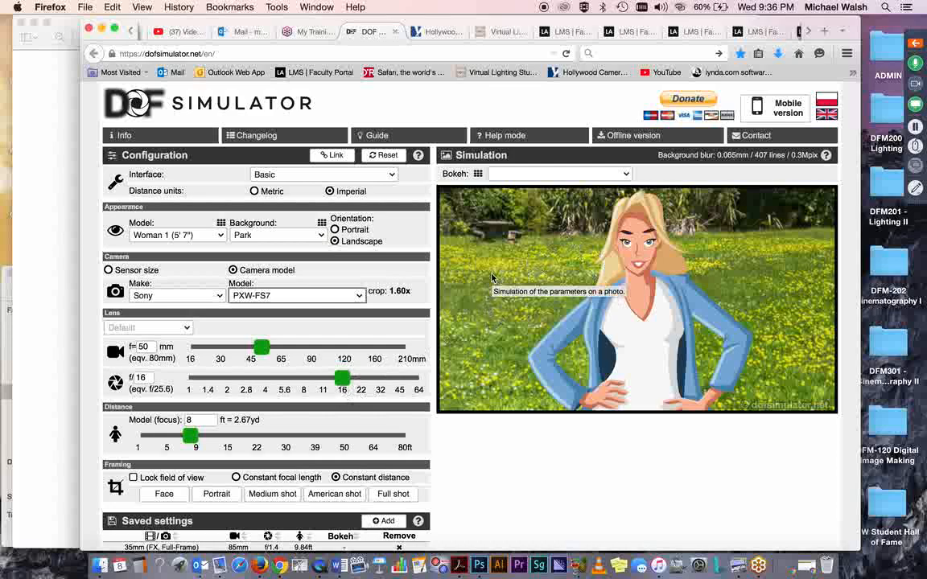
{"action": "mouse_move", "coordinate": [341, 379]}
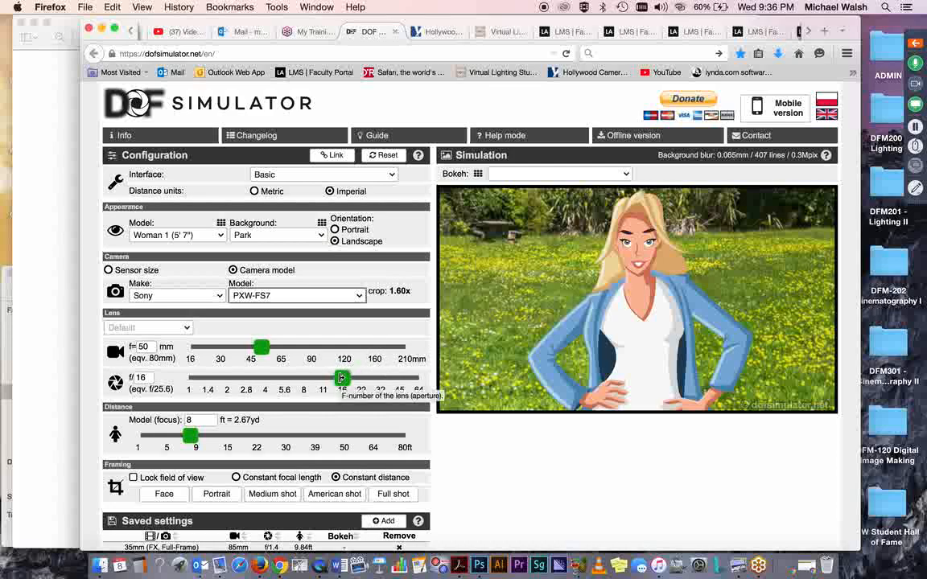
Open the aperture through f/5.6, 3.5 and 2.8, settling at f/4 to blur the park.
{"action": "left_click_drag", "start_coordinate": [341, 377], "coordinate": [309, 376]}
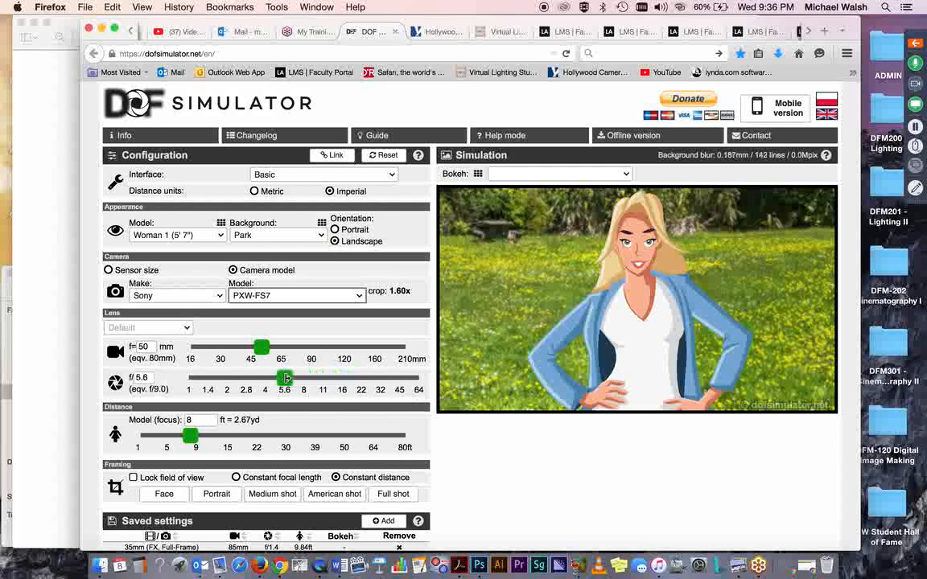
{"action": "left_click_drag", "start_coordinate": [287, 378], "coordinate": [261, 378]}
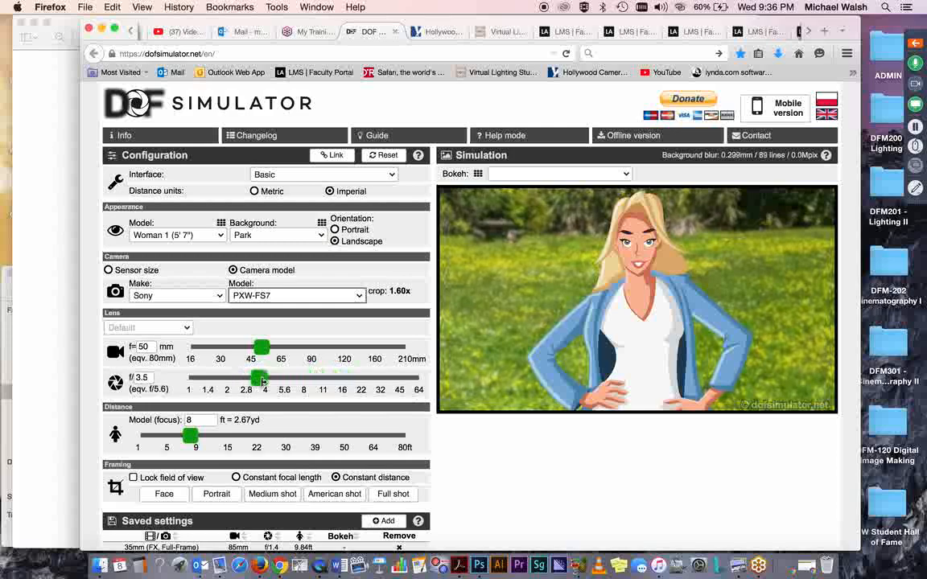
{"action": "left_click_drag", "start_coordinate": [261, 379], "coordinate": [245, 378]}
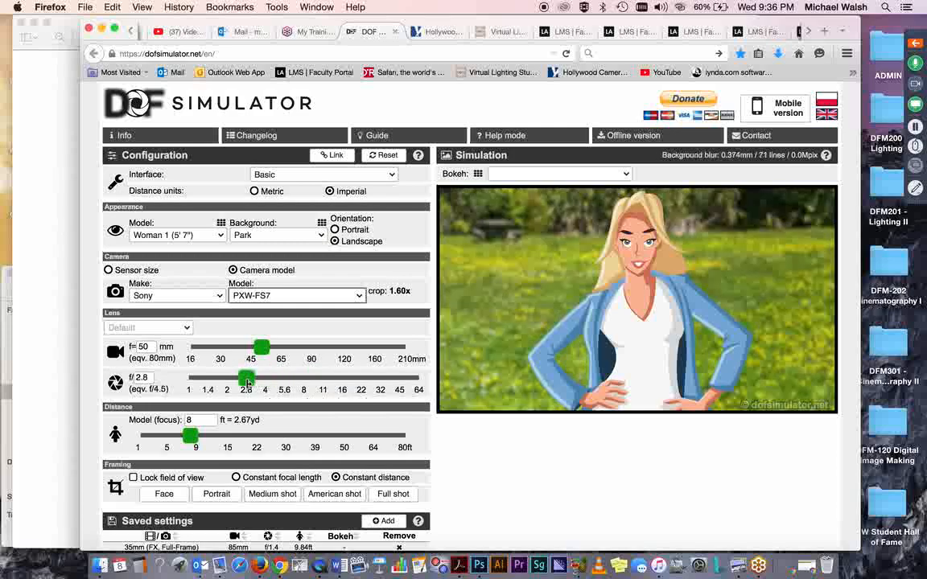
{"action": "left_click_drag", "start_coordinate": [246, 380], "coordinate": [266, 380]}
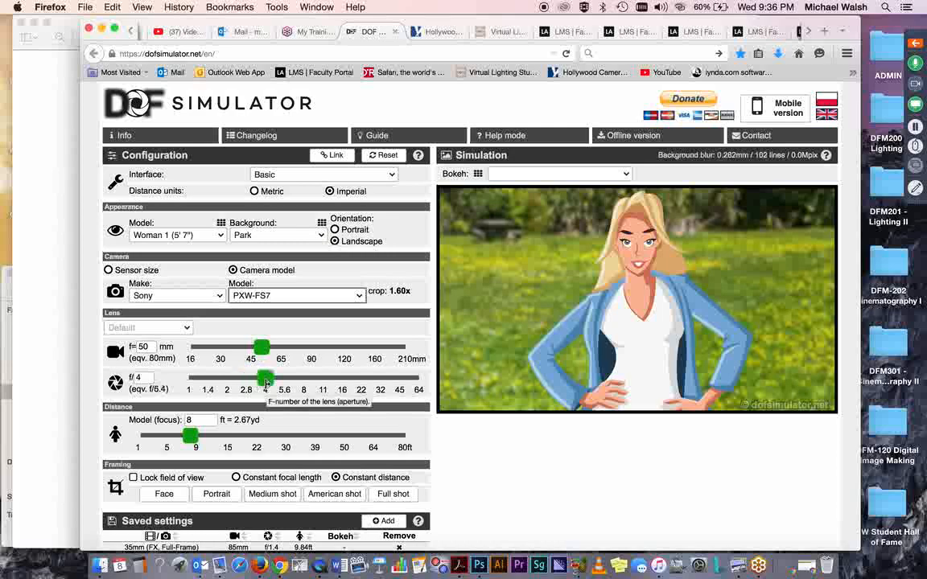
{"action": "left_click_drag", "start_coordinate": [261, 380], "coordinate": [246, 379]}
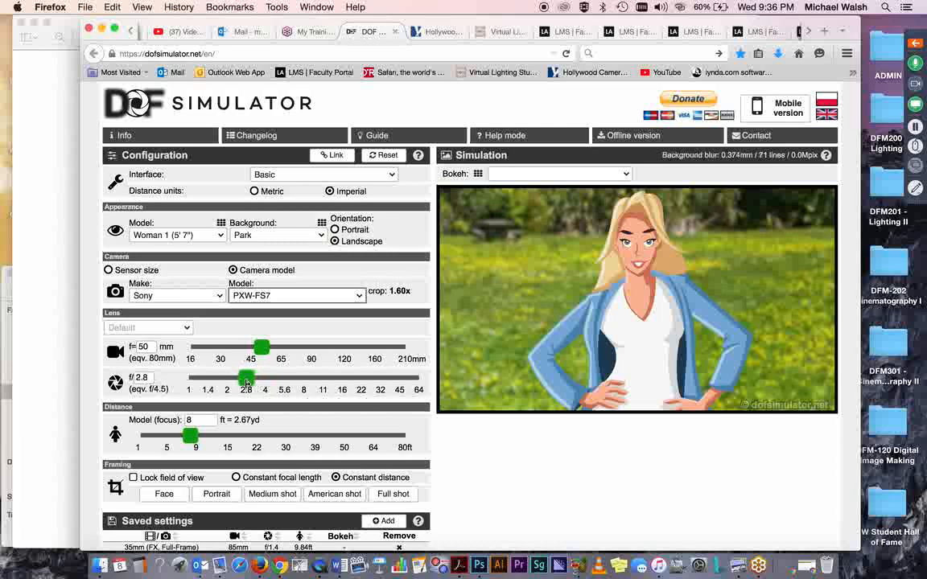
{"action": "left_click_drag", "start_coordinate": [244, 379], "coordinate": [265, 380]}
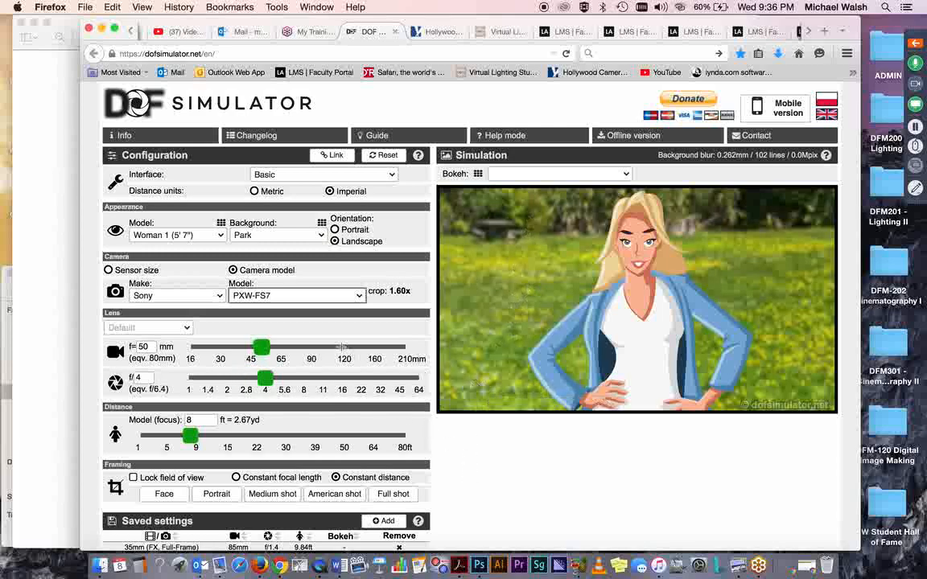
{"action": "mouse_move", "coordinate": [261, 348]}
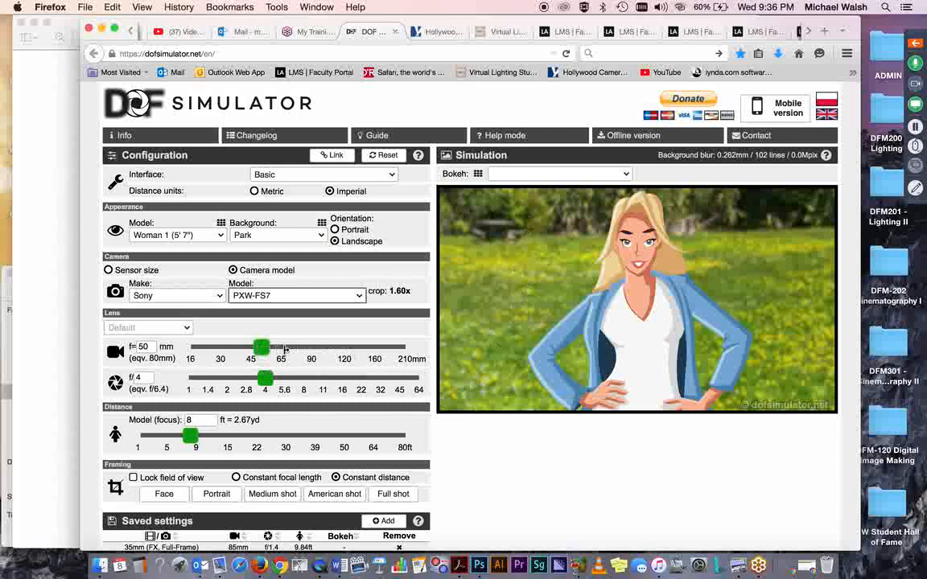
Push the focal length to 86 mm, then widen back through 52 mm to 49 mm.
{"action": "left_click_drag", "start_coordinate": [261, 348], "coordinate": [311, 348]}
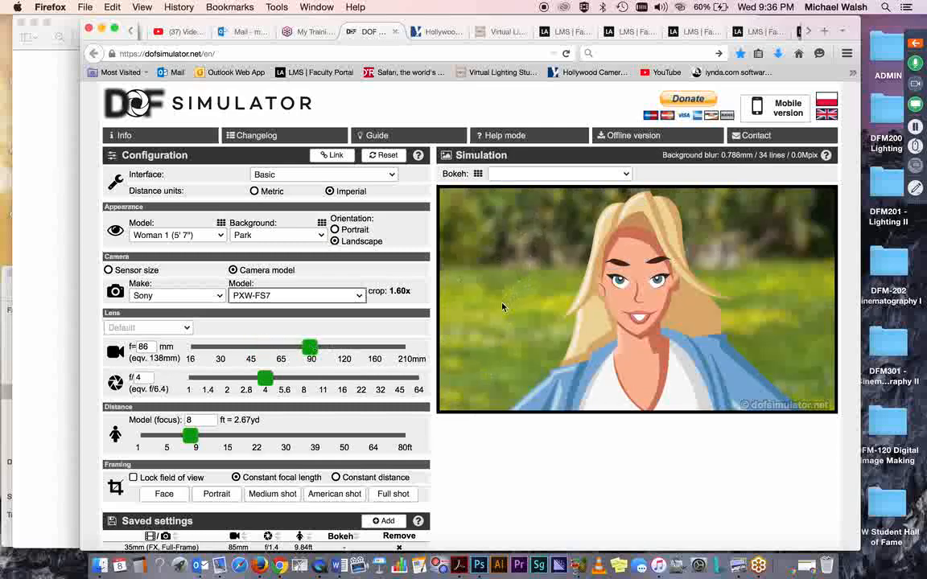
{"action": "mouse_move", "coordinate": [528, 237]}
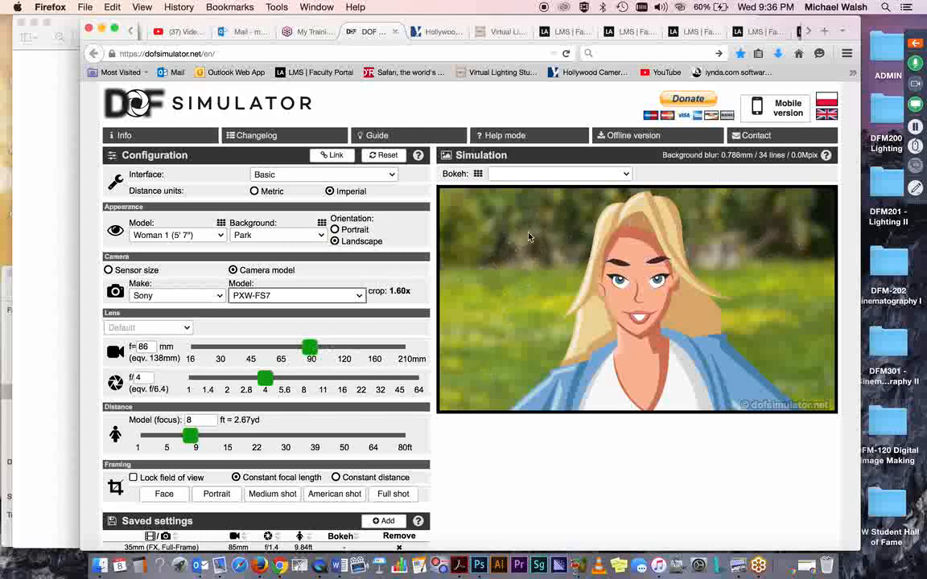
{"action": "mouse_move", "coordinate": [589, 212]}
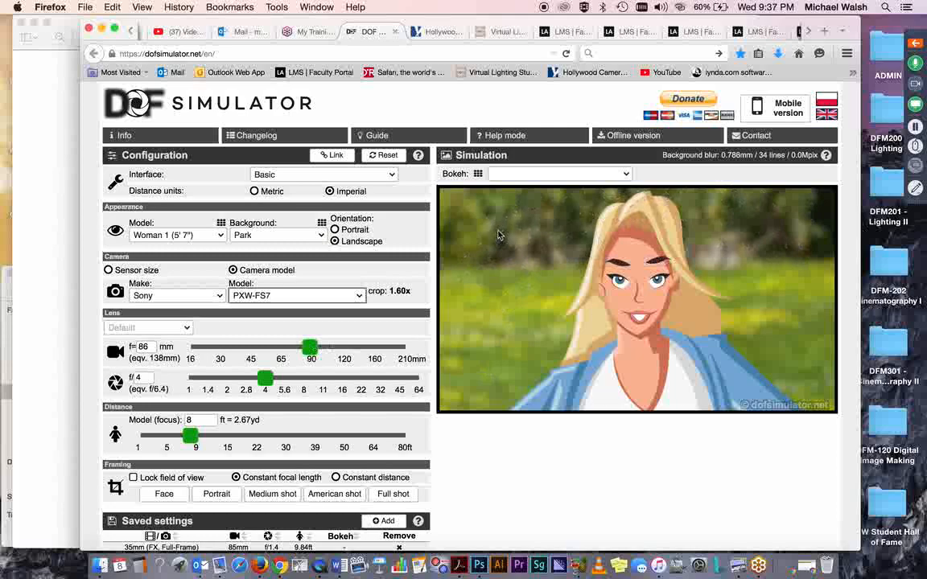
{"action": "mouse_move", "coordinate": [779, 222]}
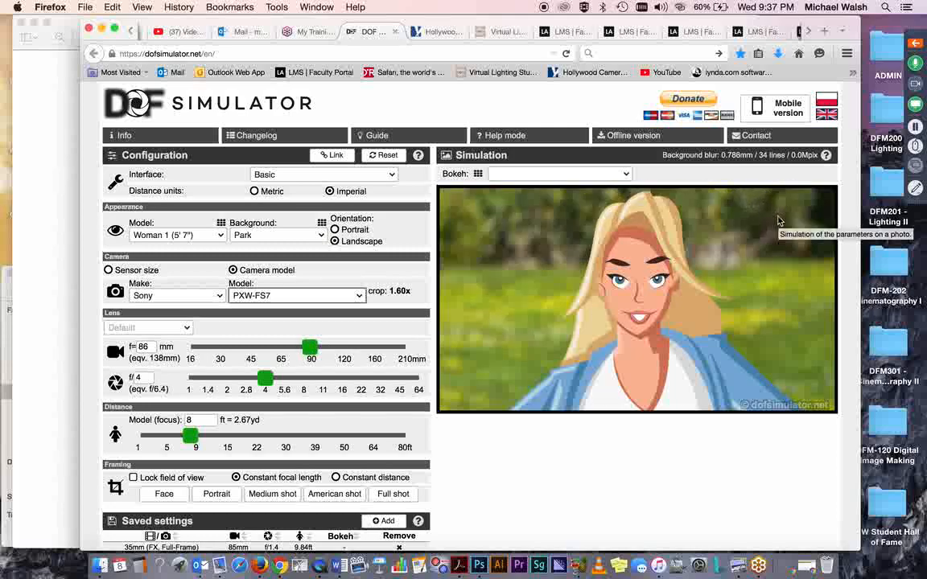
{"action": "mouse_move", "coordinate": [452, 256]}
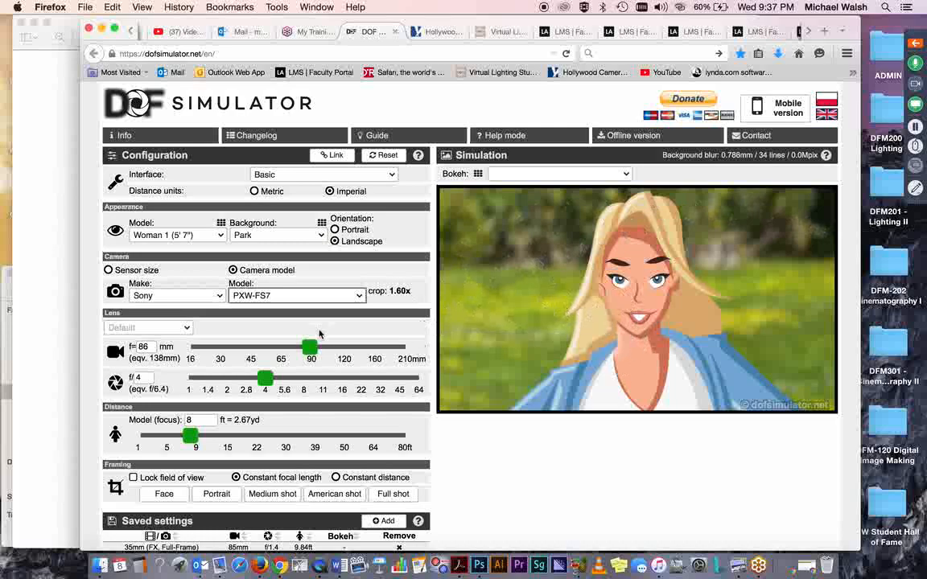
{"action": "left_click_drag", "start_coordinate": [310, 348], "coordinate": [266, 348]}
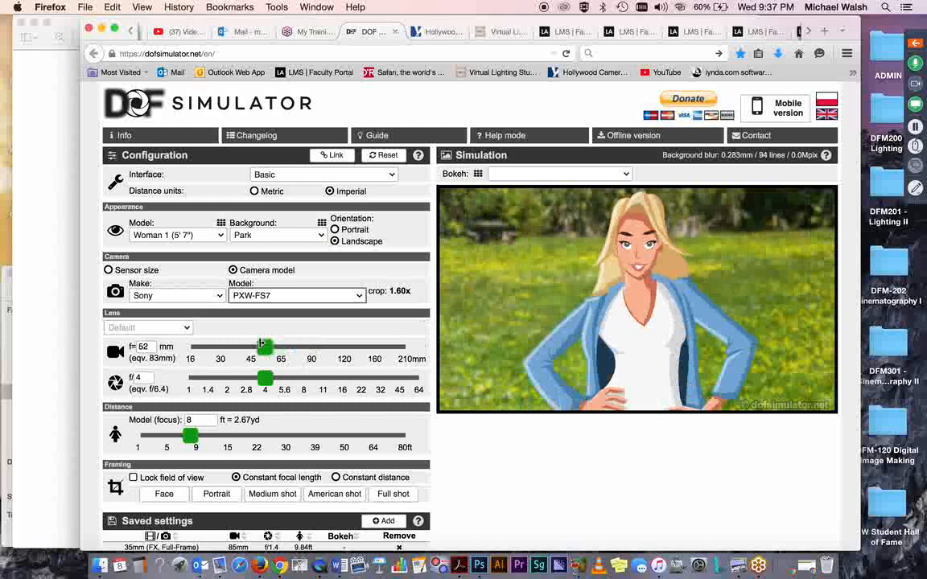
{"action": "left_click_drag", "start_coordinate": [266, 347], "coordinate": [259, 347]}
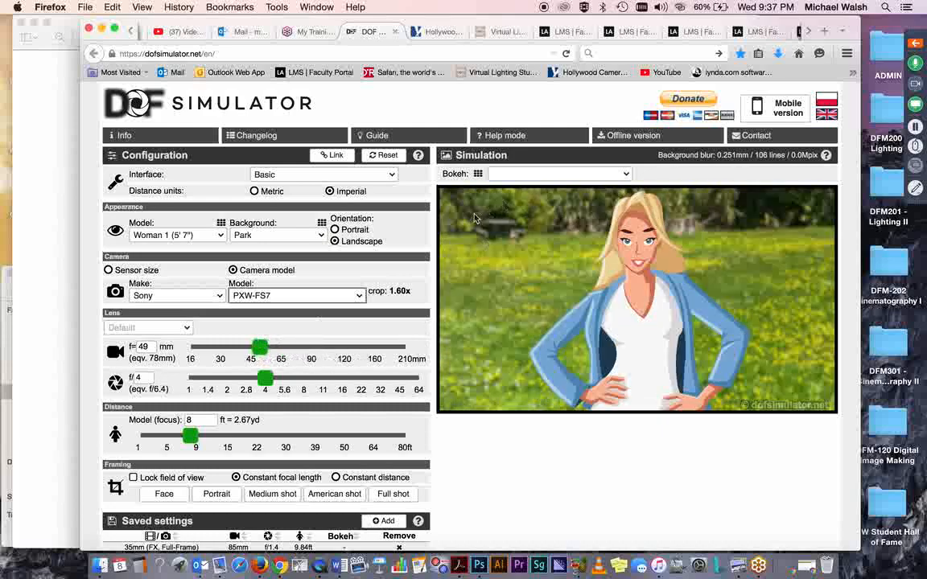
{"action": "mouse_move", "coordinate": [578, 219]}
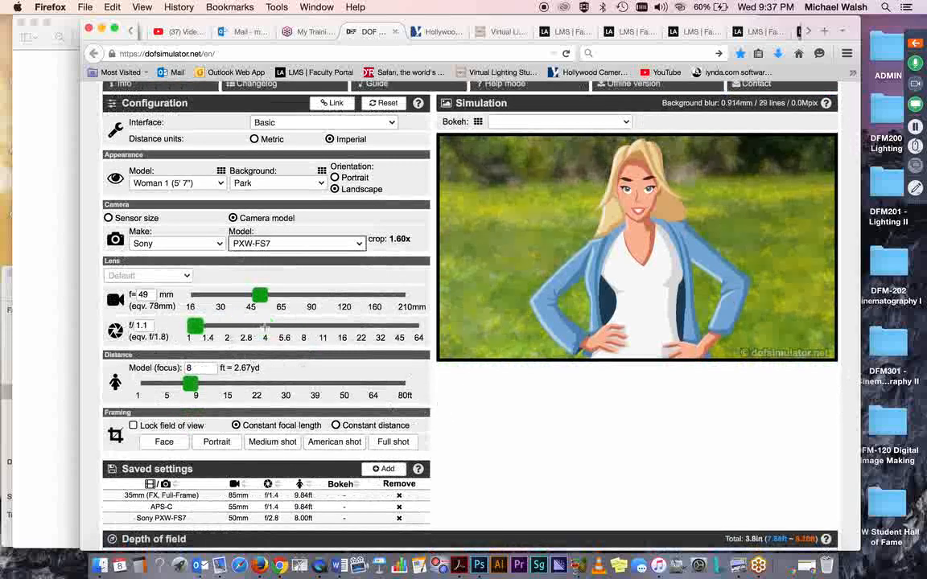
Return the aperture to f/4 and scroll to the depth-of-field diagram showing 1.16 ft.
{"action": "left_click_drag", "start_coordinate": [196, 327], "coordinate": [264, 327]}
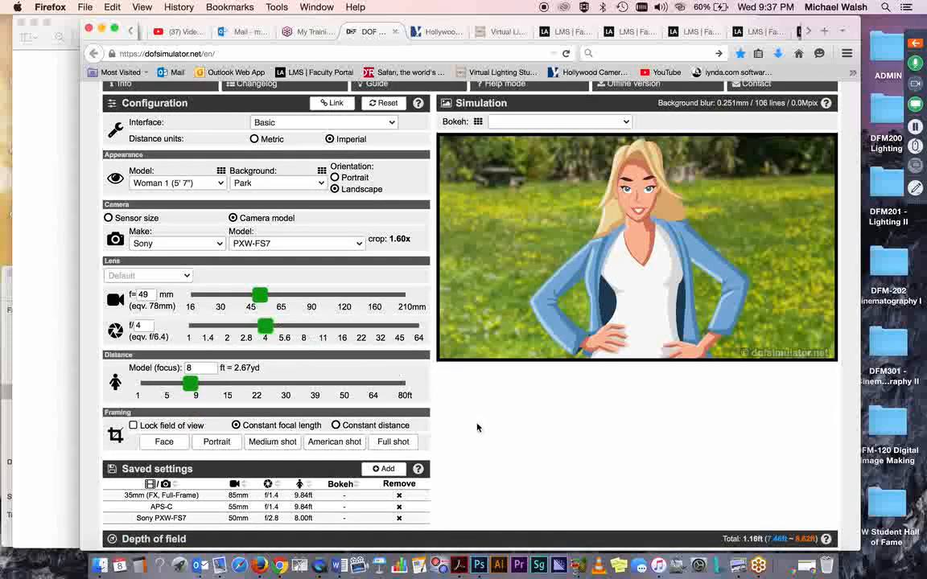
{"action": "scroll", "scroll_direction": "down", "scroll_amount": 3}
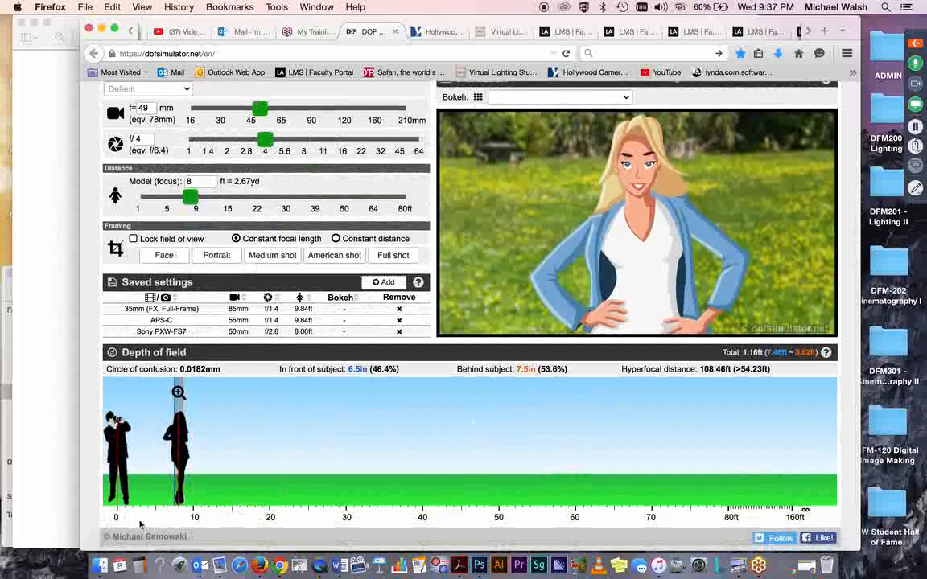
{"action": "mouse_move", "coordinate": [468, 530]}
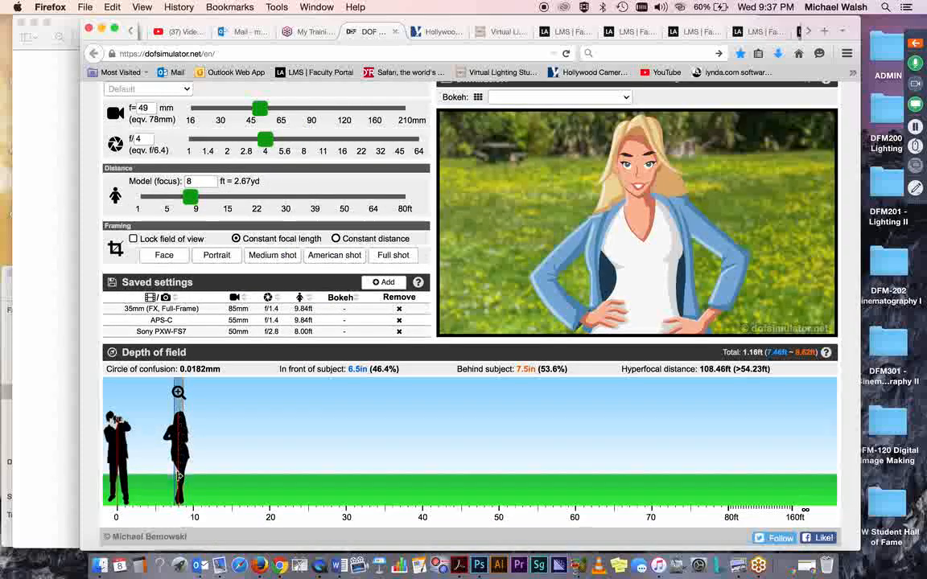
{"action": "mouse_move", "coordinate": [258, 460]}
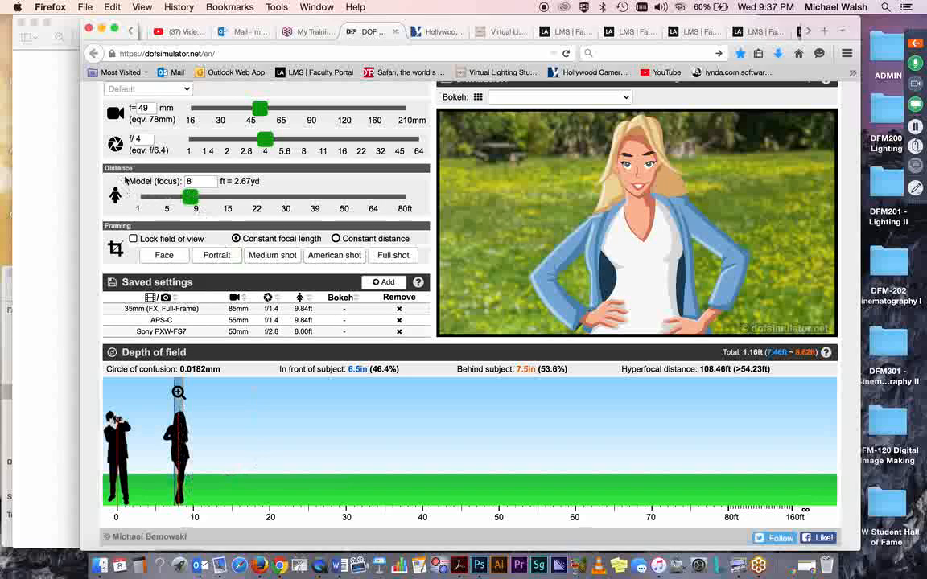
{"action": "mouse_move", "coordinate": [181, 428]}
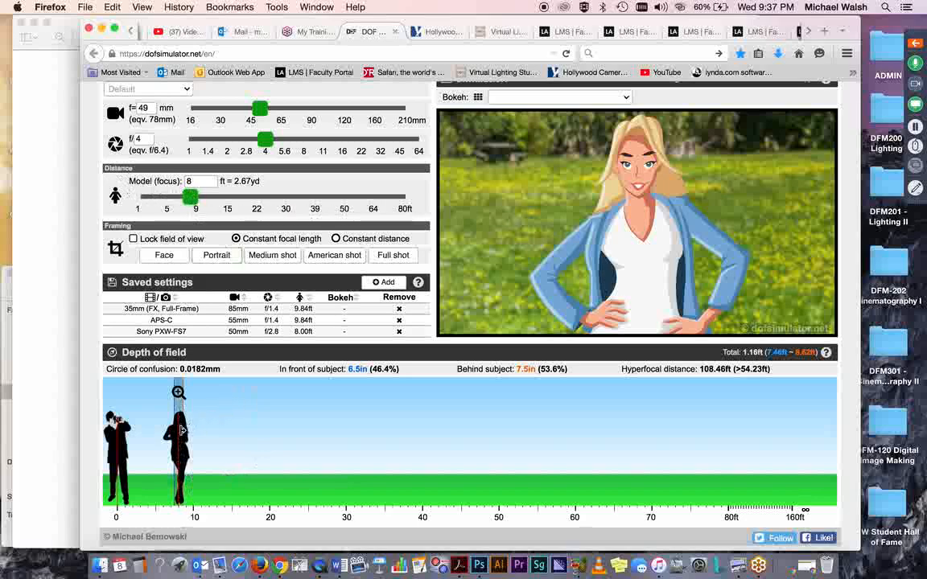
{"action": "mouse_move", "coordinate": [178, 449]}
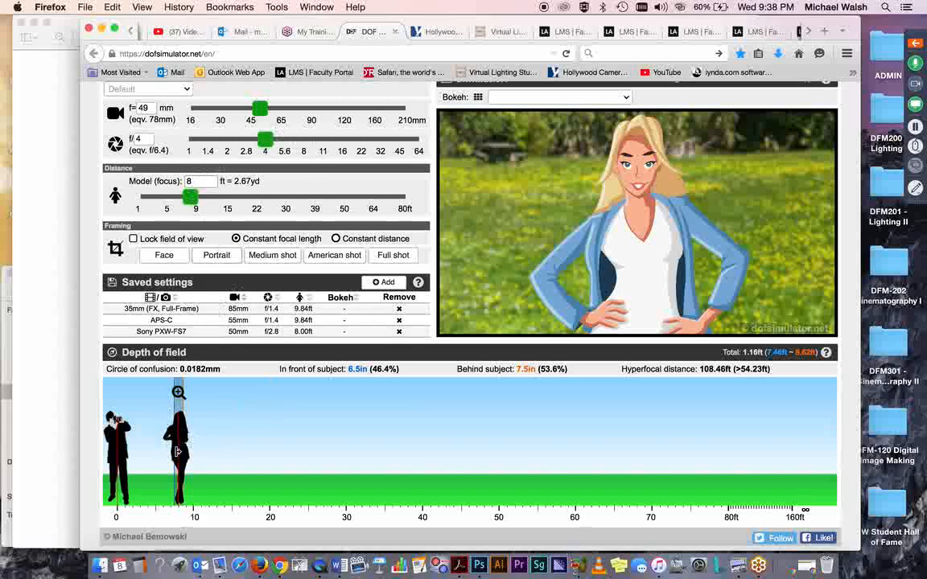
{"action": "left_click_drag", "start_coordinate": [190, 196], "coordinate": [196, 197]}
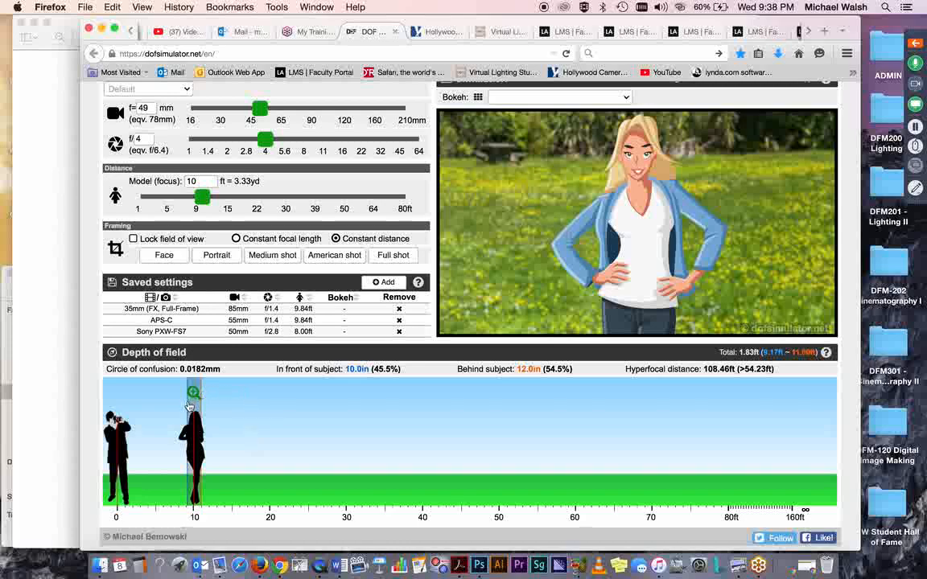
{"action": "mouse_move", "coordinate": [239, 457]}
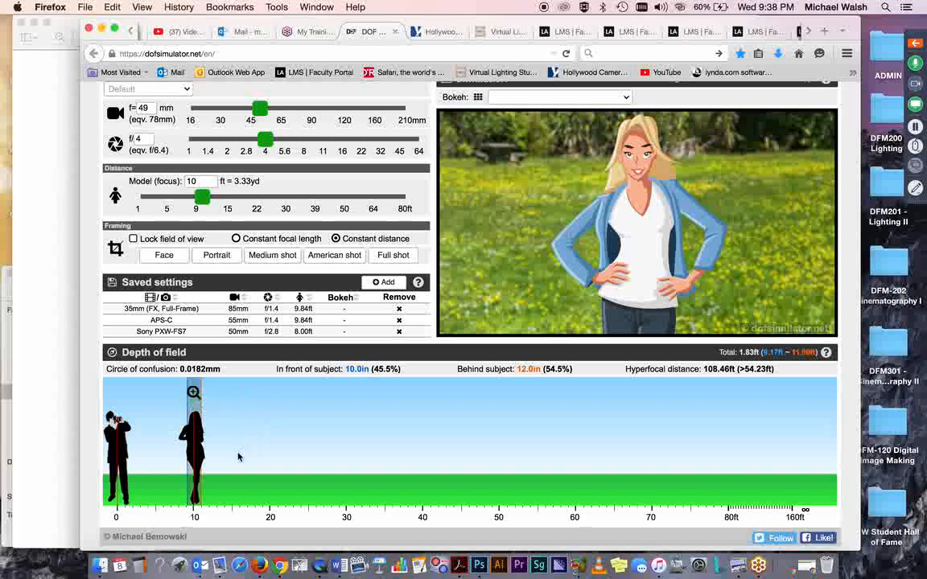
{"action": "mouse_move", "coordinate": [195, 451]}
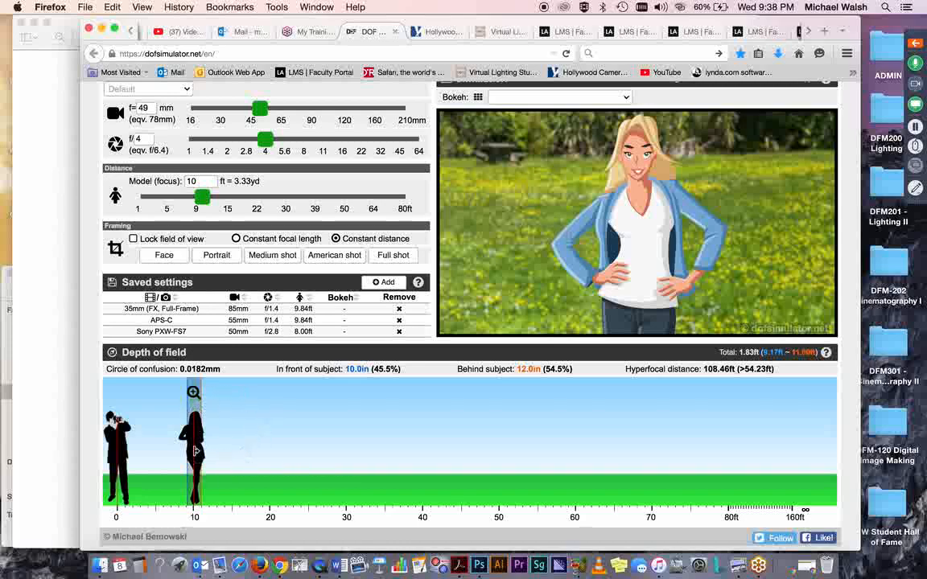
{"action": "left_click_drag", "start_coordinate": [193, 443], "coordinate": [183, 443]}
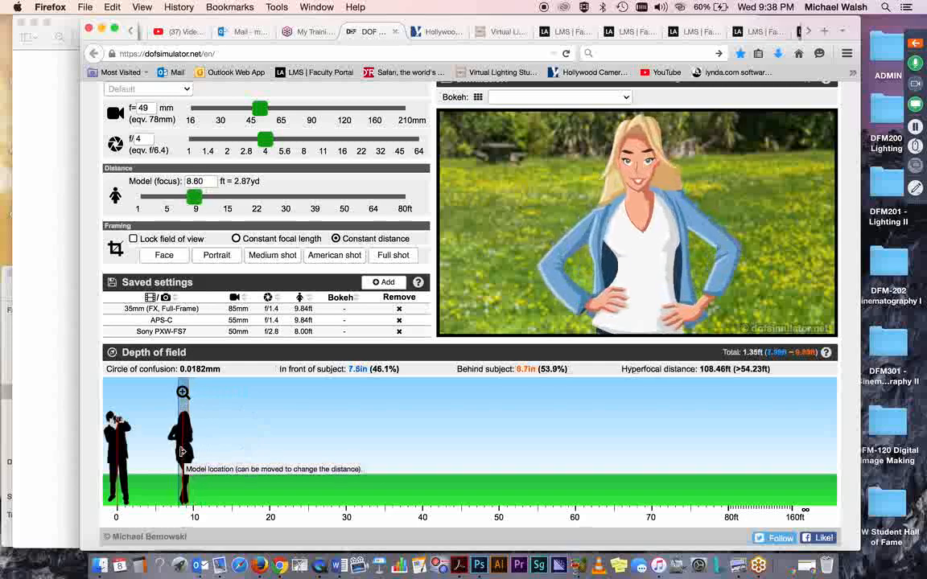
{"action": "left_click_drag", "start_coordinate": [183, 393], "coordinate": [177, 393]}
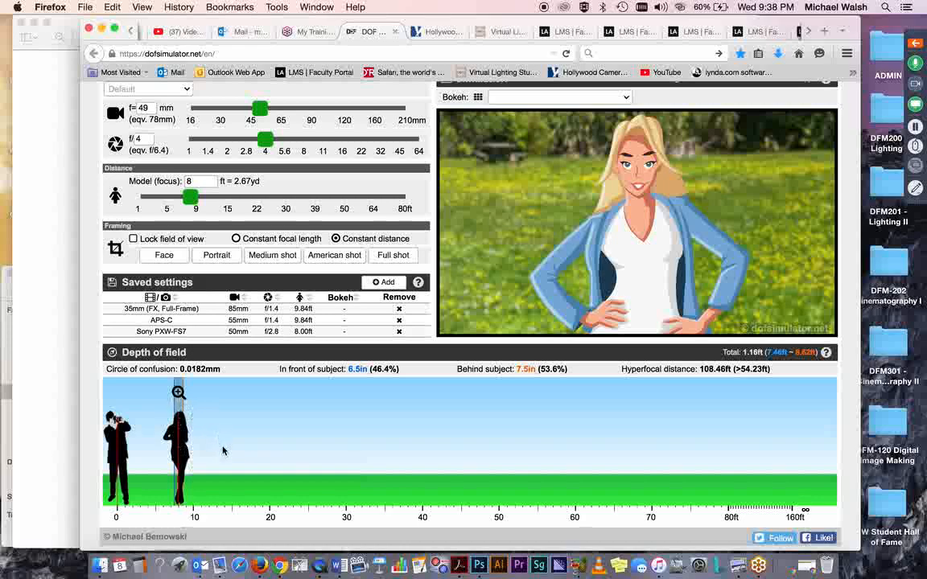
{"action": "mouse_move", "coordinate": [229, 434]}
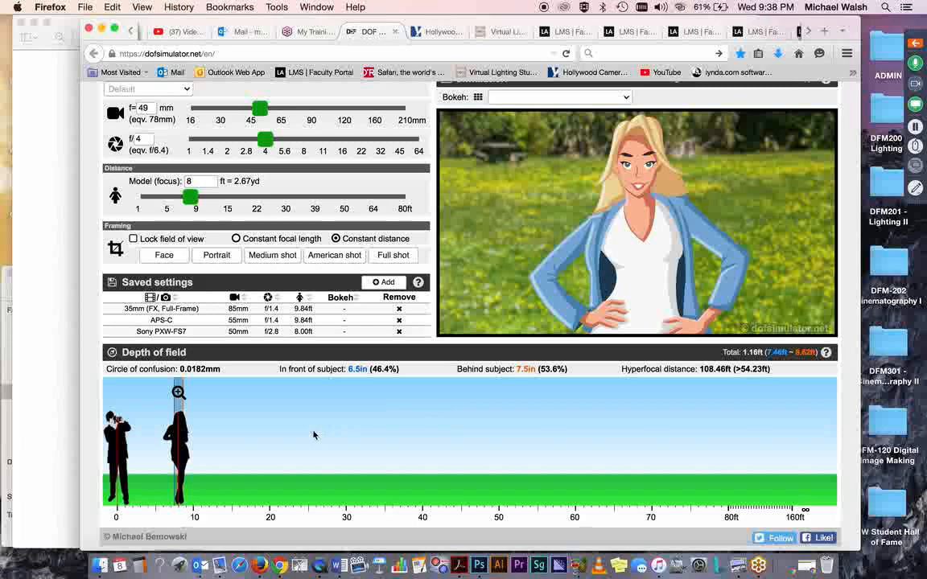
{"action": "mouse_move", "coordinate": [225, 430]}
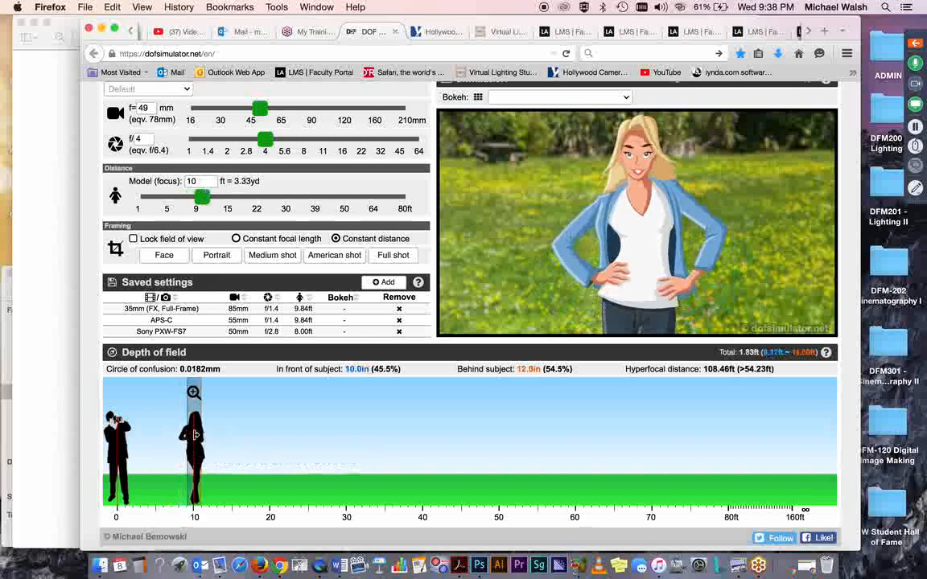
{"action": "mouse_move", "coordinate": [597, 208]}
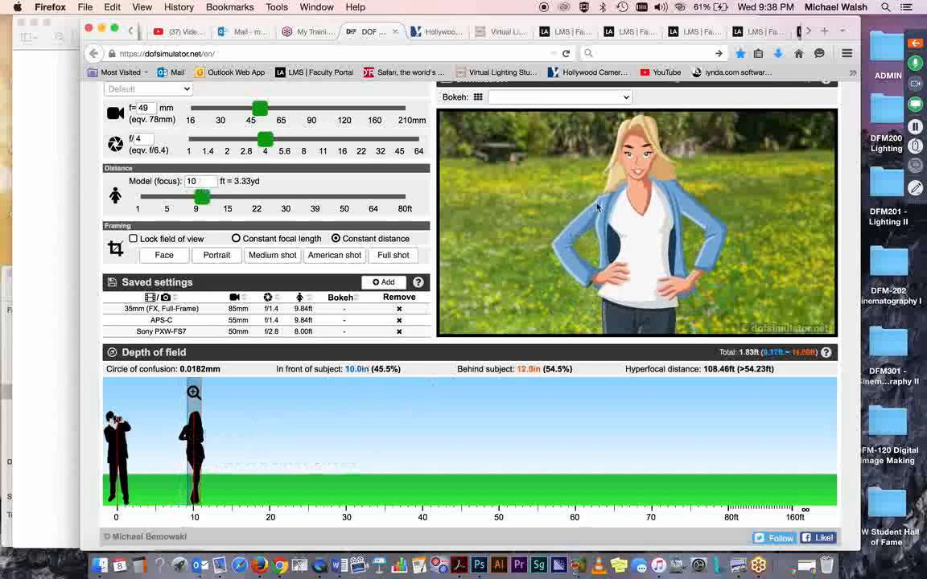
{"action": "mouse_move", "coordinate": [644, 177]}
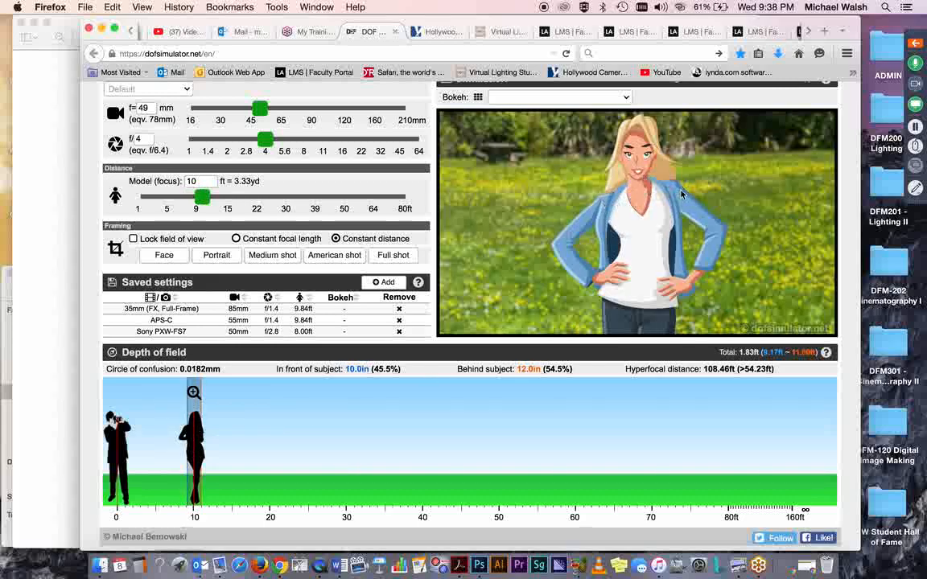
{"action": "mouse_move", "coordinate": [676, 192]}
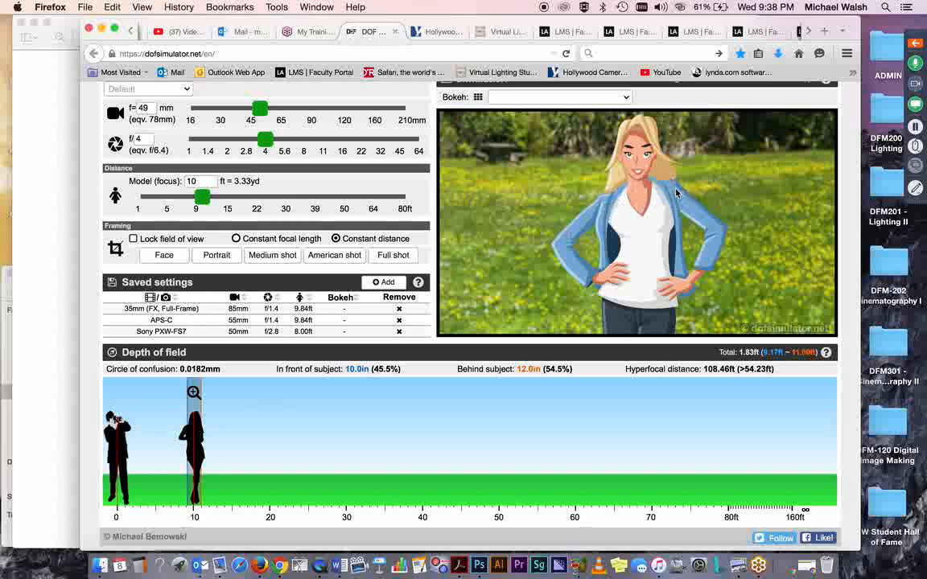
{"action": "mouse_move", "coordinate": [624, 207]}
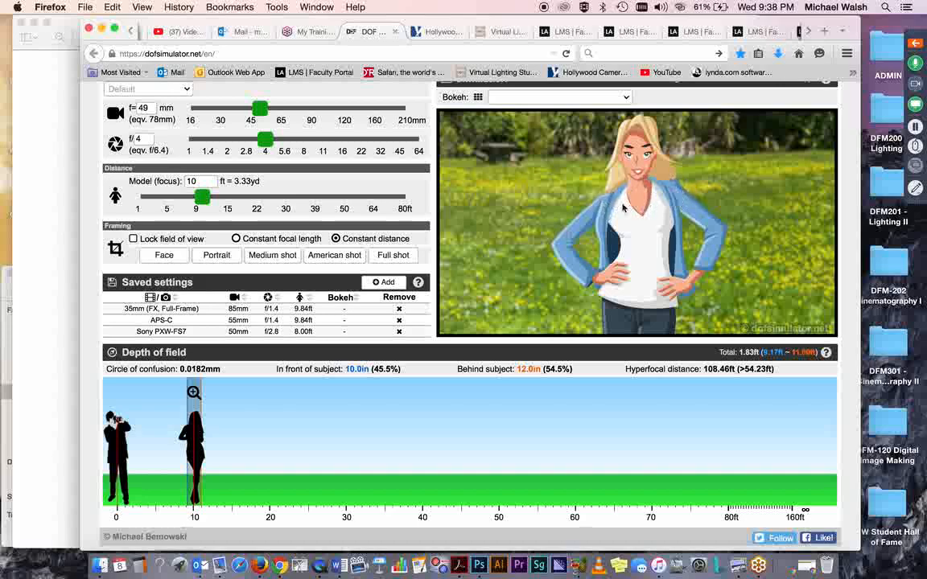
{"action": "mouse_move", "coordinate": [642, 196]}
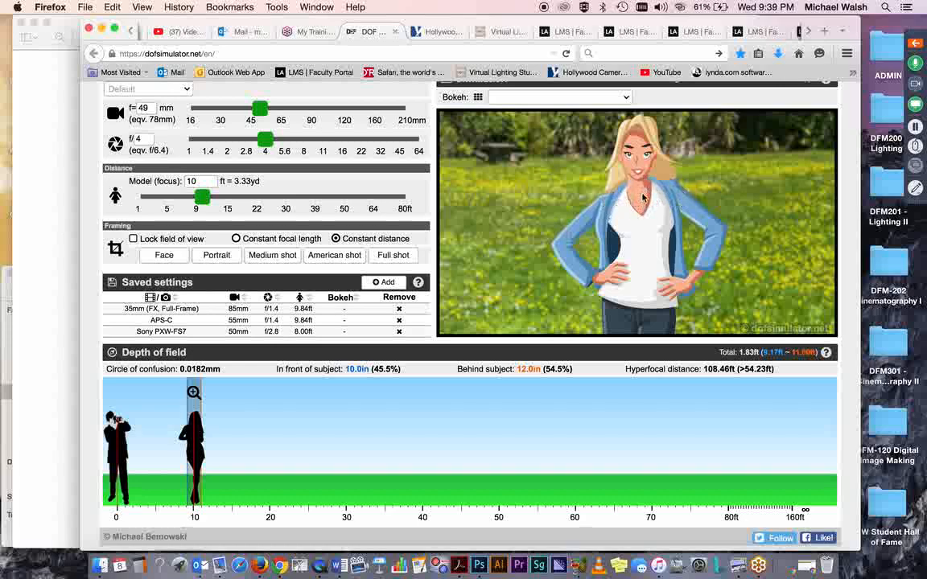
{"action": "mouse_move", "coordinate": [636, 194]}
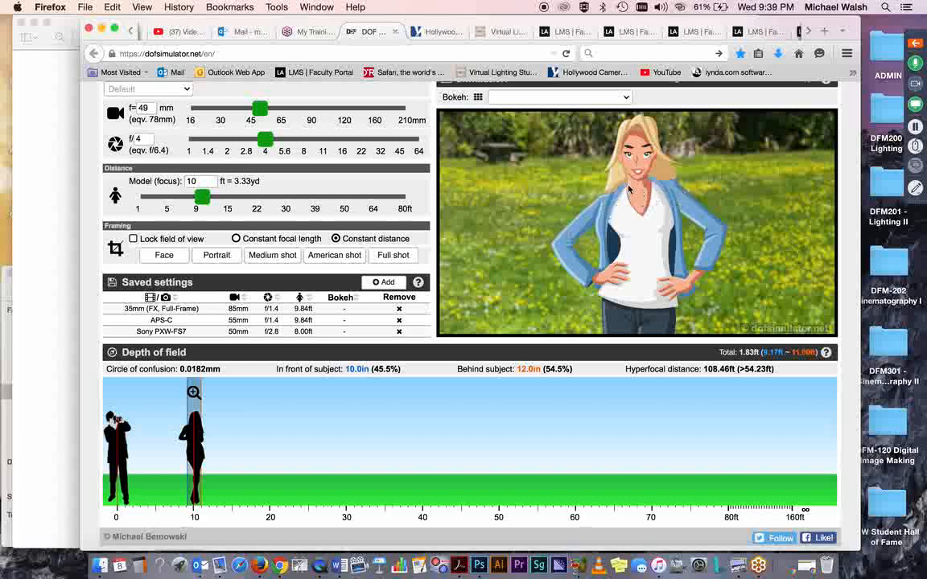
{"action": "mouse_move", "coordinate": [660, 192]}
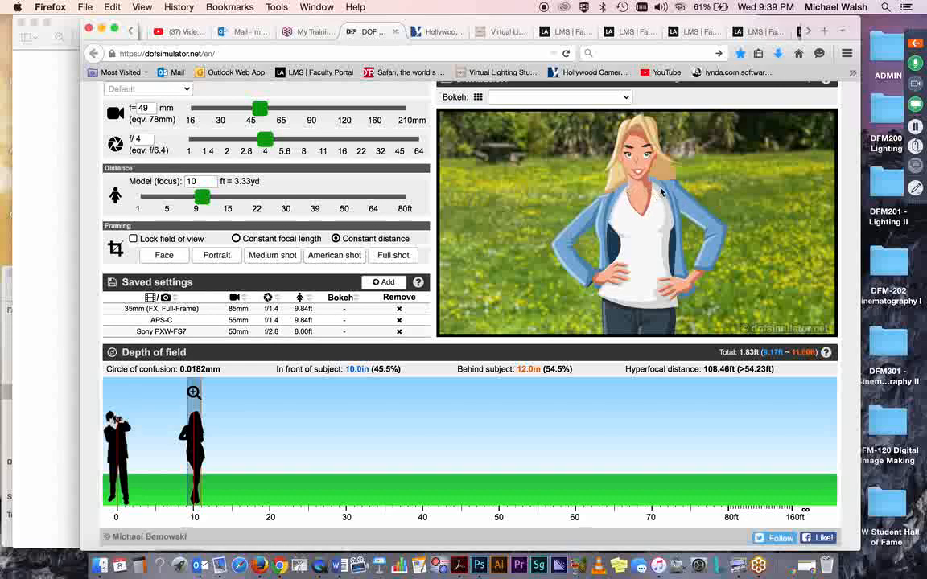
{"action": "mouse_move", "coordinate": [665, 206]}
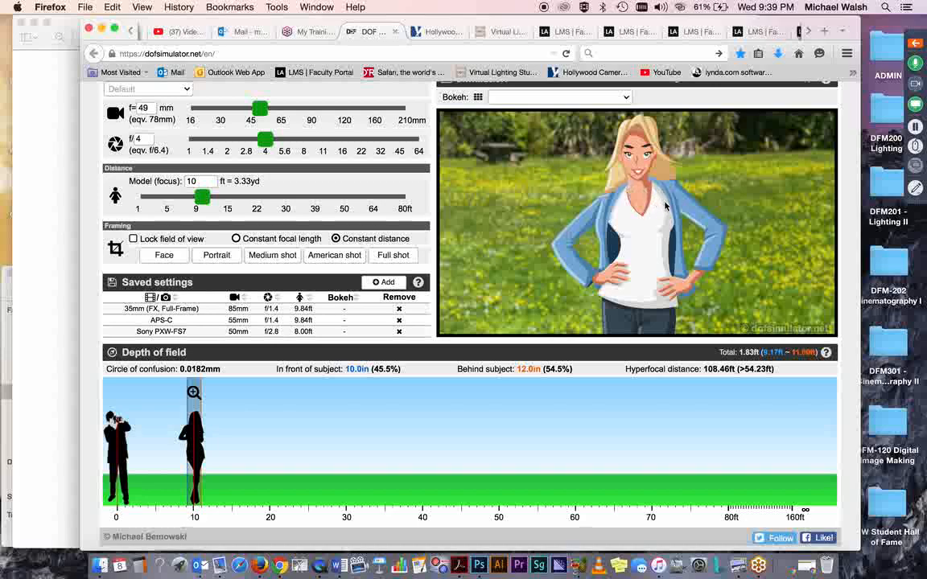
{"action": "mouse_move", "coordinate": [659, 206]}
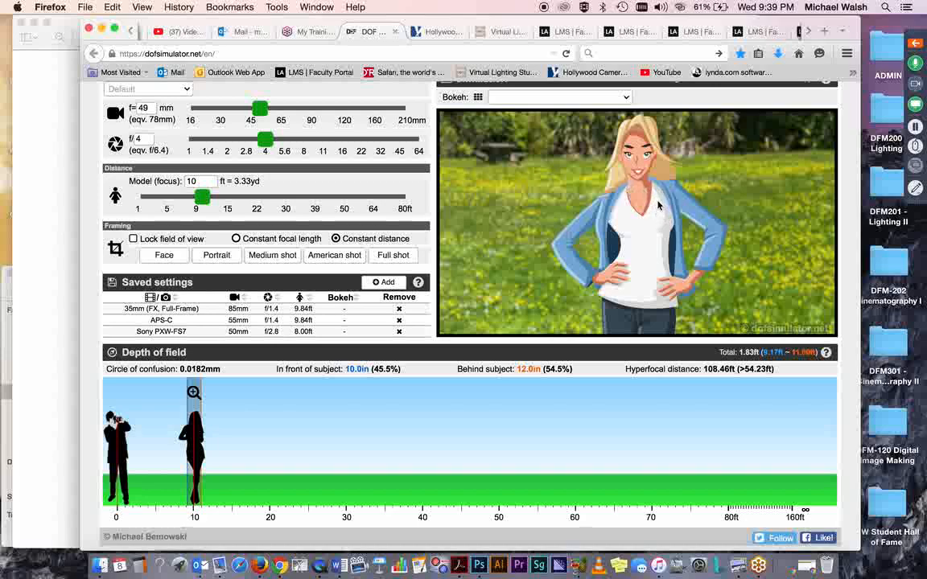
{"action": "mouse_move", "coordinate": [660, 217]}
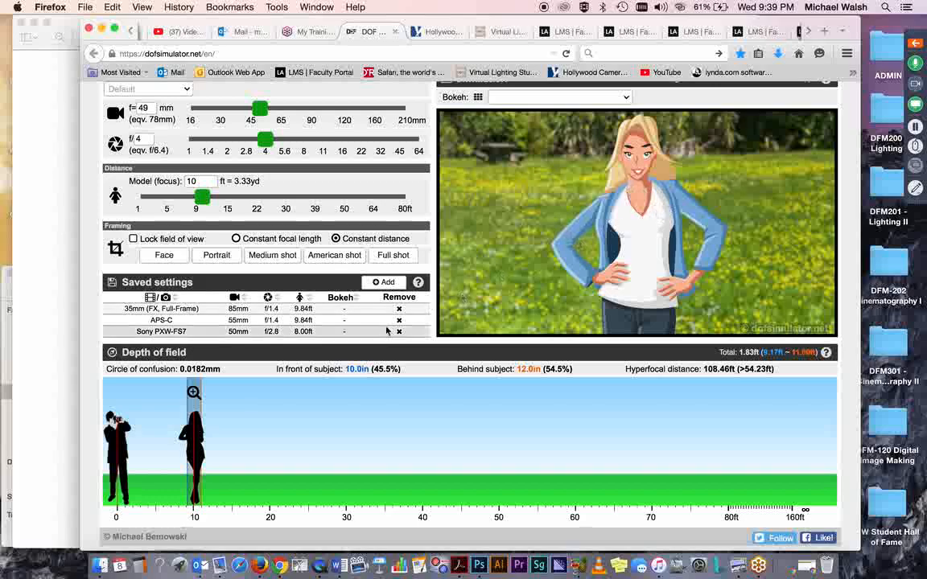
{"action": "mouse_move", "coordinate": [254, 417]}
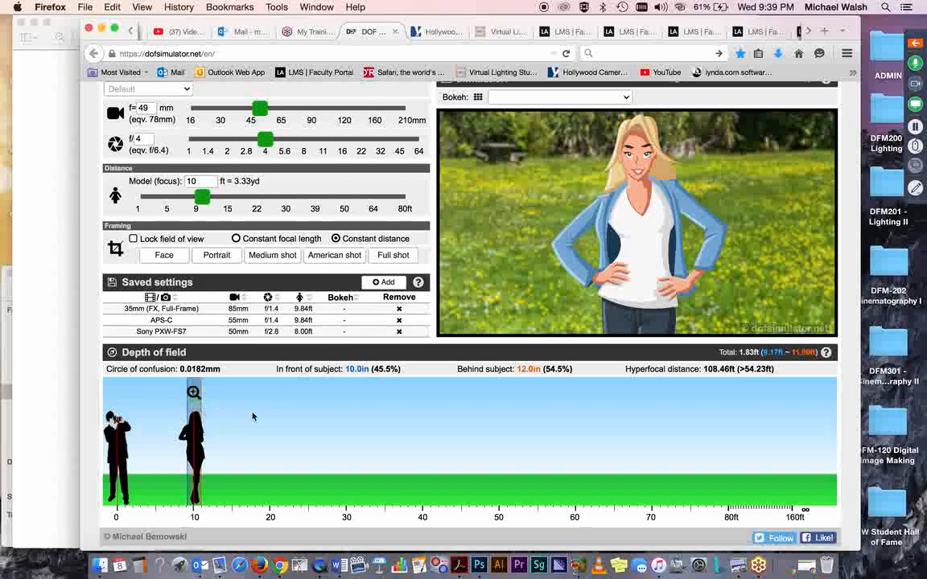
{"action": "mouse_move", "coordinate": [195, 448]}
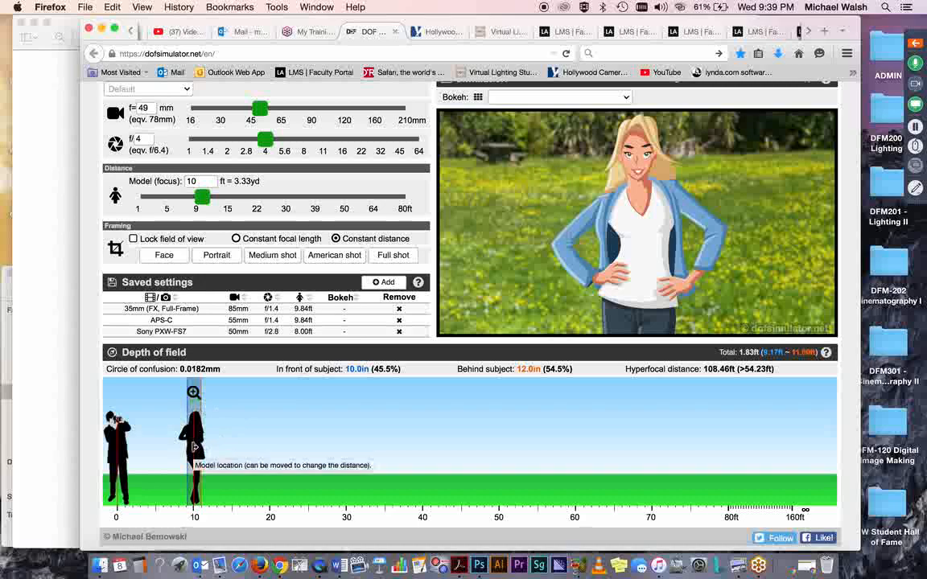
Move the model back through about 11.4 ft to roughly 20 ft focus distance.
{"action": "left_click_drag", "start_coordinate": [196, 448], "coordinate": [208, 449]}
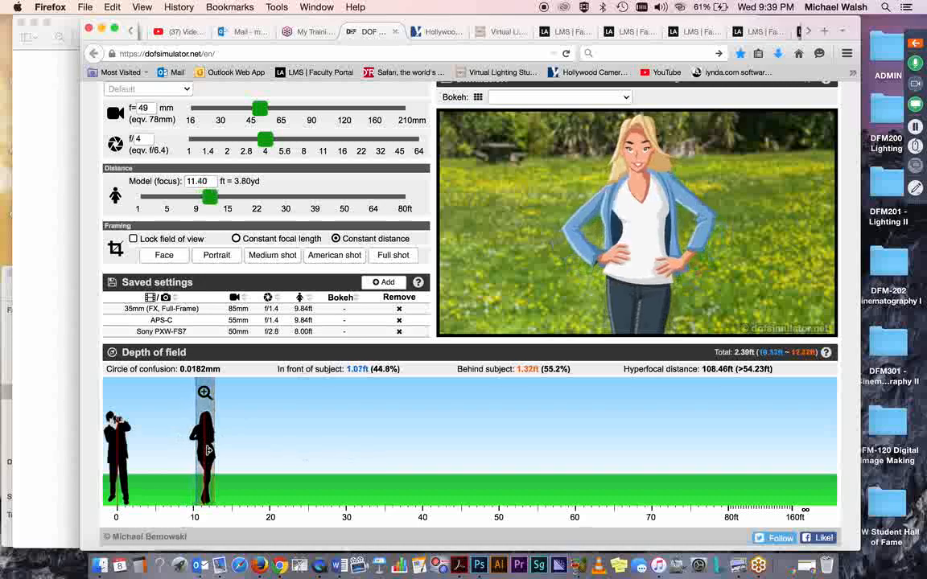
{"action": "left_click_drag", "start_coordinate": [209, 196], "coordinate": [227, 196]}
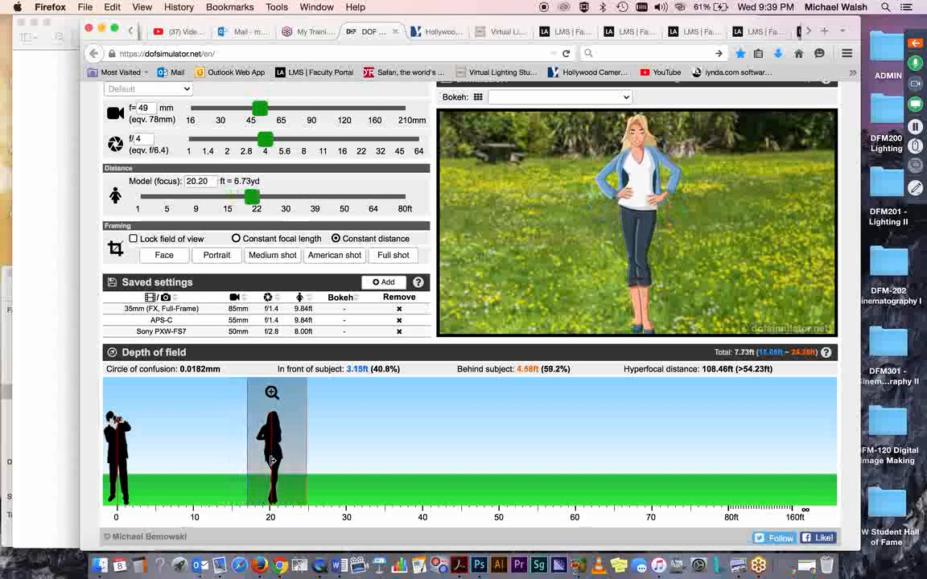
{"action": "mouse_move", "coordinate": [380, 470]}
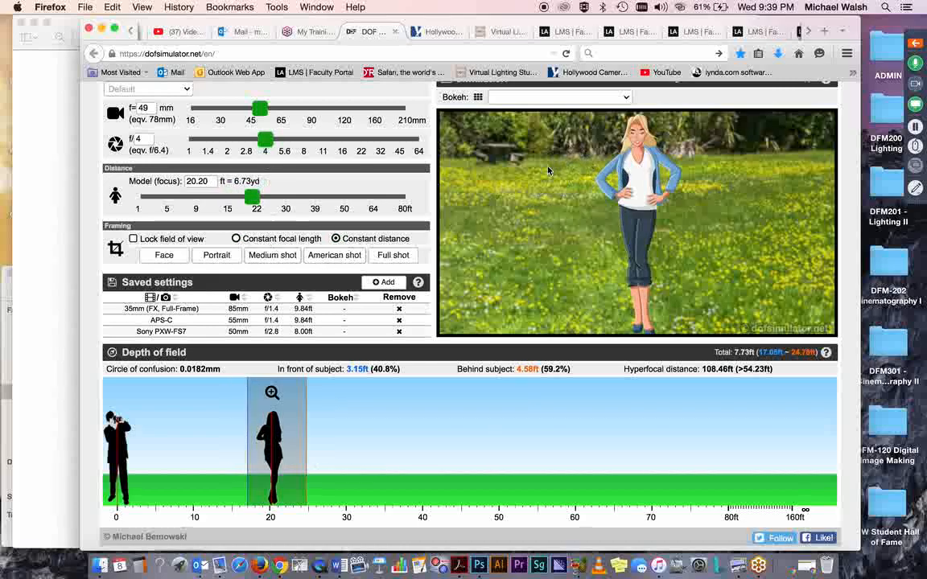
{"action": "mouse_move", "coordinate": [547, 153]}
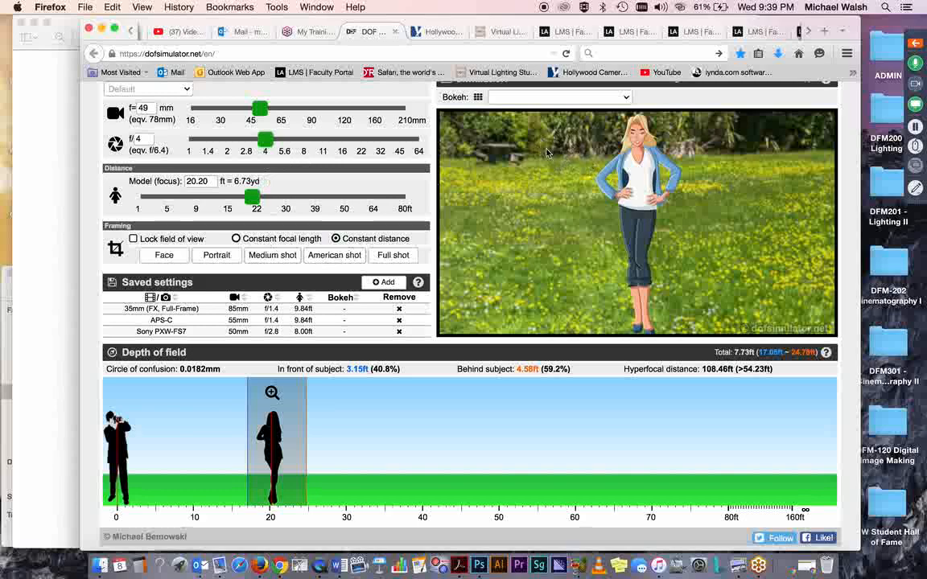
{"action": "mouse_move", "coordinate": [551, 196]}
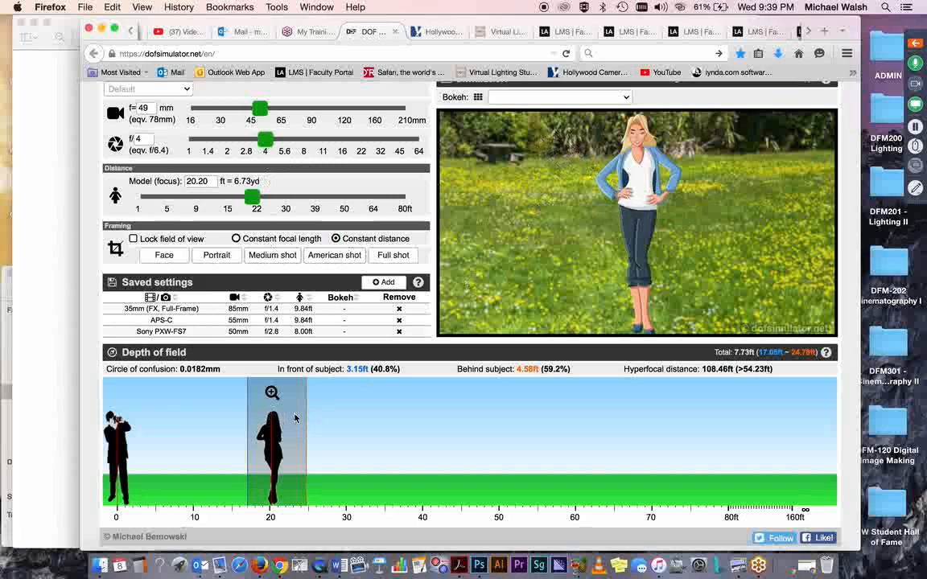
{"action": "mouse_move", "coordinate": [351, 454]}
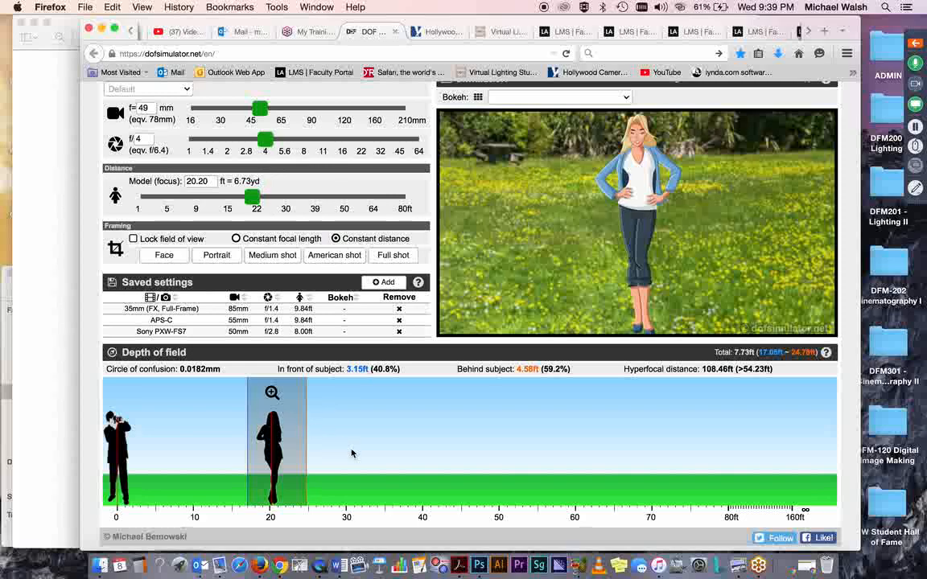
{"action": "mouse_move", "coordinate": [589, 158]}
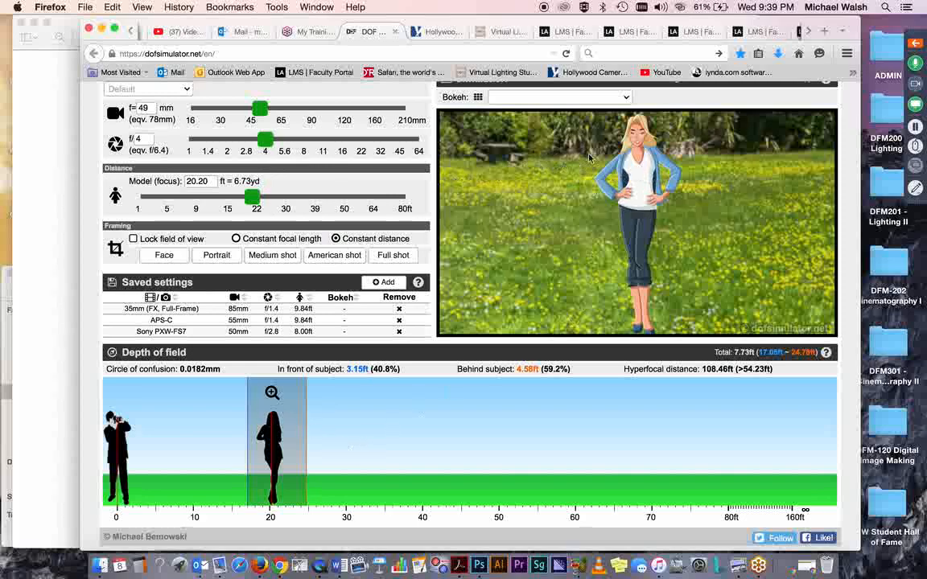
{"action": "mouse_move", "coordinate": [476, 177]}
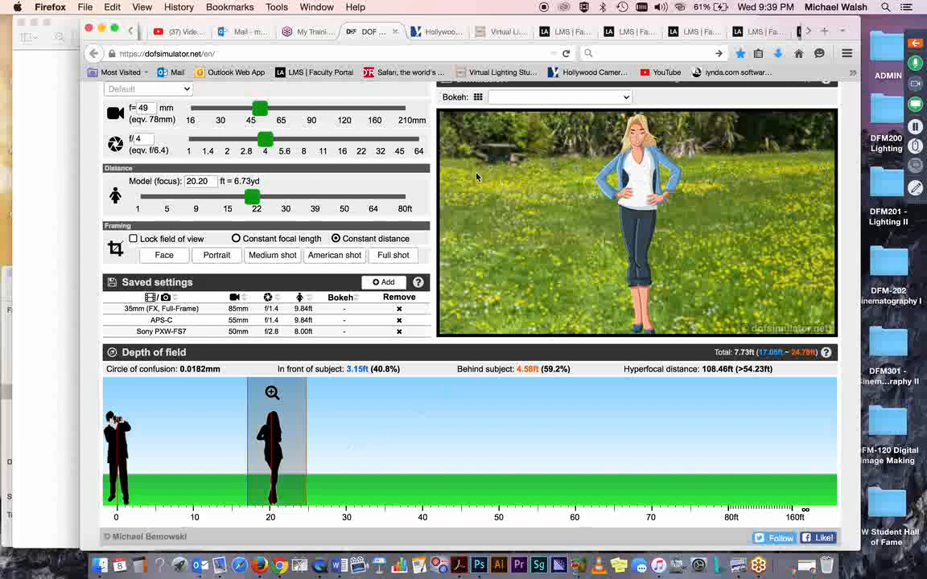
{"action": "mouse_move", "coordinate": [357, 441]}
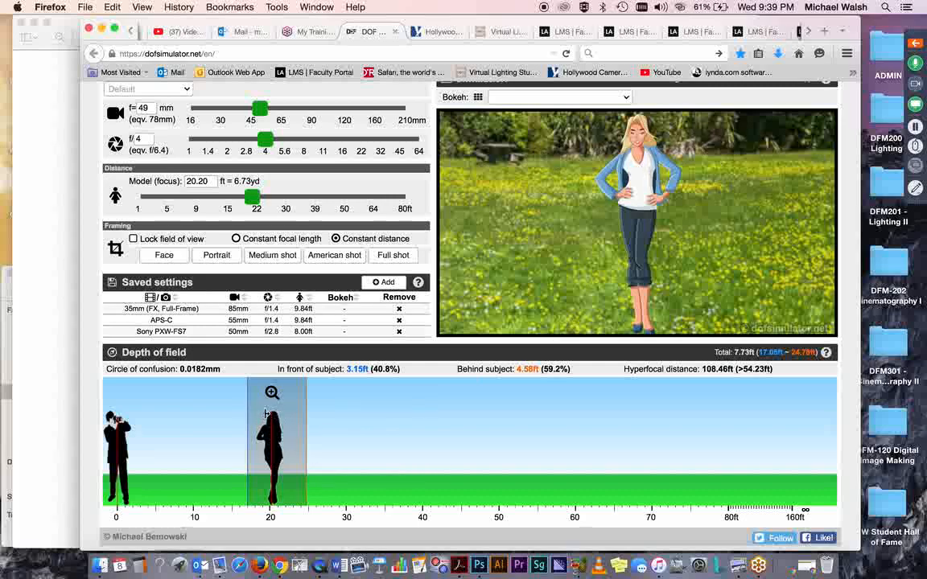
{"action": "mouse_move", "coordinate": [421, 433]}
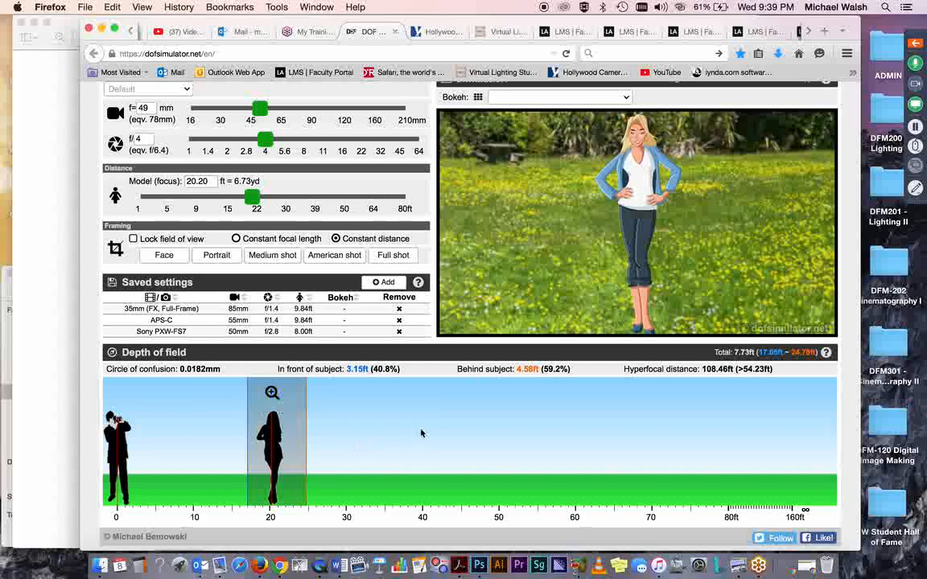
{"action": "mouse_move", "coordinate": [193, 485]}
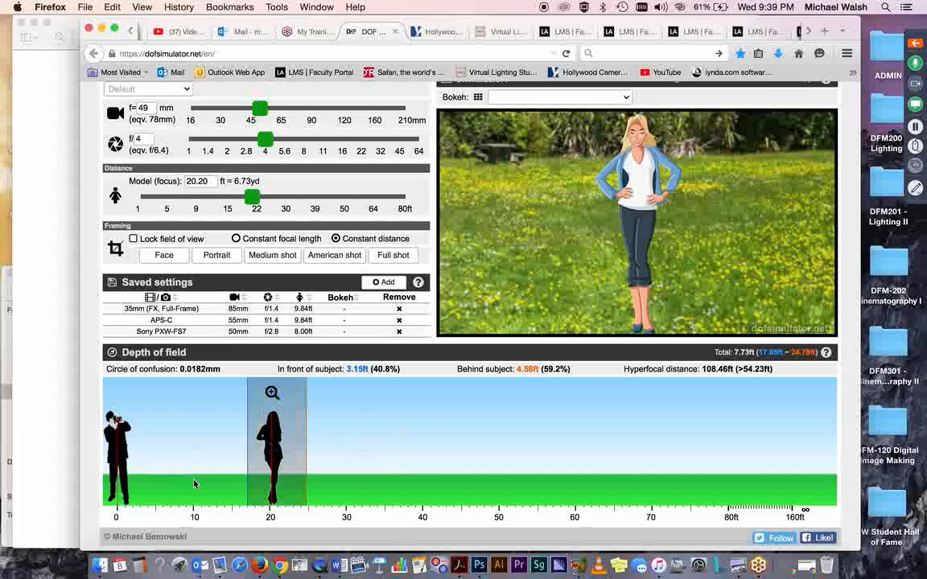
{"action": "mouse_move", "coordinate": [145, 476]}
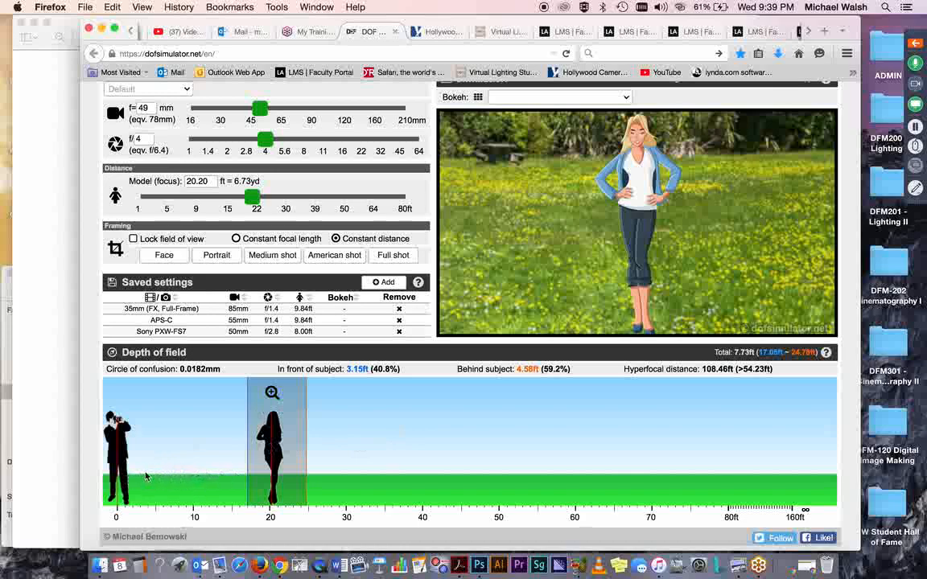
{"action": "mouse_move", "coordinate": [189, 486]}
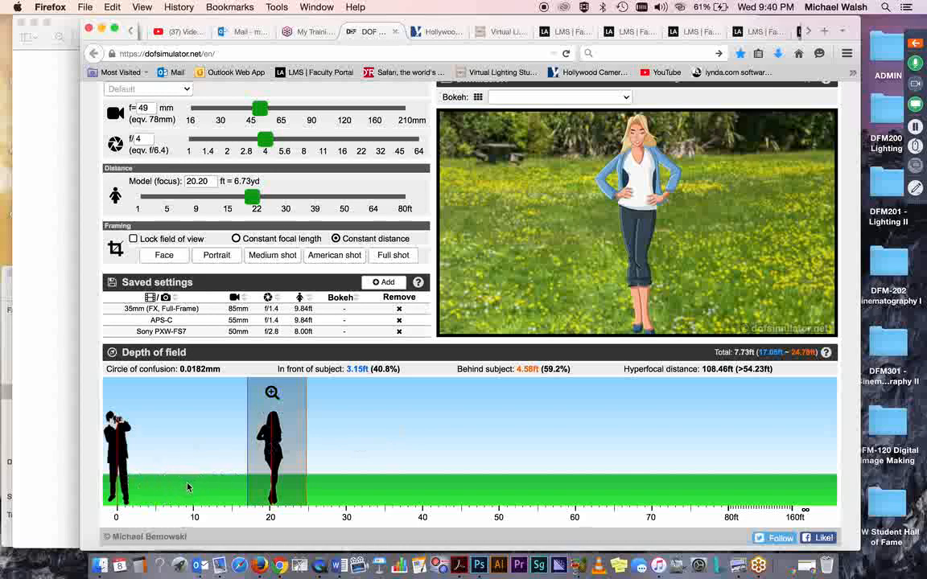
{"action": "mouse_move", "coordinate": [193, 448]}
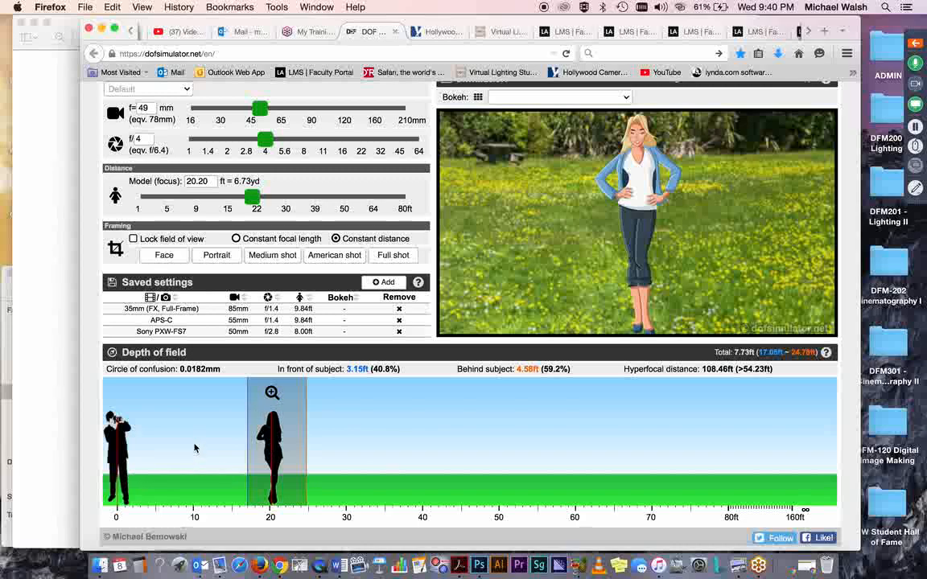
{"action": "mouse_move", "coordinate": [266, 140]}
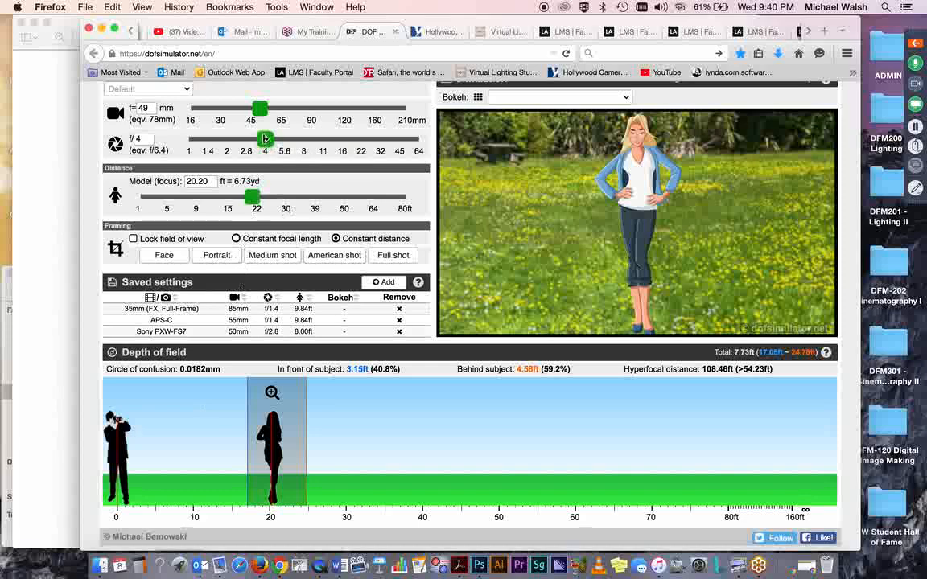
Open the aperture to f/2.8 and lengthen the lens through 86, 90 and 96 to 100 mm.
{"action": "left_click_drag", "start_coordinate": [264, 138], "coordinate": [247, 138]}
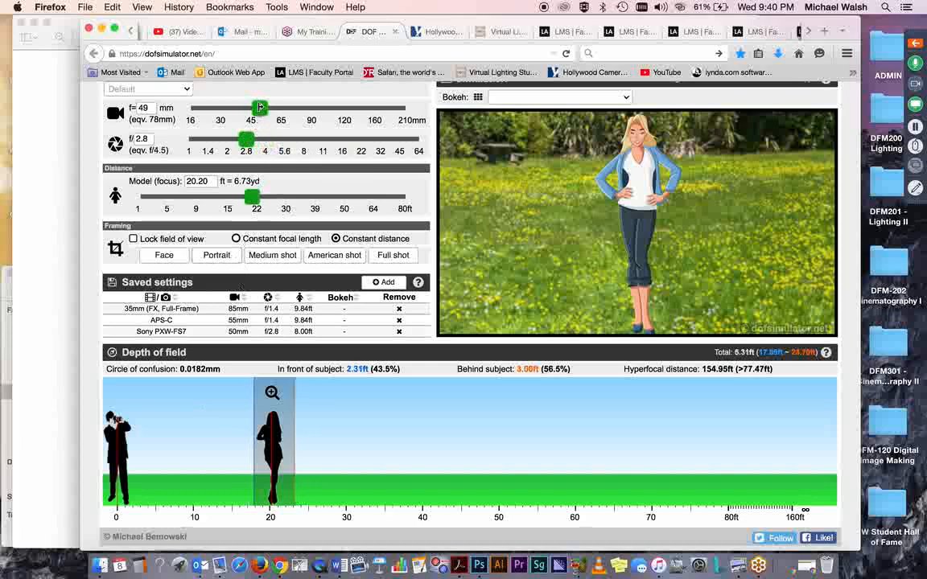
{"action": "left_click_drag", "start_coordinate": [260, 106], "coordinate": [312, 107]}
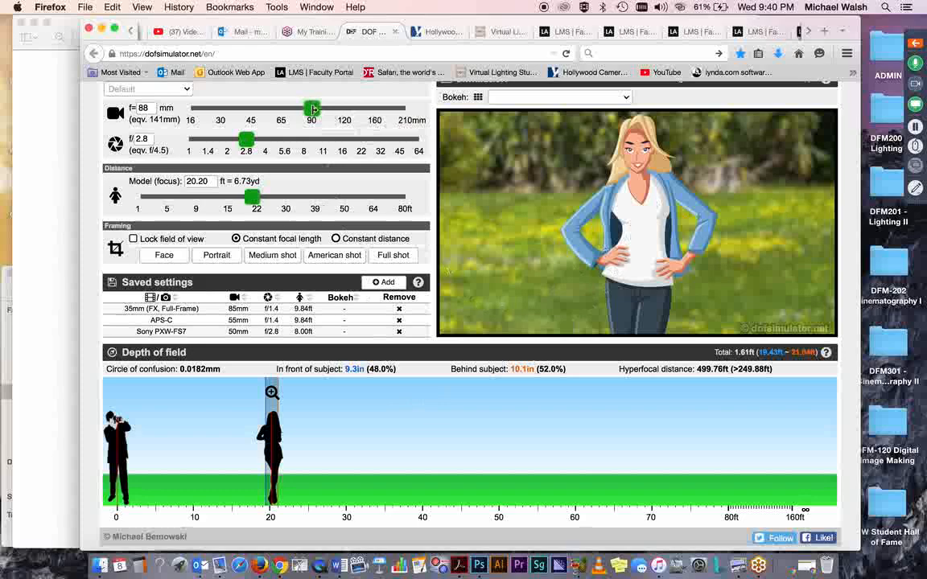
{"action": "left_click_drag", "start_coordinate": [312, 109], "coordinate": [314, 110]}
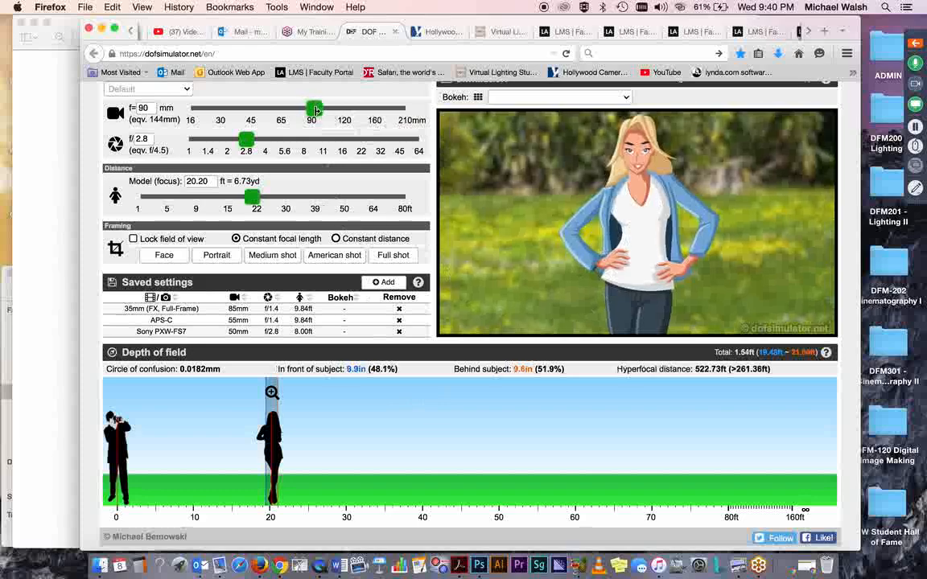
{"action": "left_click_drag", "start_coordinate": [314, 109], "coordinate": [324, 110]}
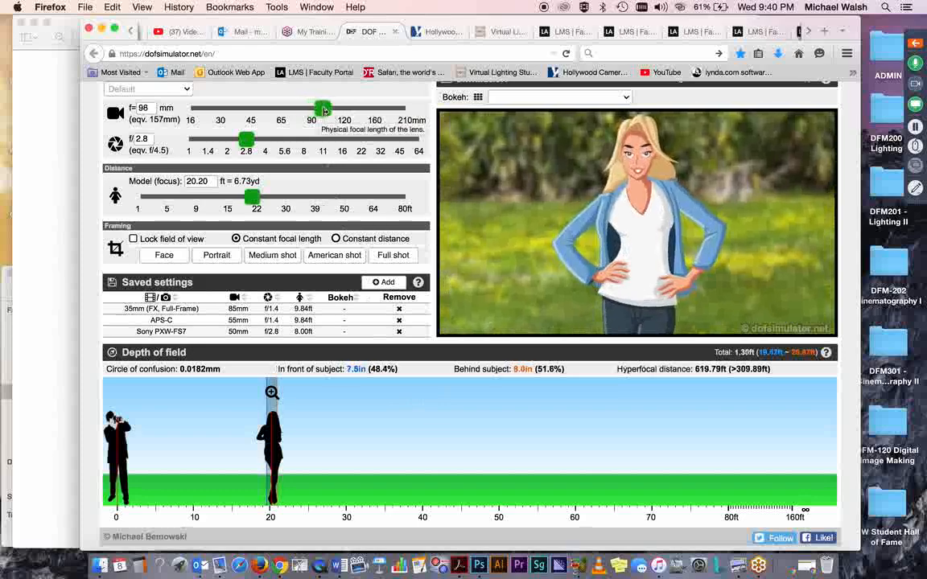
{"action": "left_click_drag", "start_coordinate": [322, 110], "coordinate": [325, 110]}
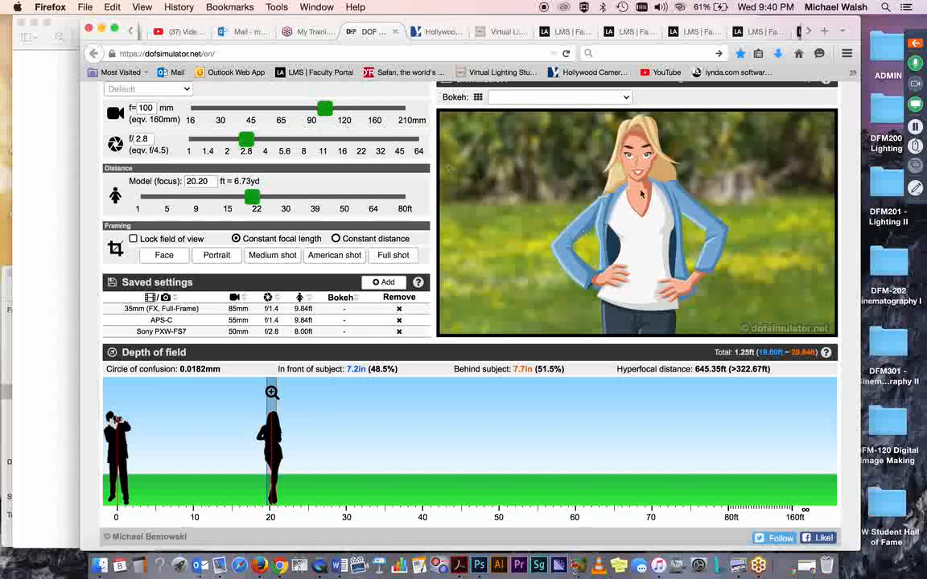
{"action": "mouse_move", "coordinate": [459, 441]}
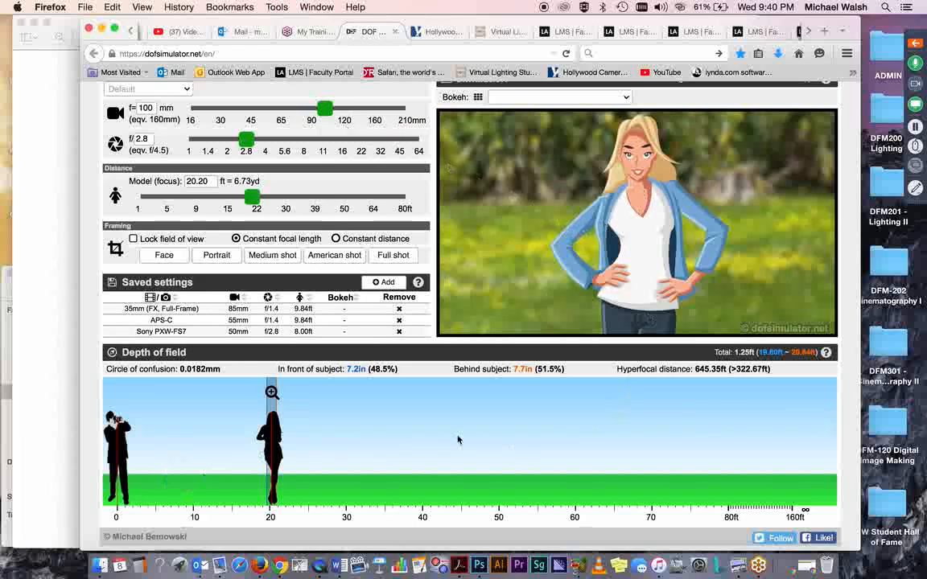
{"action": "mouse_move", "coordinate": [618, 312]}
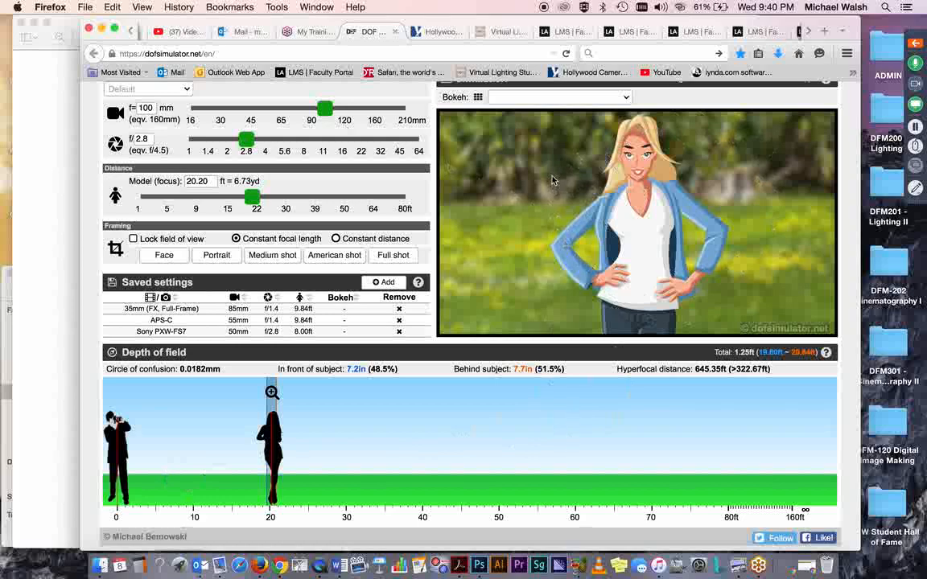
{"action": "mouse_move", "coordinate": [493, 201]}
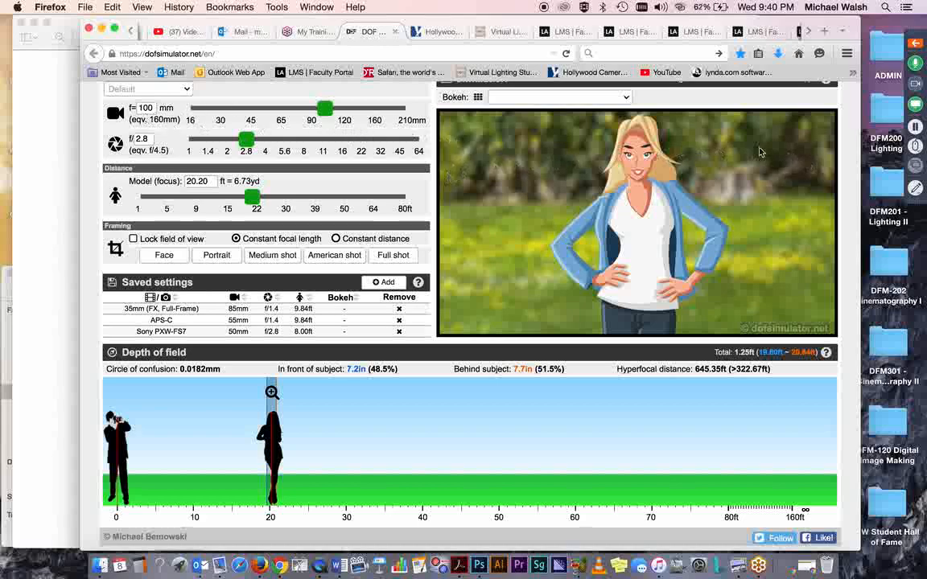
{"action": "mouse_move", "coordinate": [685, 135]}
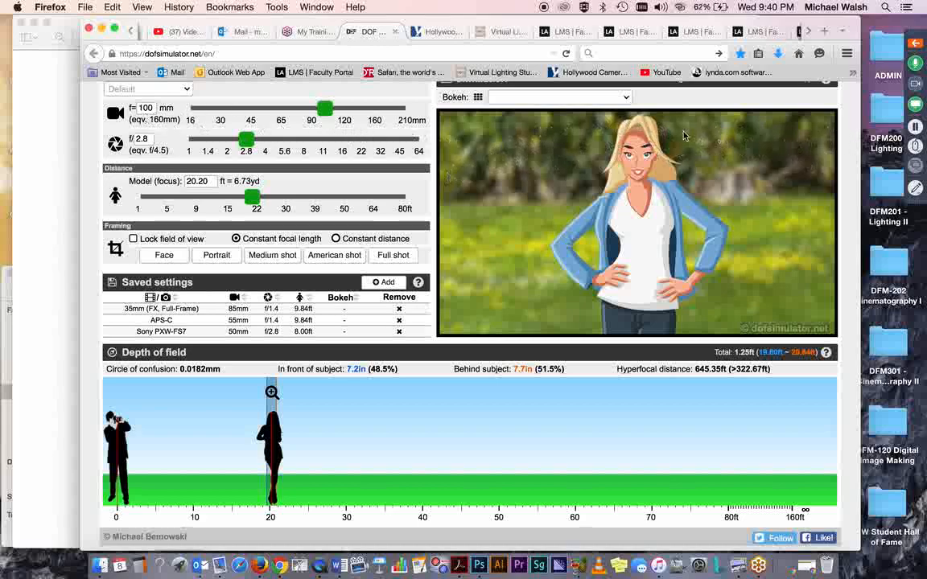
{"action": "mouse_move", "coordinate": [493, 188]}
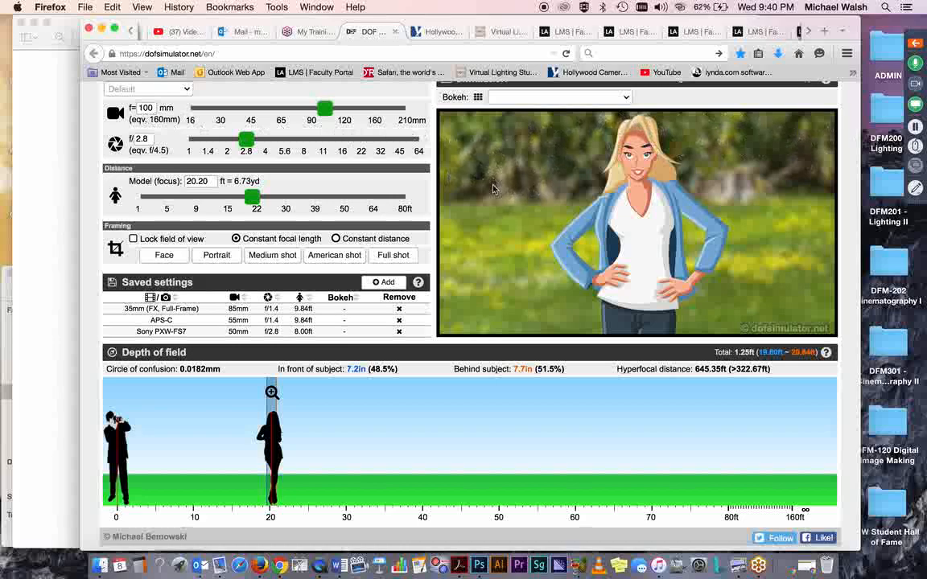
{"action": "mouse_move", "coordinate": [734, 190]}
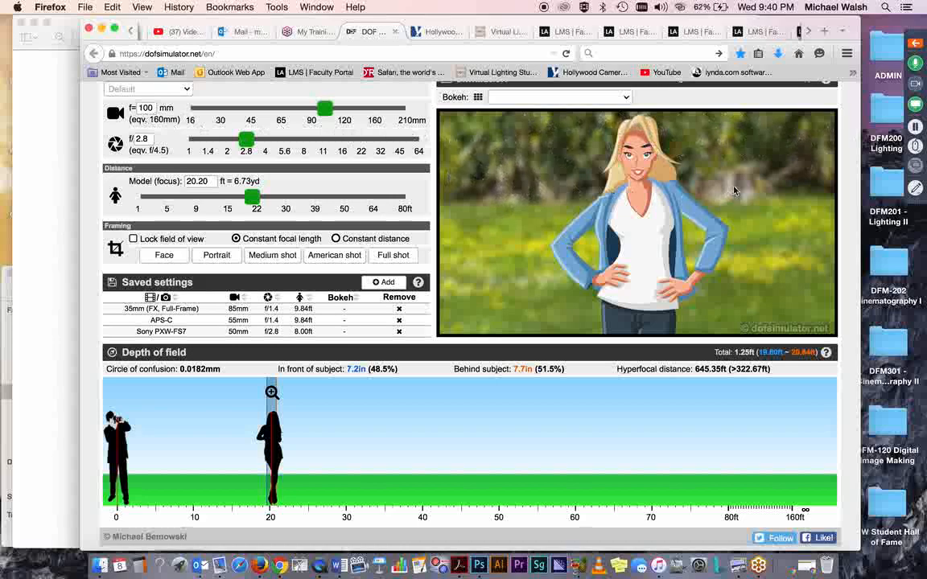
{"action": "mouse_move", "coordinate": [781, 188]}
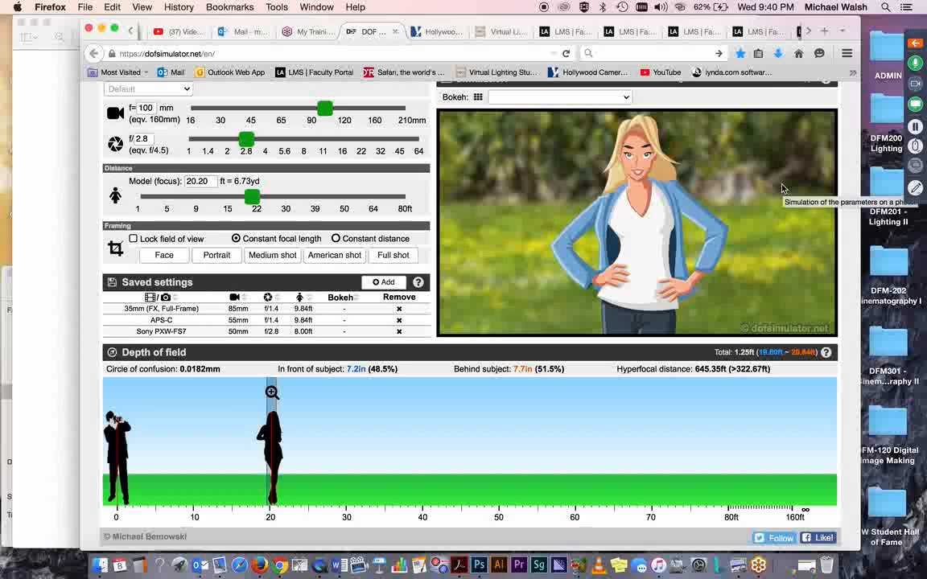
{"action": "mouse_move", "coordinate": [756, 183]}
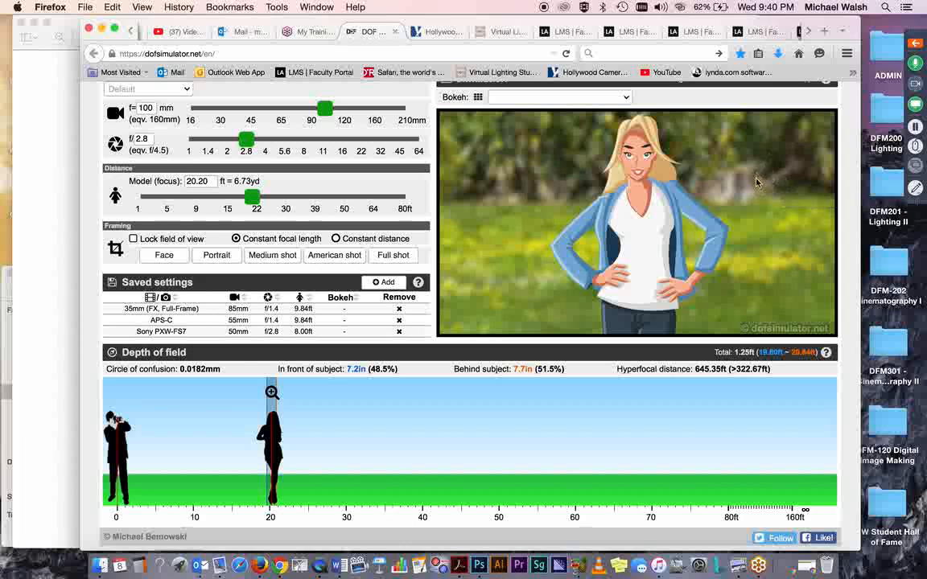
{"action": "mouse_move", "coordinate": [583, 200]}
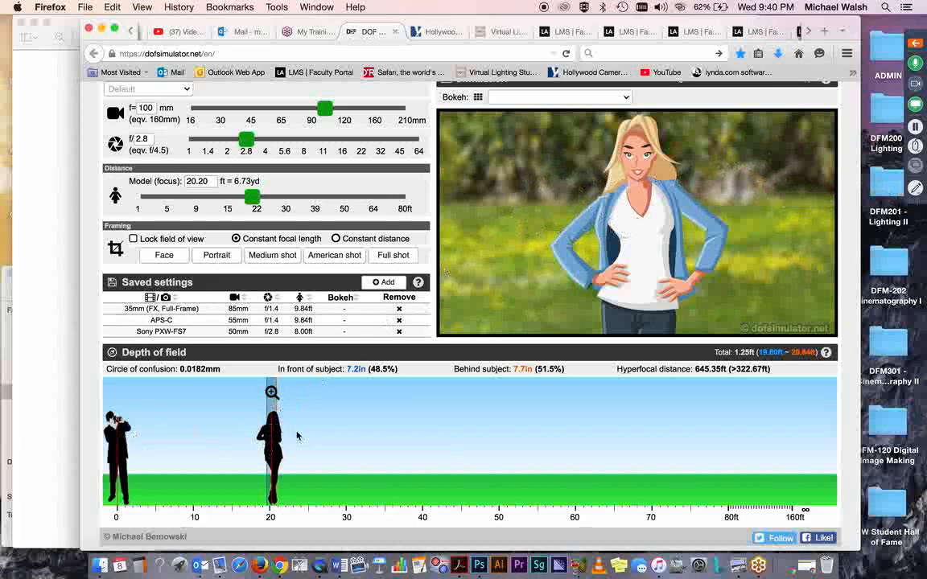
{"action": "mouse_move", "coordinate": [521, 142]}
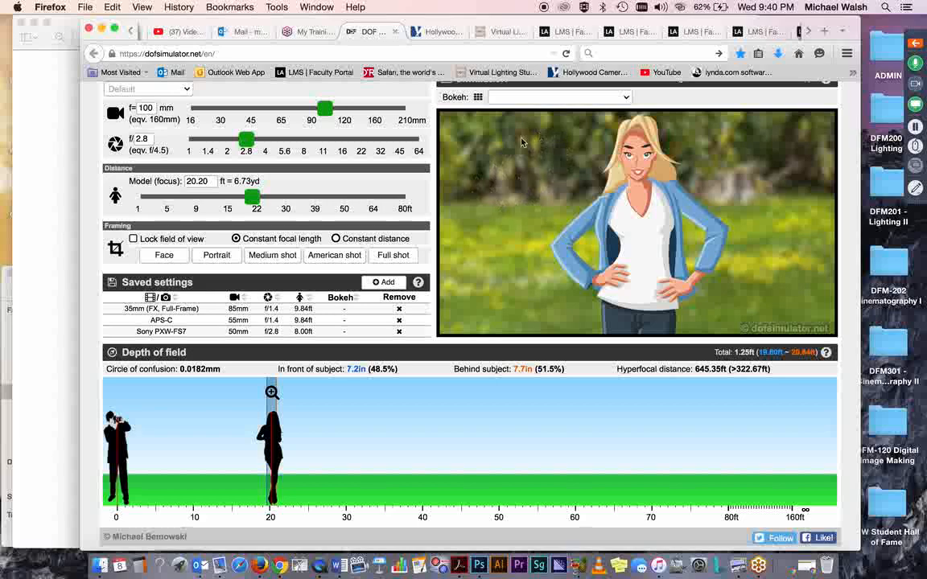
{"action": "mouse_move", "coordinate": [518, 199]}
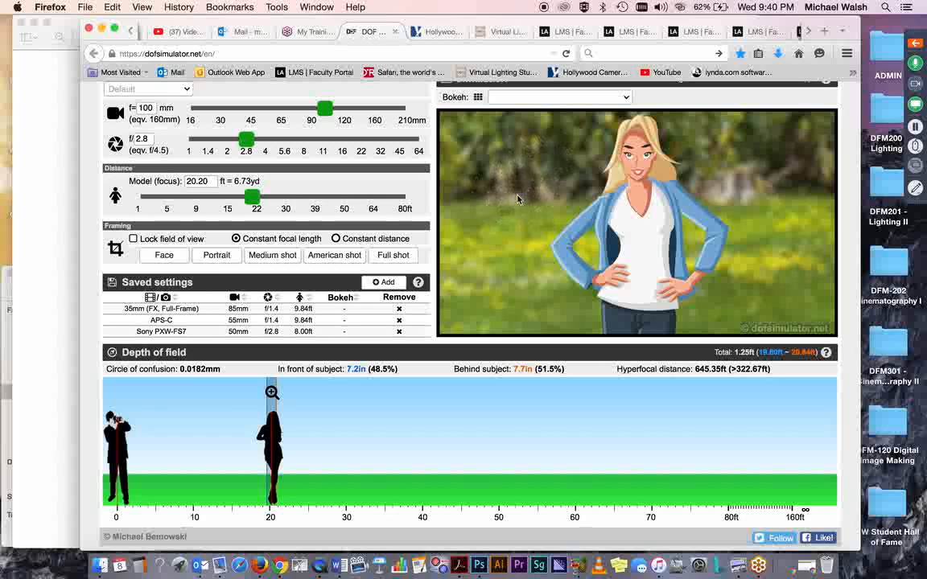
{"action": "mouse_move", "coordinate": [518, 222]}
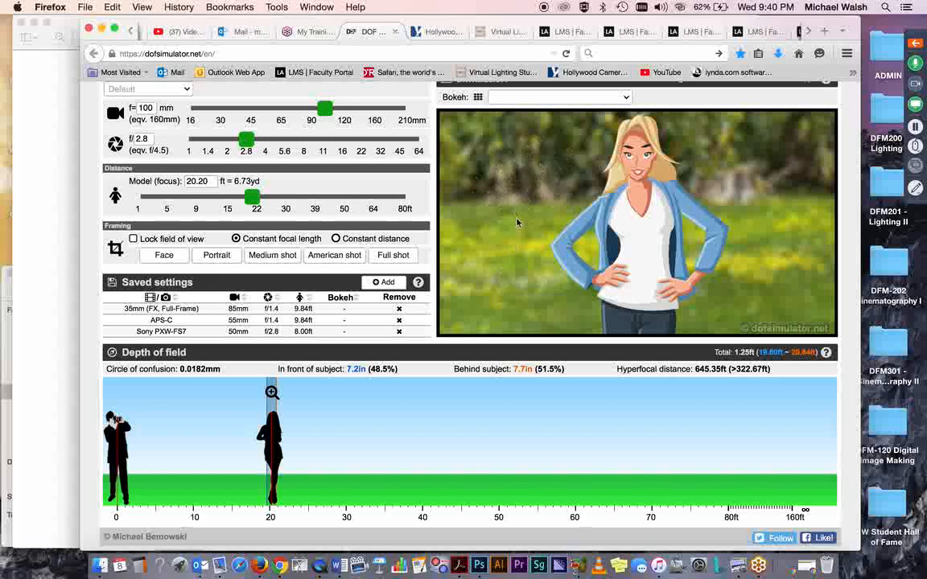
{"action": "mouse_move", "coordinate": [544, 298]}
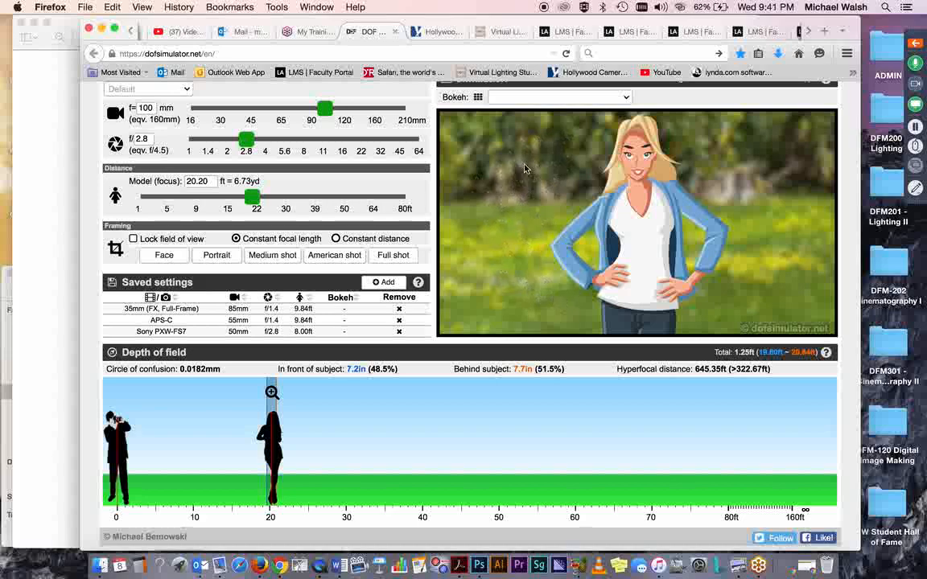
{"action": "mouse_move", "coordinate": [519, 154]}
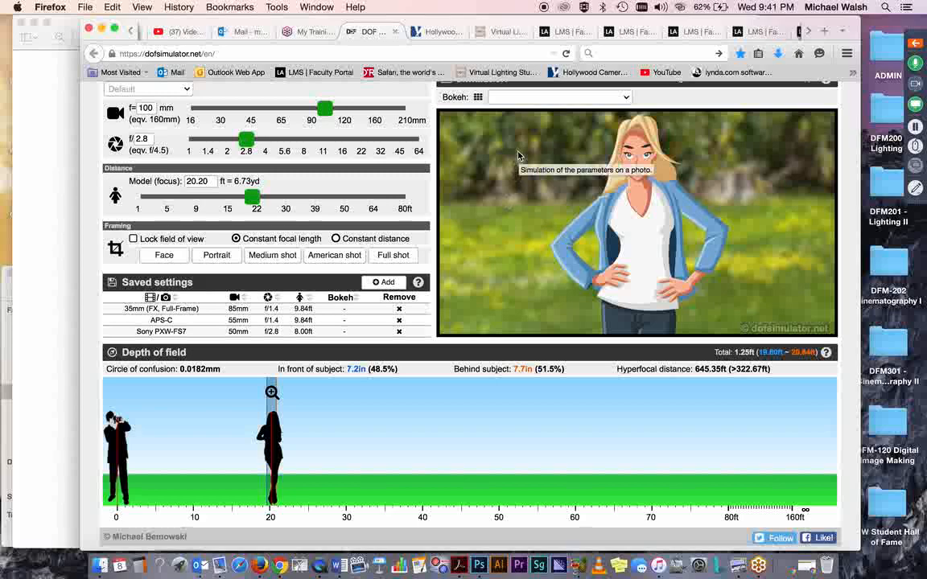
{"action": "mouse_move", "coordinate": [525, 298]}
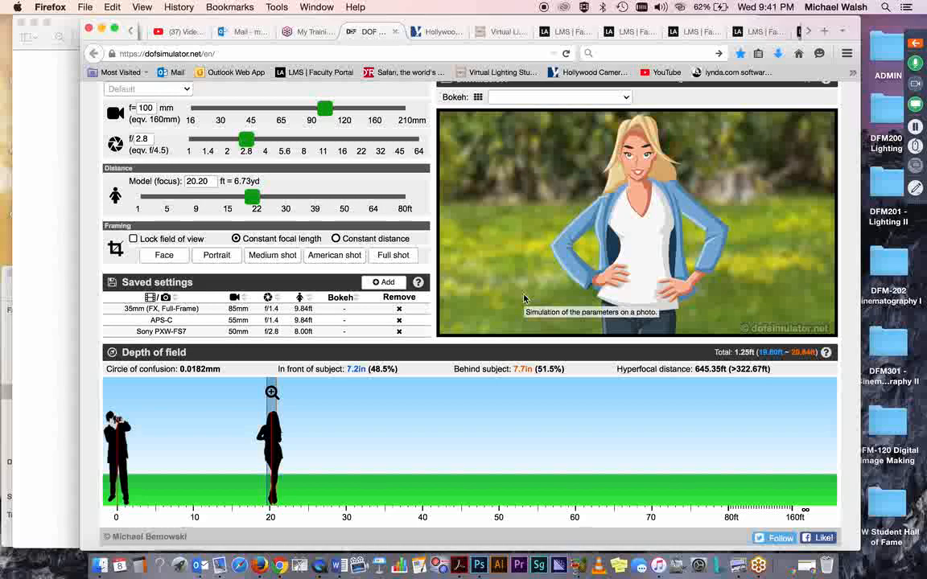
{"action": "mouse_move", "coordinate": [528, 309]}
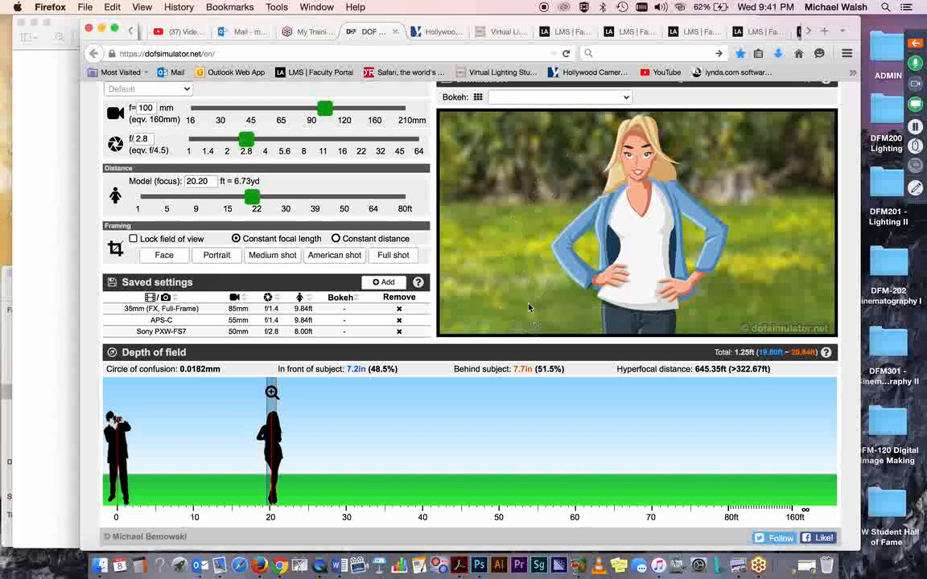
{"action": "mouse_move", "coordinate": [535, 225]}
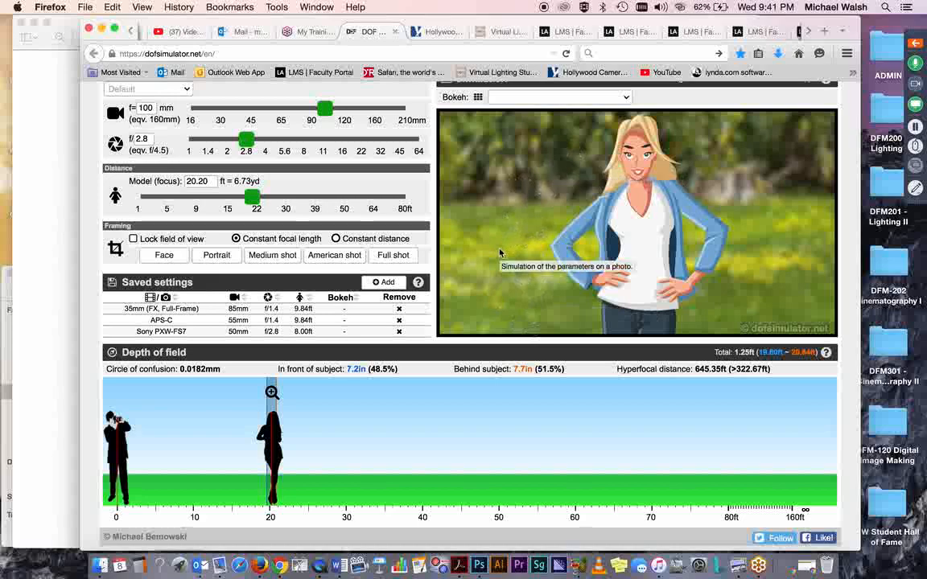
{"action": "mouse_move", "coordinate": [515, 209]}
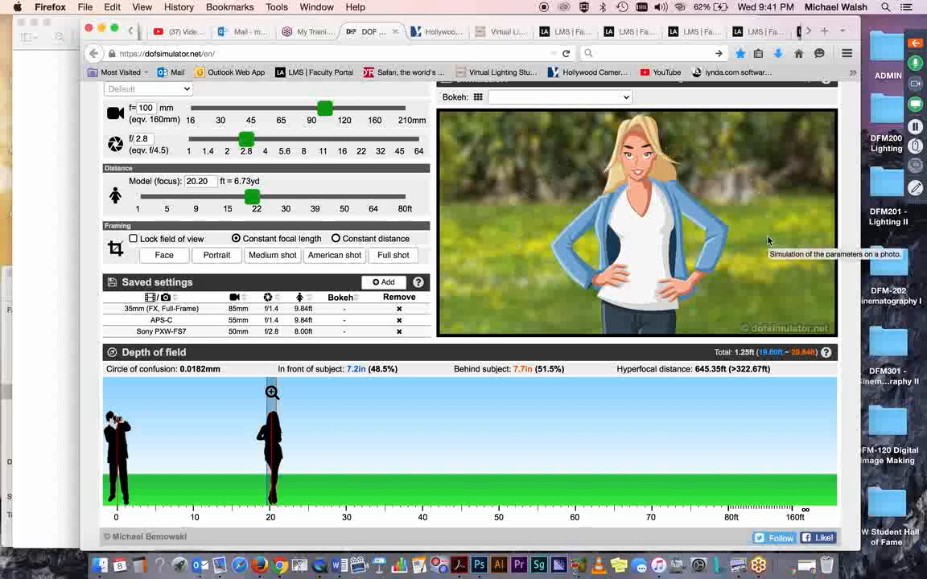
{"action": "mouse_move", "coordinate": [496, 231]}
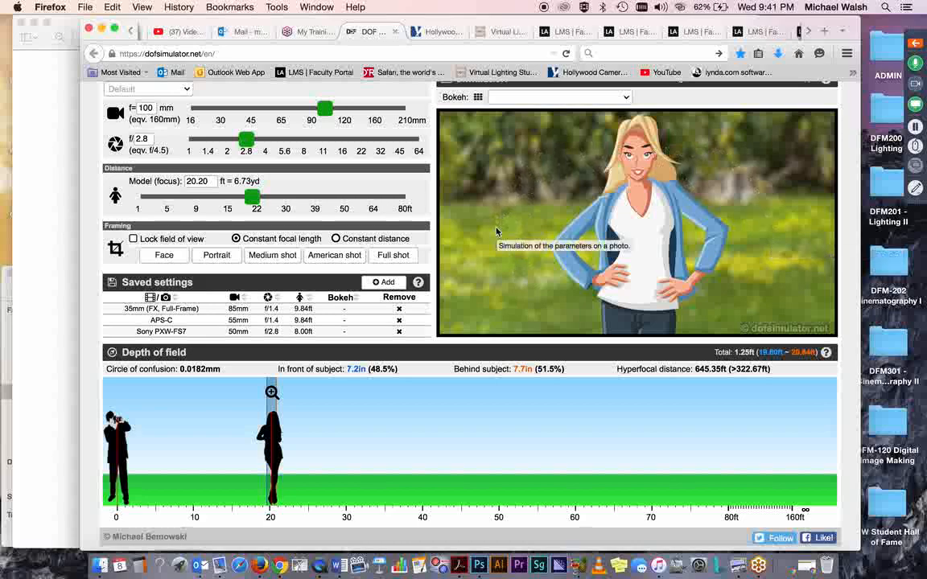
{"action": "mouse_move", "coordinate": [270, 449]}
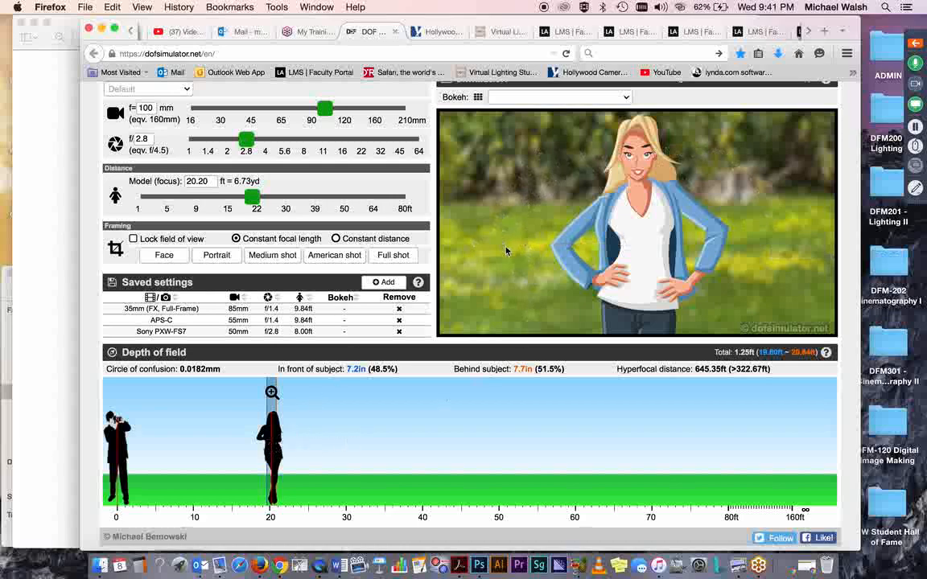
{"action": "mouse_move", "coordinate": [507, 251]}
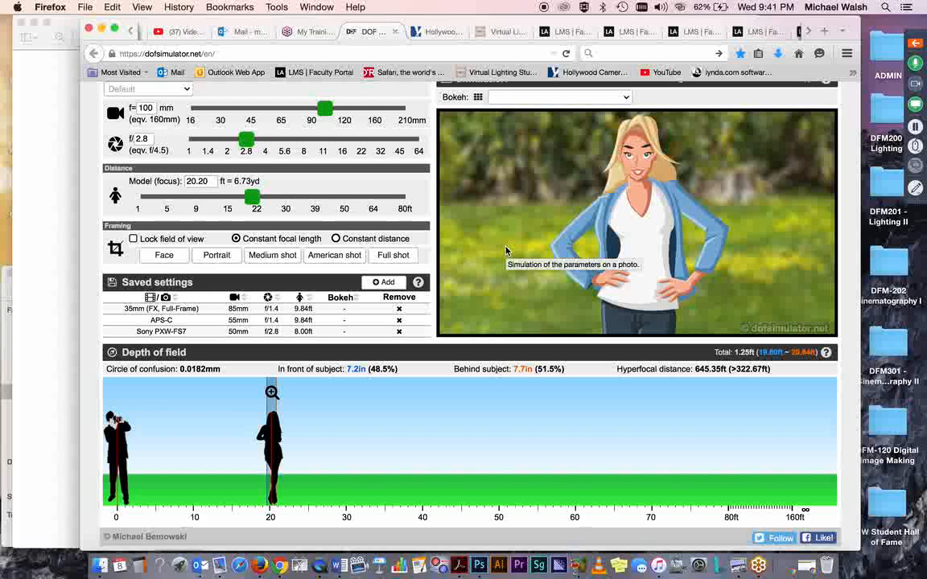
{"action": "mouse_move", "coordinate": [90, 216]}
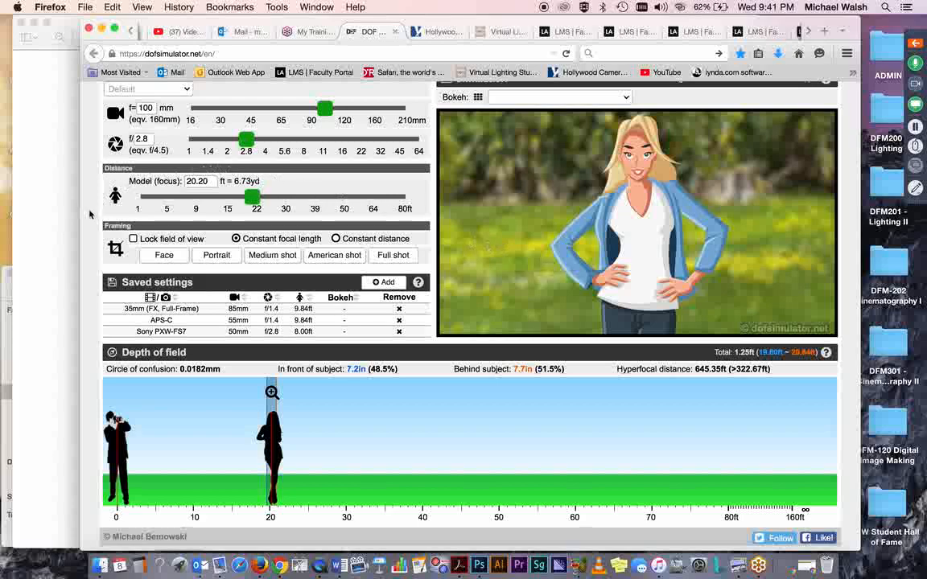
{"action": "mouse_move", "coordinate": [90, 233]}
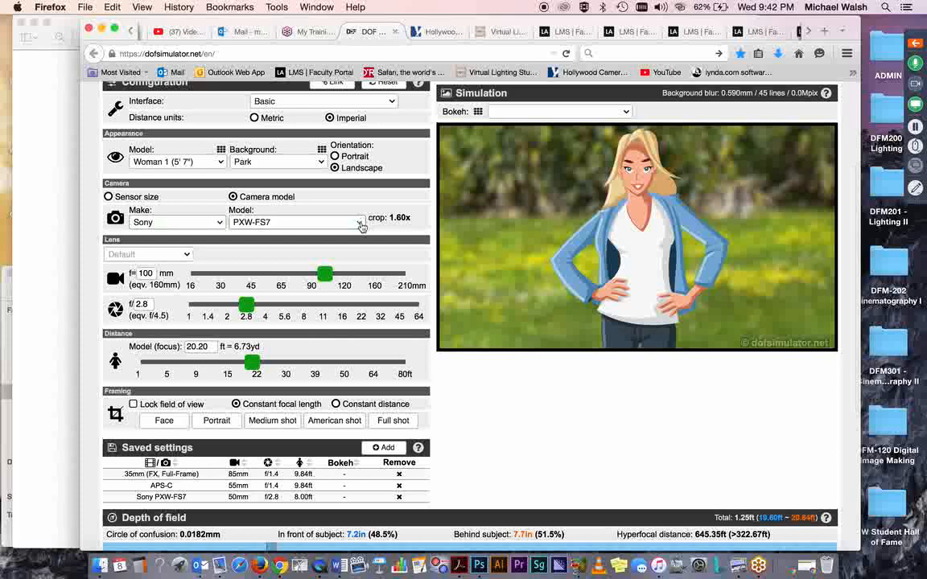
Switch the camera to a Sony Alpha 7 body with a 1.91x crop.
{"action": "left_click", "coordinate": [298, 223]}
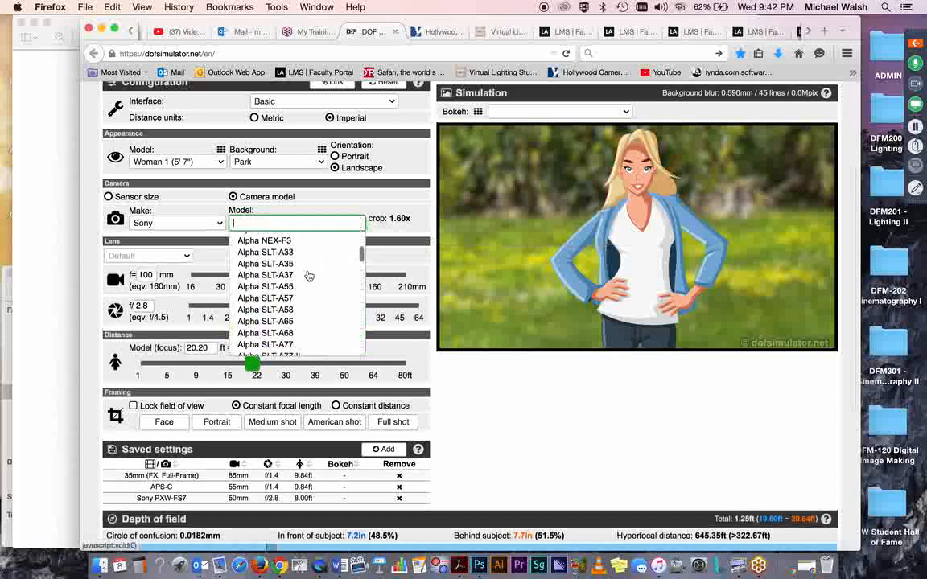
{"action": "scroll", "scroll_direction": "down", "scroll_amount": 3}
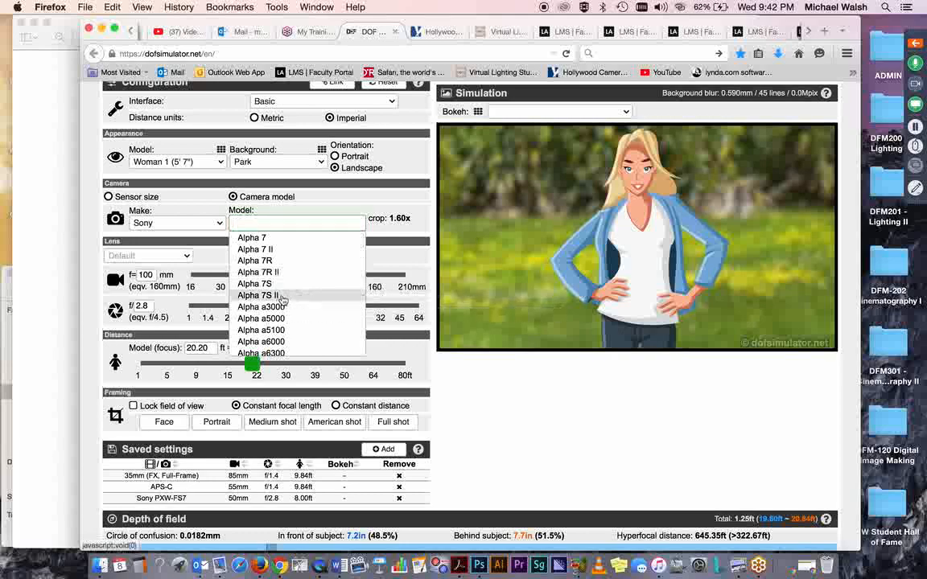
{"action": "left_click", "coordinate": [258, 297]}
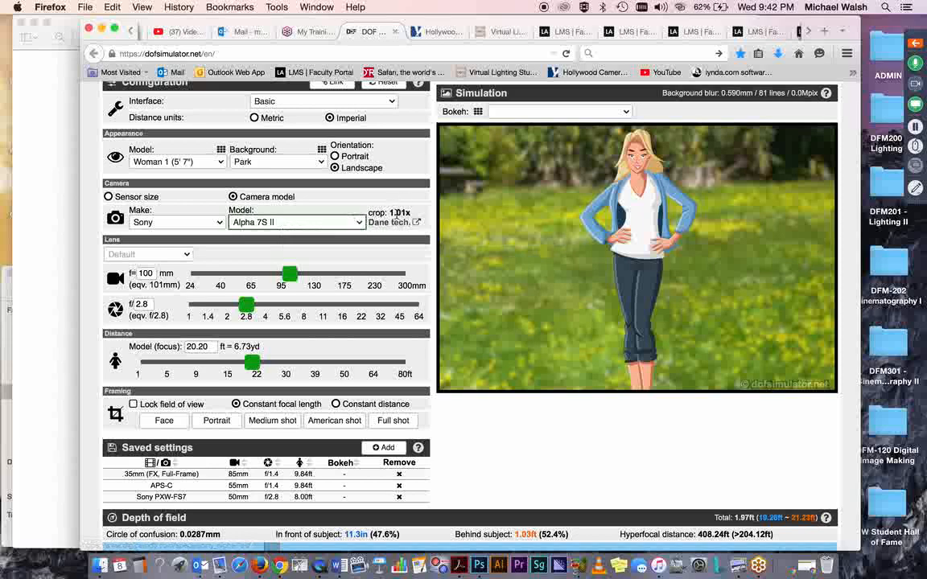
{"action": "mouse_move", "coordinate": [399, 212]}
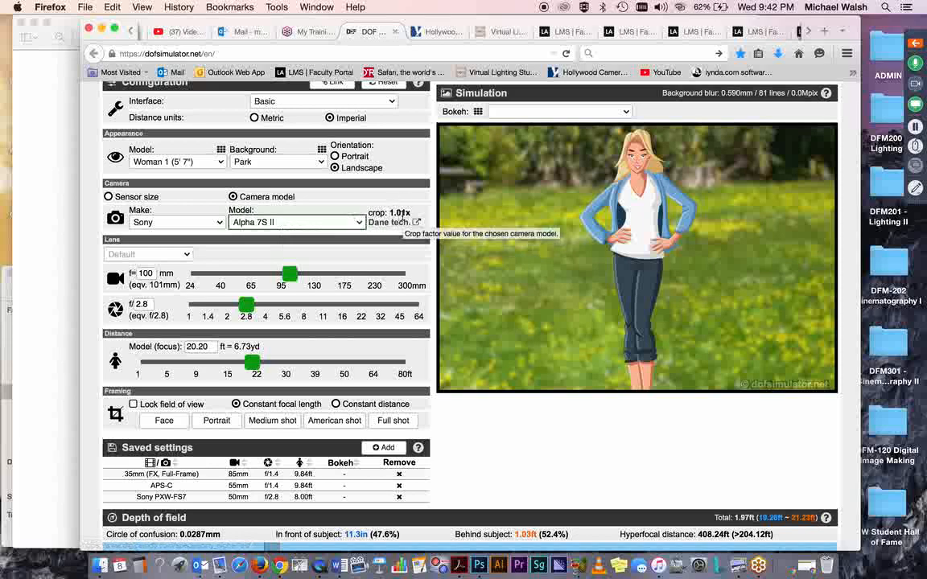
{"action": "mouse_move", "coordinate": [792, 301]}
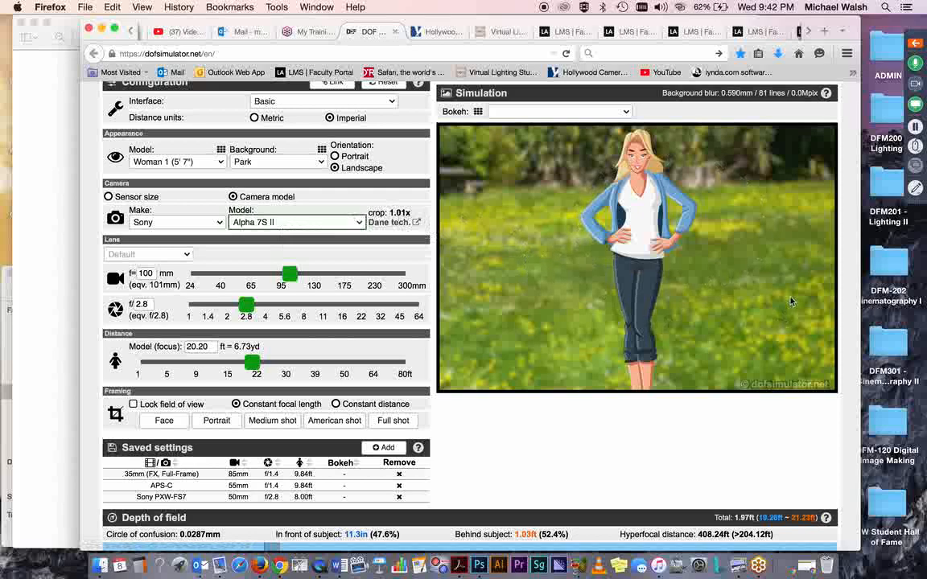
{"action": "mouse_move", "coordinate": [631, 320]}
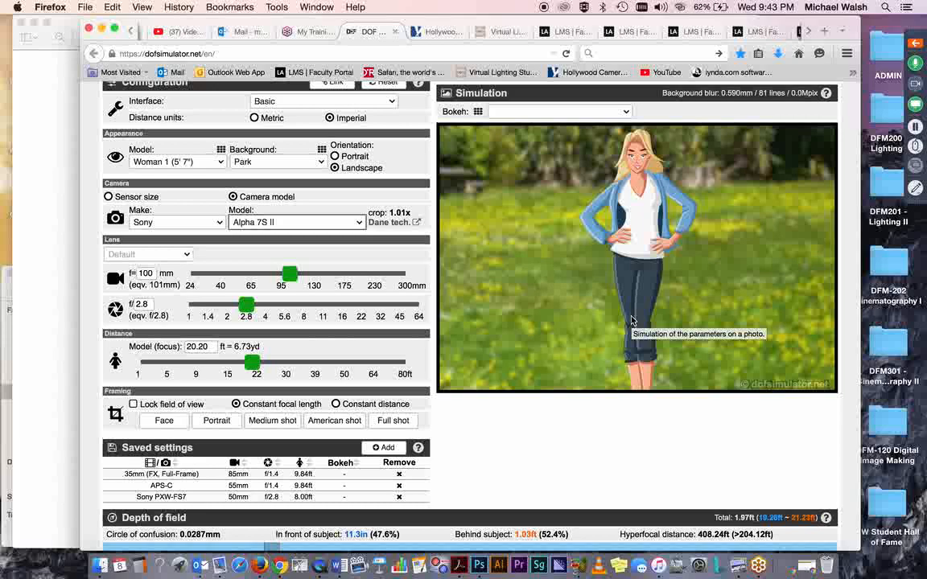
{"action": "mouse_move", "coordinate": [497, 318]}
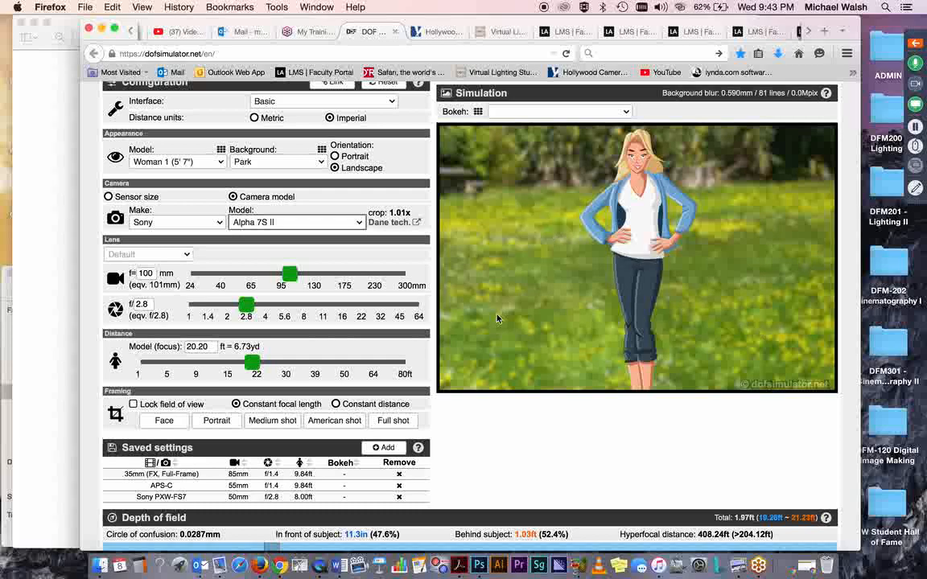
{"action": "mouse_move", "coordinate": [599, 281]}
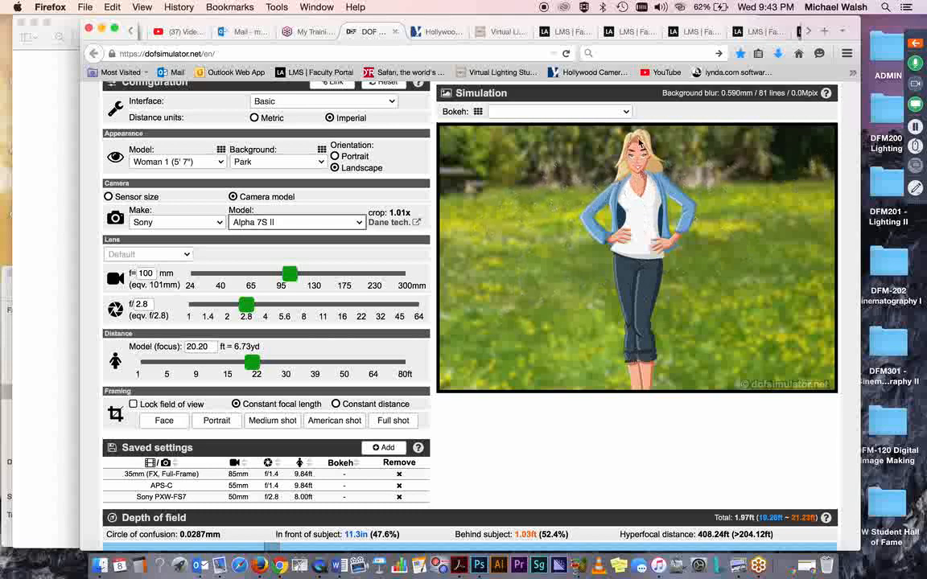
{"action": "scroll", "scroll_direction": "down", "scroll_amount": 3}
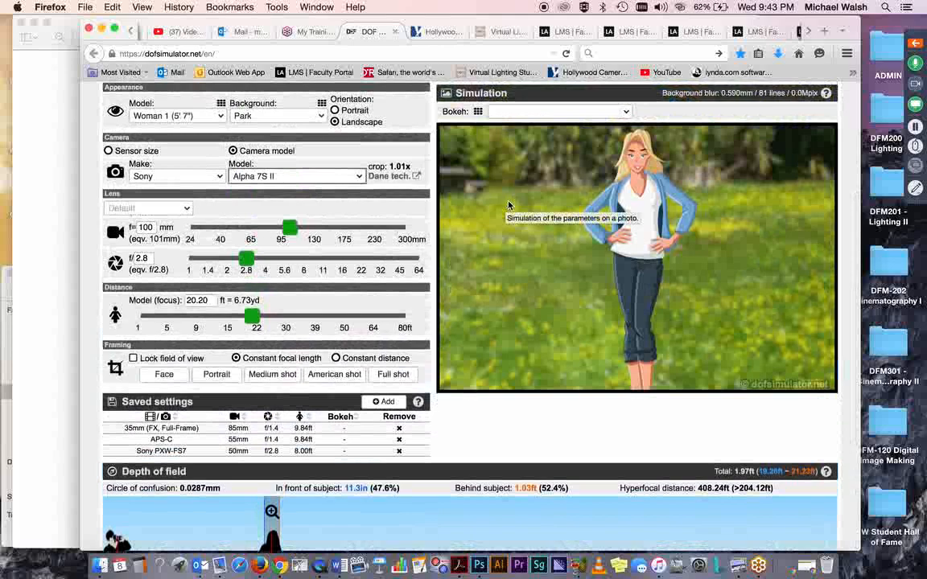
{"action": "mouse_move", "coordinate": [547, 238]}
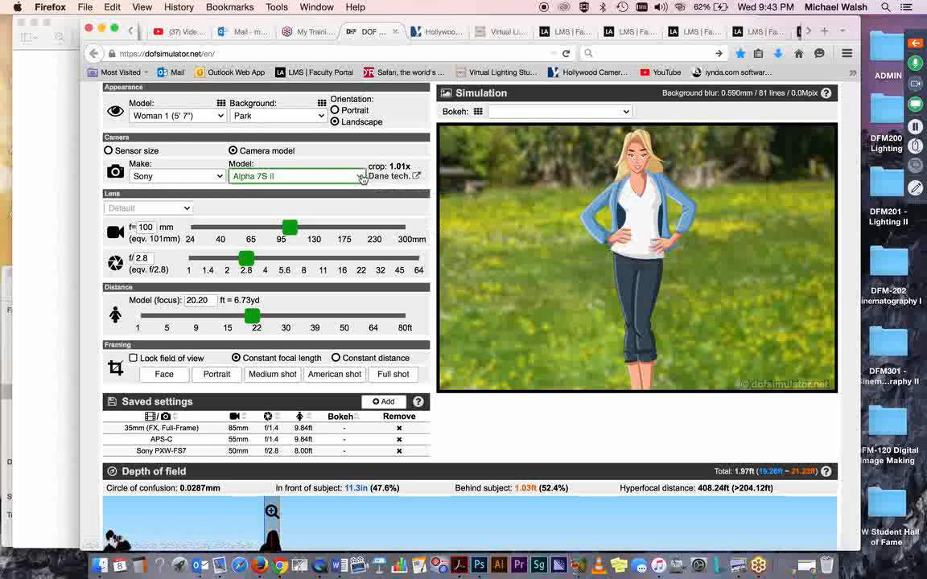
Scroll through the Sony models and set the camera back to the PXW-FS7.
{"action": "left_click", "coordinate": [296, 176]}
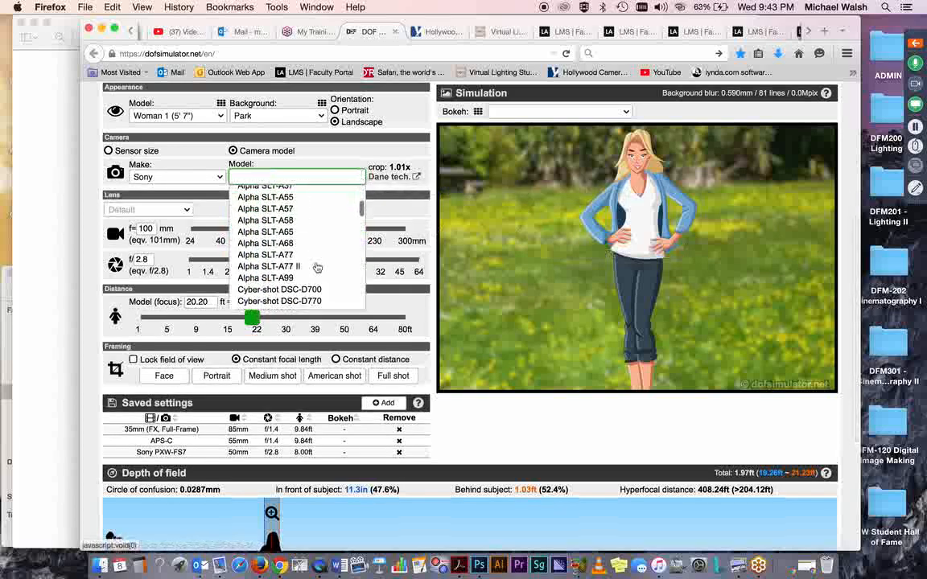
{"action": "scroll", "scroll_direction": "down", "scroll_amount": 3}
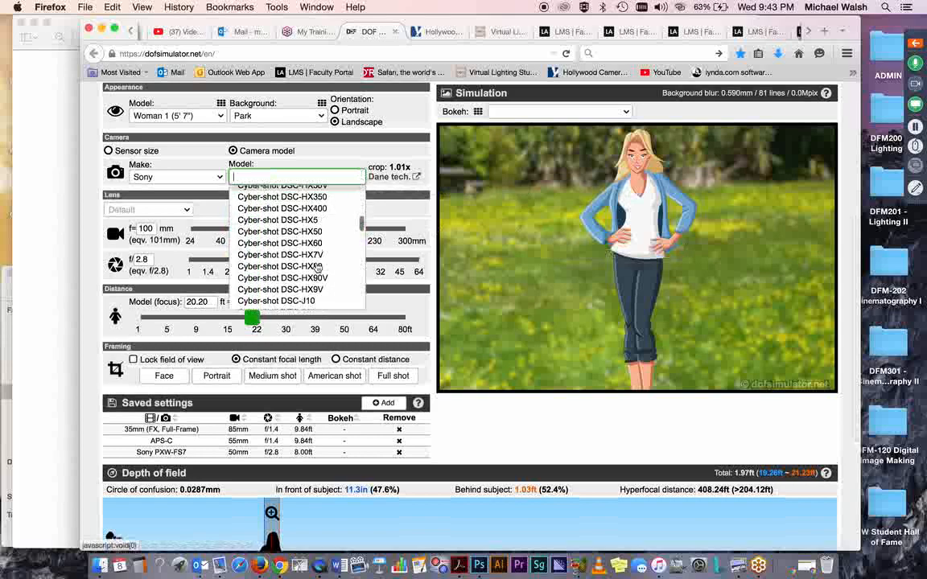
{"action": "scroll", "scroll_direction": "down", "scroll_amount": 3}
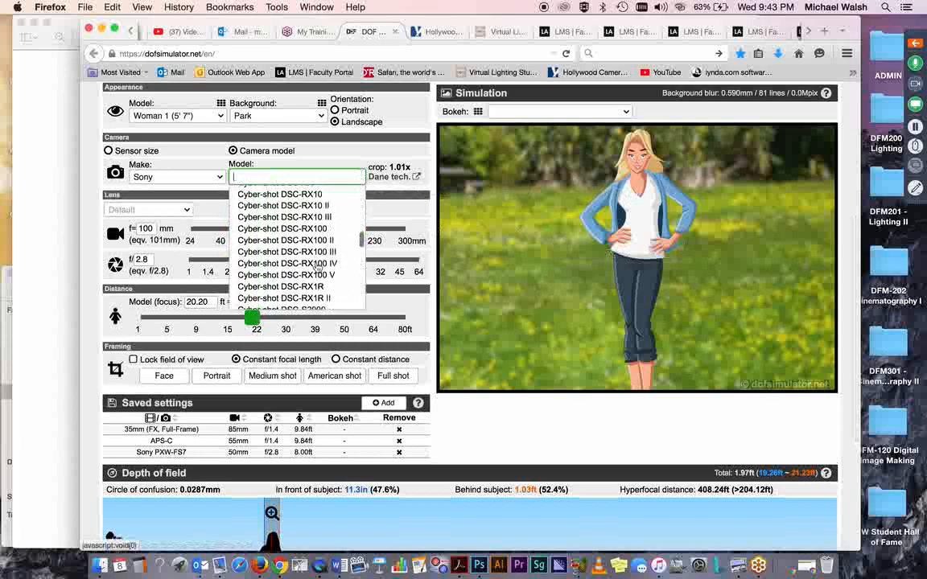
{"action": "scroll", "scroll_direction": "down", "scroll_amount": 3}
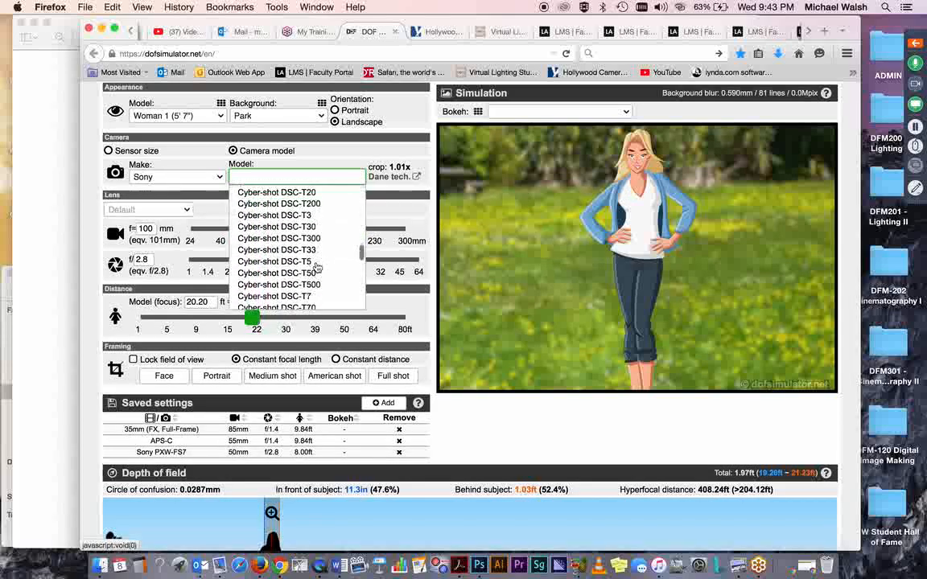
{"action": "scroll", "scroll_direction": "down", "scroll_amount": 3}
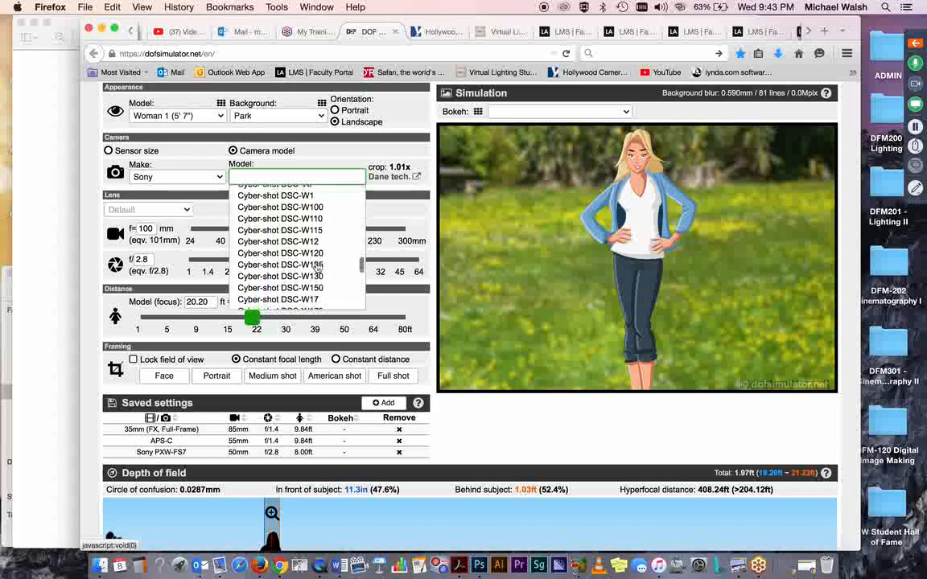
{"action": "scroll", "scroll_direction": "down", "scroll_amount": 3}
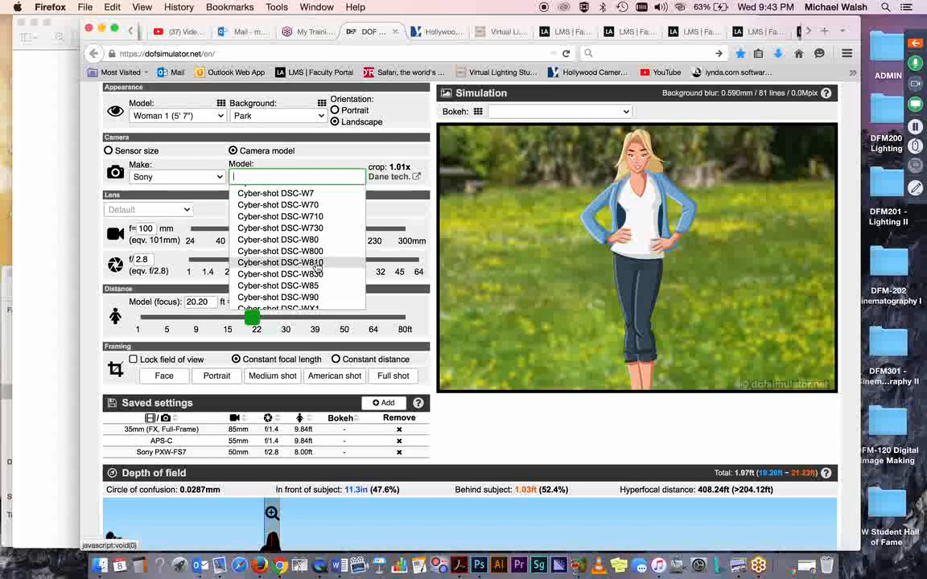
{"action": "scroll", "scroll_direction": "down", "scroll_amount": 3}
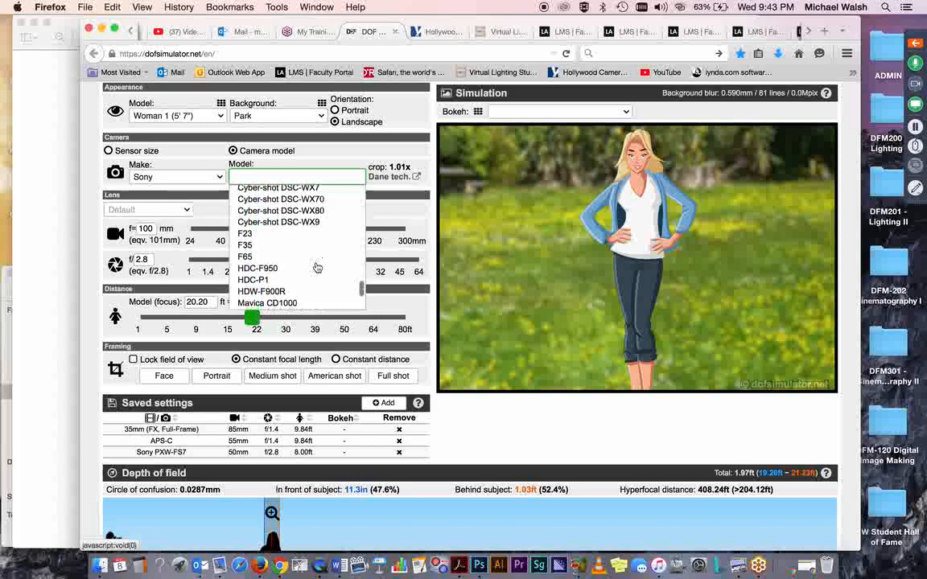
{"action": "scroll", "scroll_direction": "down", "scroll_amount": 3}
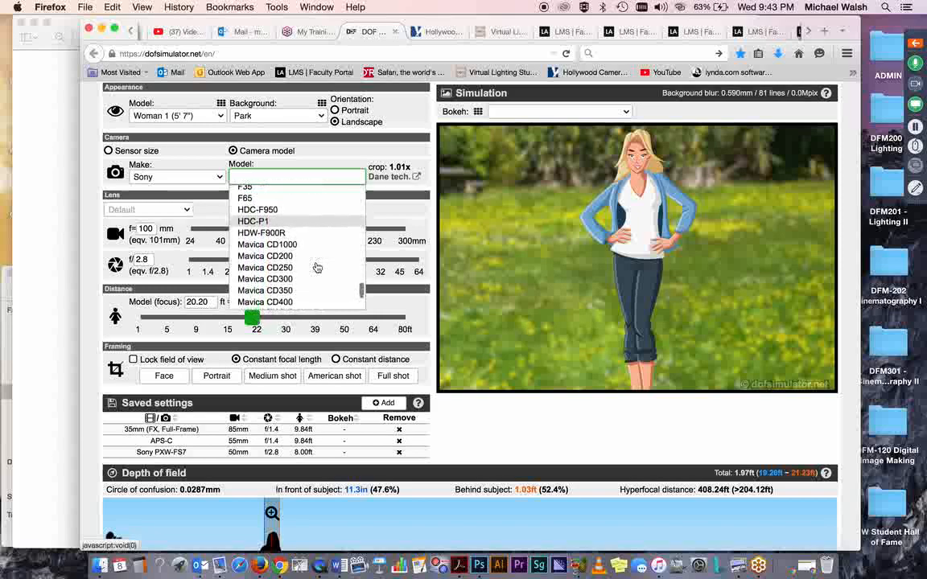
{"action": "scroll", "scroll_direction": "down", "scroll_amount": 3}
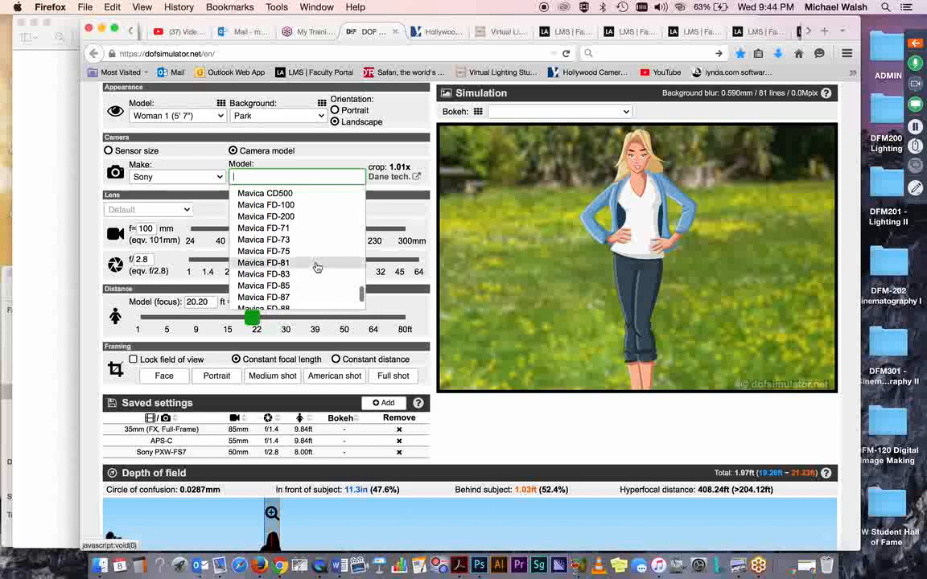
{"action": "scroll", "scroll_direction": "down", "scroll_amount": 3}
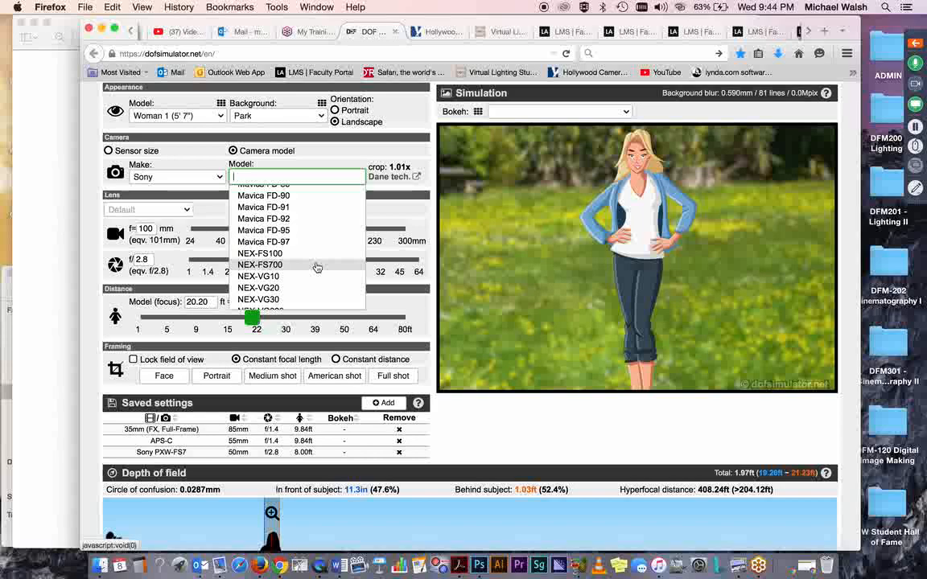
{"action": "scroll", "scroll_direction": "down", "scroll_amount": 3}
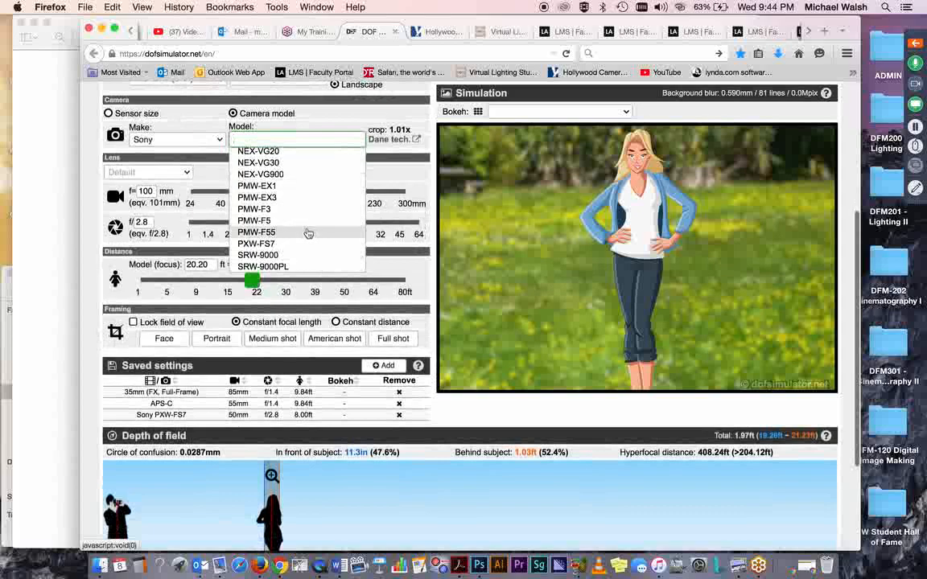
{"action": "mouse_move", "coordinate": [277, 245]}
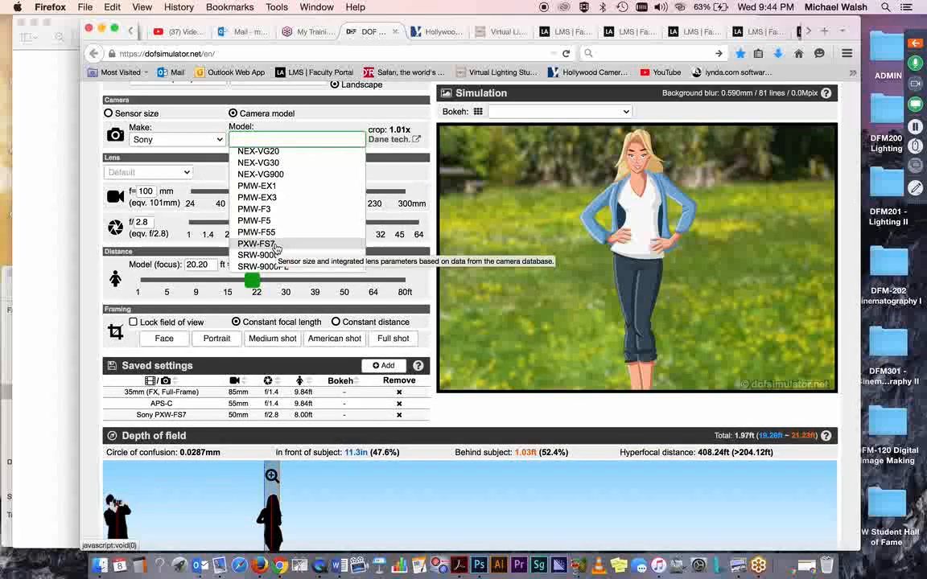
{"action": "left_click", "coordinate": [258, 245]}
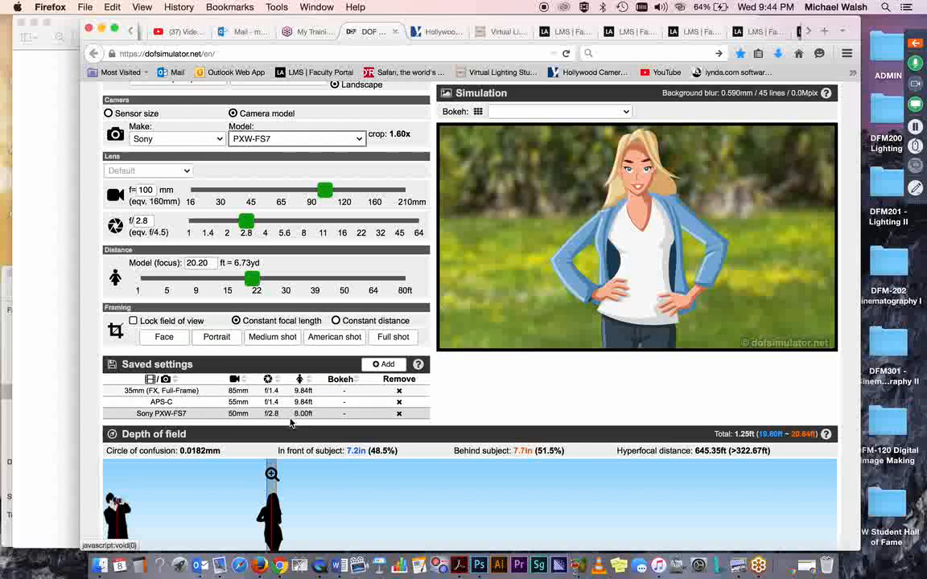
Load the saved Sony PXW-FS7 setting: 50mm, f/2.8, 8 ft focus.
{"action": "left_click", "coordinate": [161, 412]}
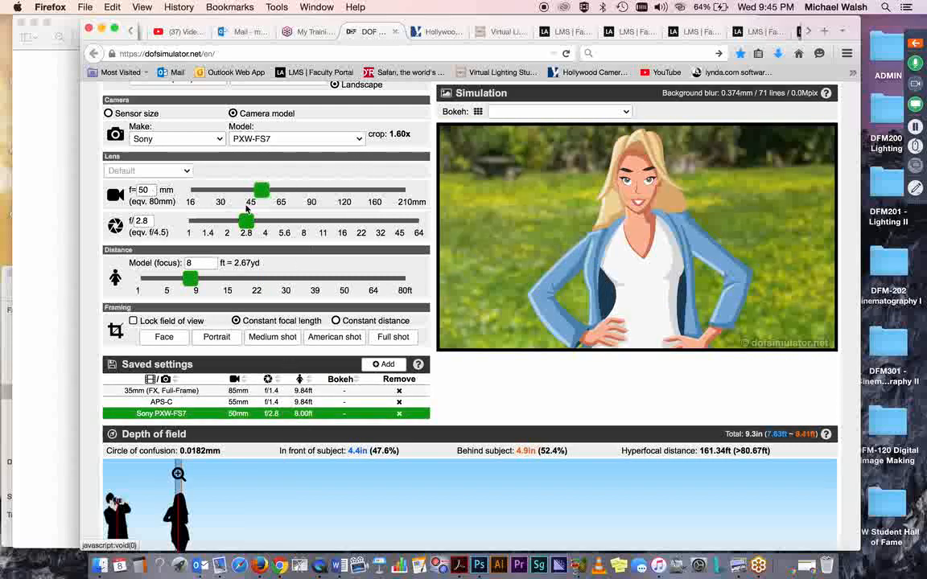
Set the focal length to 100mm and the focus distance to 20 ft.
{"action": "left_click_drag", "start_coordinate": [261, 190], "coordinate": [267, 190]}
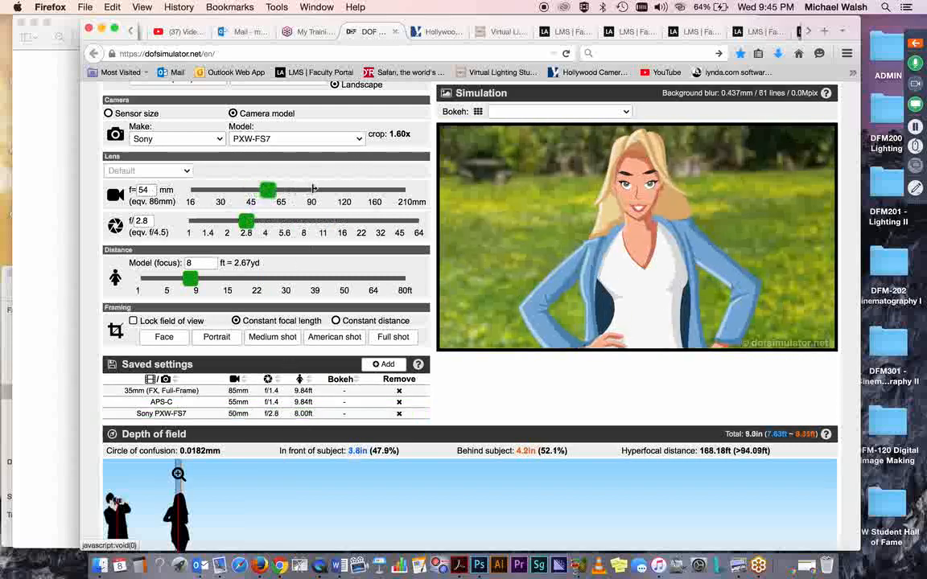
{"action": "left_click_drag", "start_coordinate": [267, 190], "coordinate": [319, 190]}
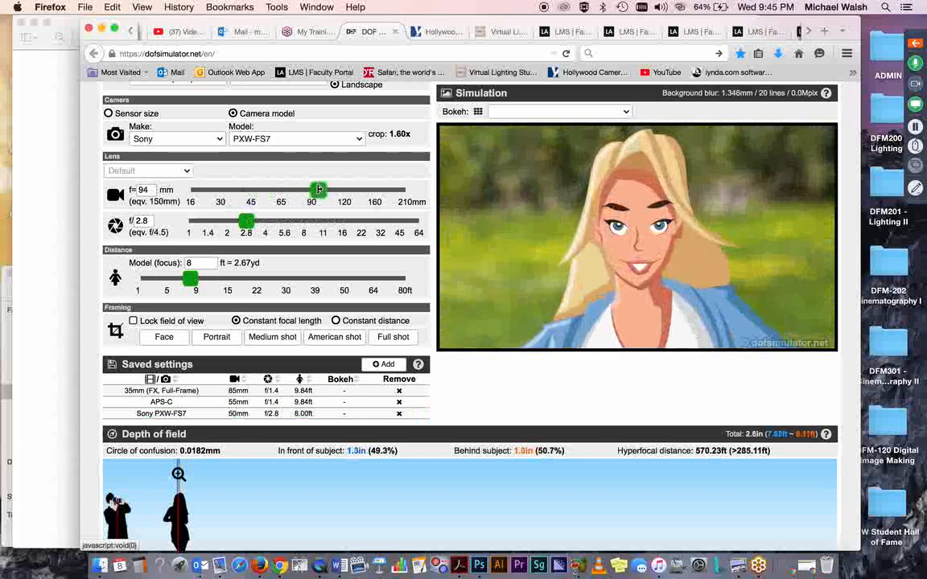
{"action": "left_click_drag", "start_coordinate": [318, 190], "coordinate": [323, 190]}
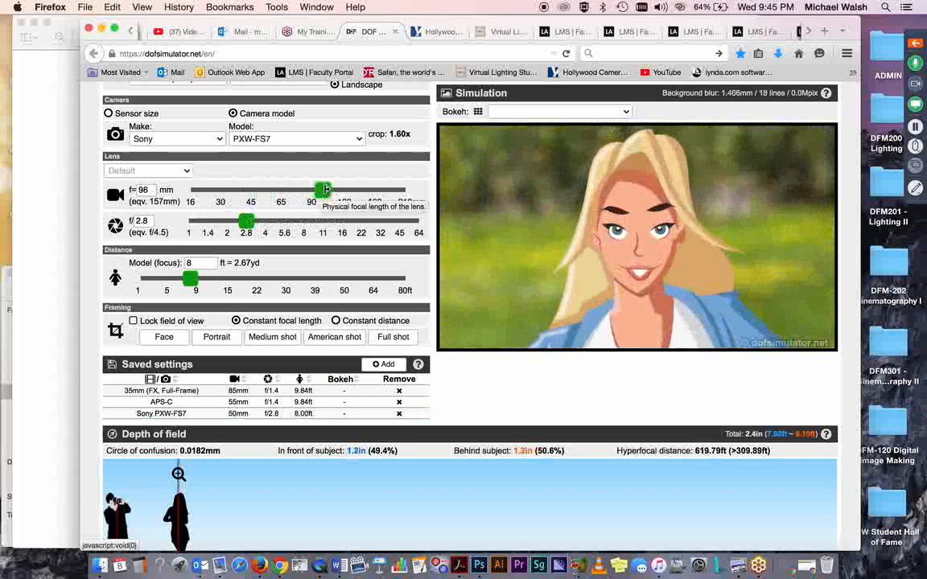
{"action": "left_click_drag", "start_coordinate": [322, 190], "coordinate": [326, 190]}
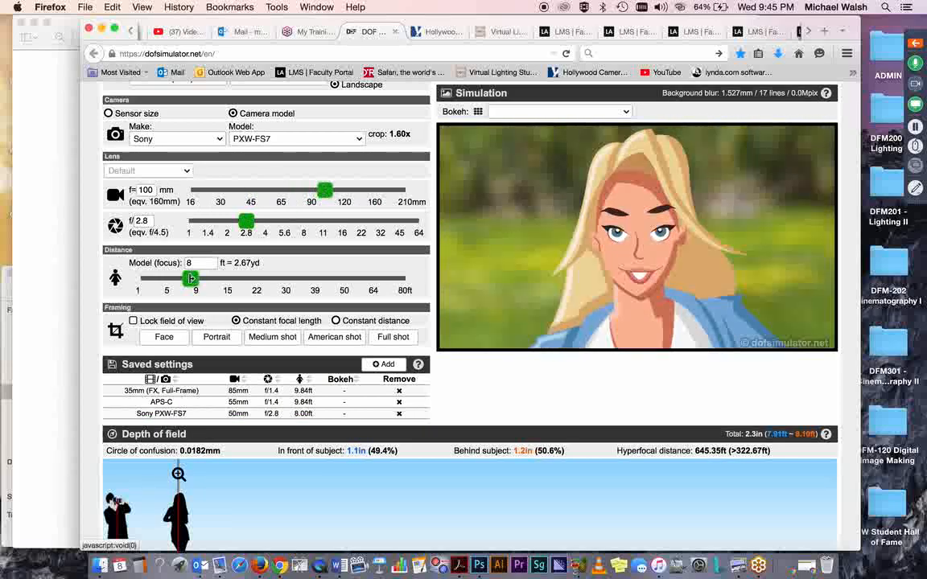
{"action": "left_click_drag", "start_coordinate": [192, 279], "coordinate": [251, 279]}
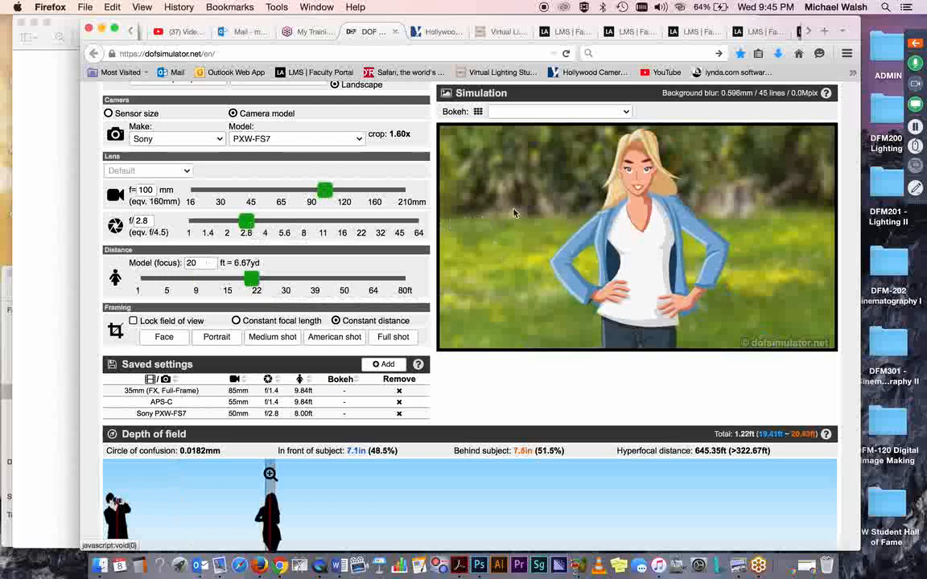
{"action": "mouse_move", "coordinate": [516, 213]}
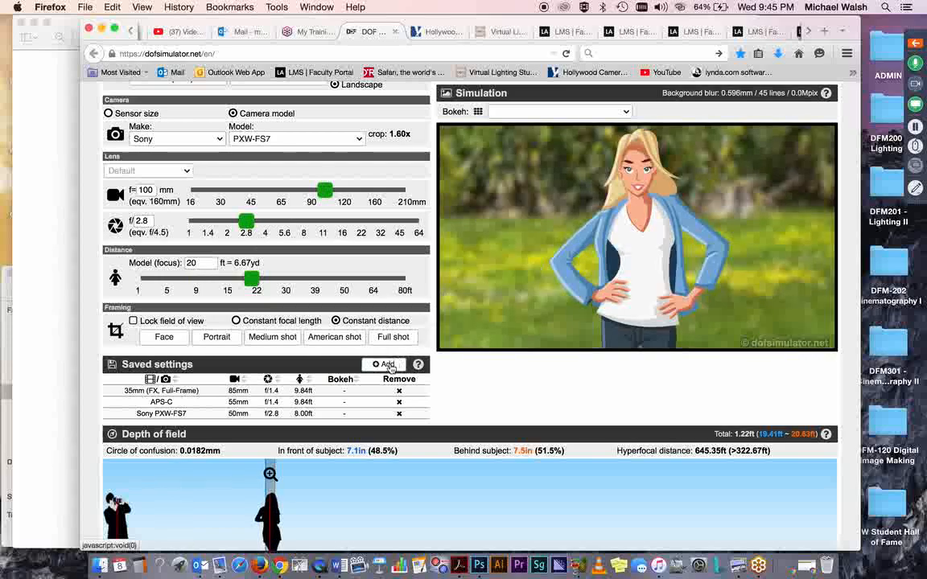
Add the current FS7 100mm, f/2.8, 20 ft setup to the saved settings list.
{"action": "left_click", "coordinate": [388, 364]}
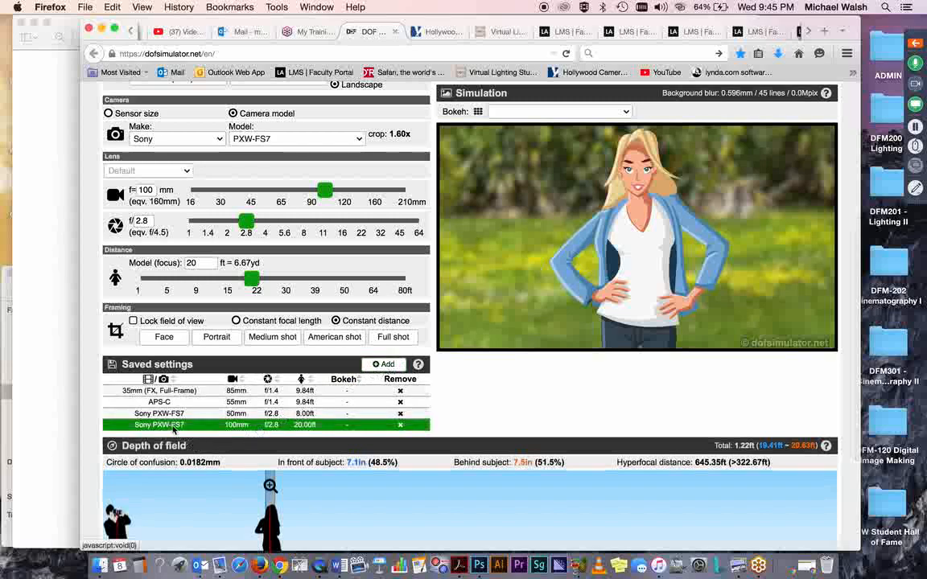
{"action": "mouse_move", "coordinate": [457, 392]}
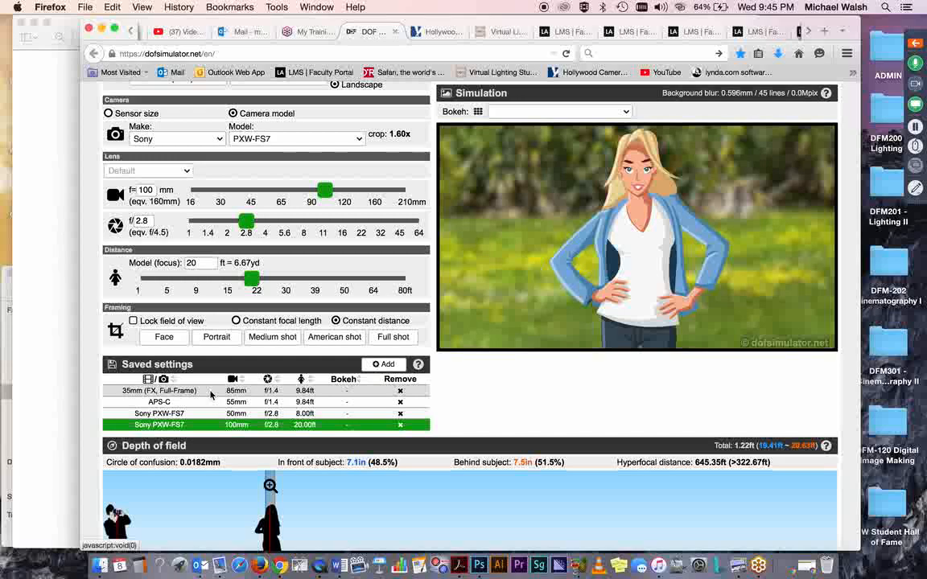
Load the 35mm full-frame setup, then the APS-C setup at 55mm, f/1.4, 9.84 ft.
{"action": "left_click", "coordinate": [158, 391]}
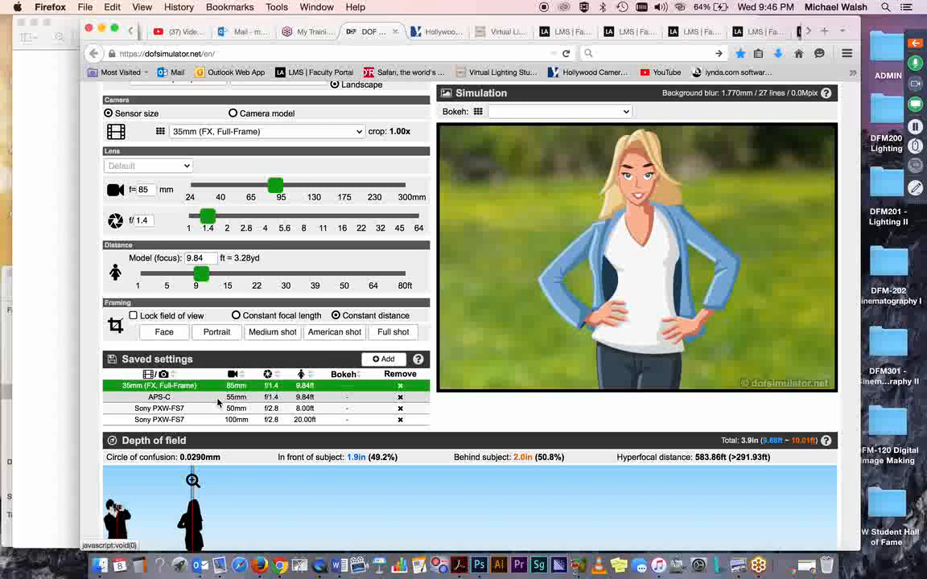
{"action": "left_click", "coordinate": [157, 396]}
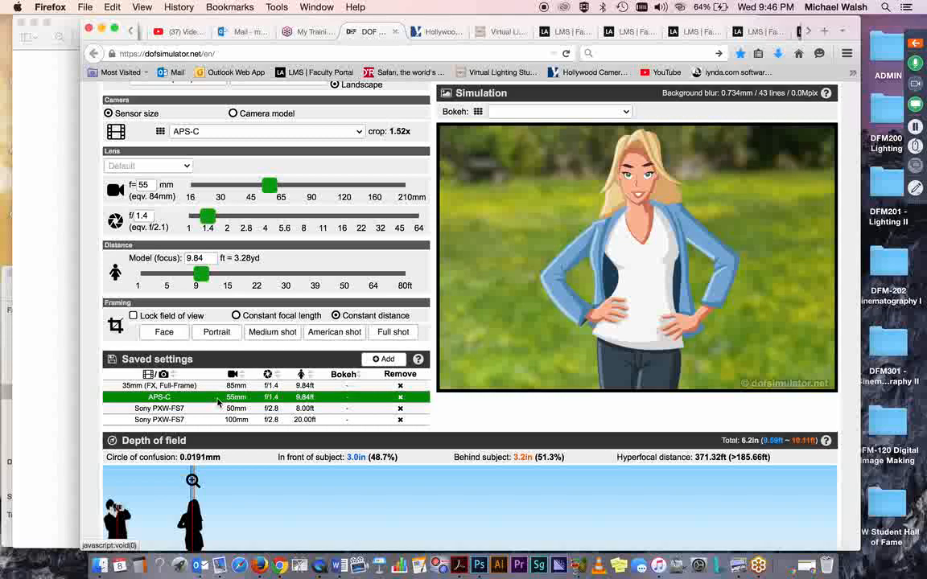
{"action": "scroll", "scroll_direction": "down", "scroll_amount": 3}
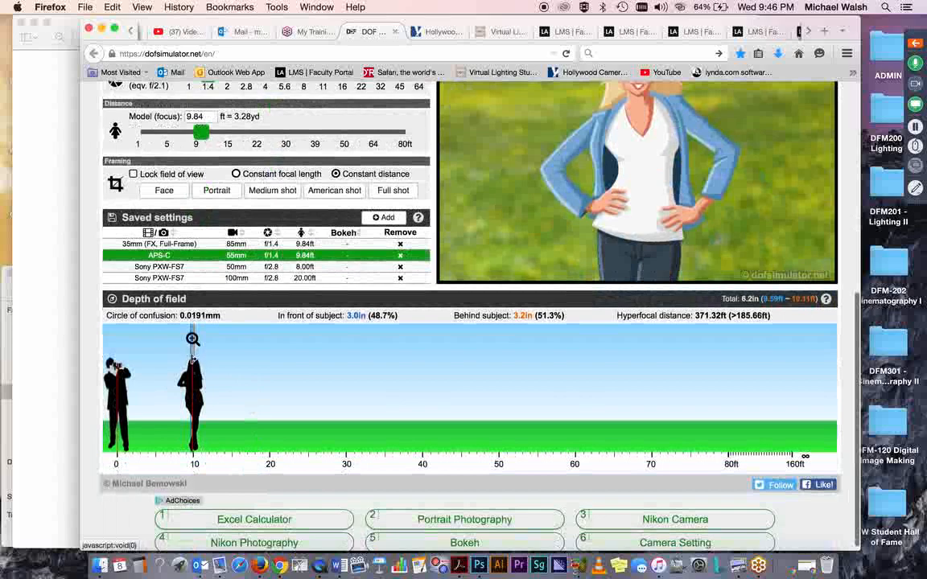
{"action": "mouse_move", "coordinate": [264, 405]}
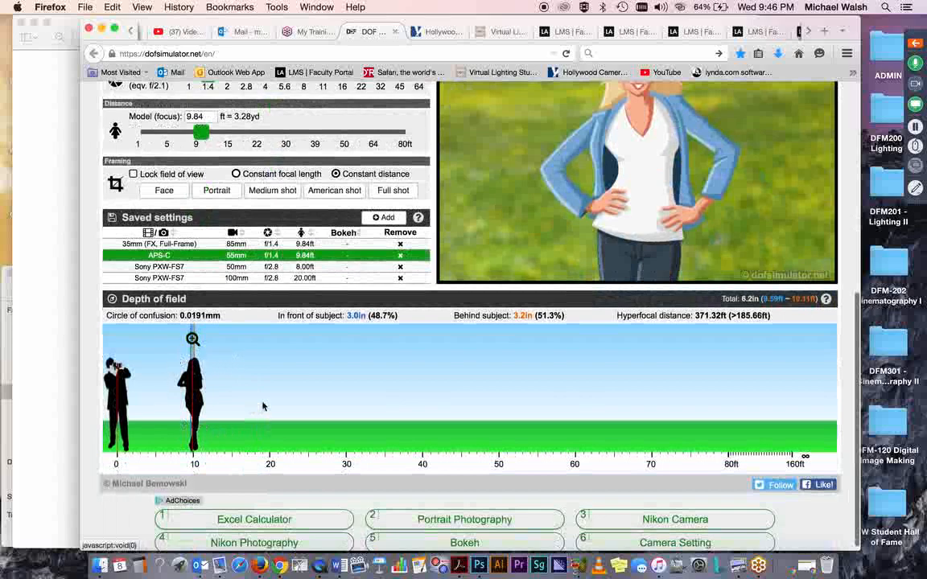
{"action": "mouse_move", "coordinate": [265, 416]}
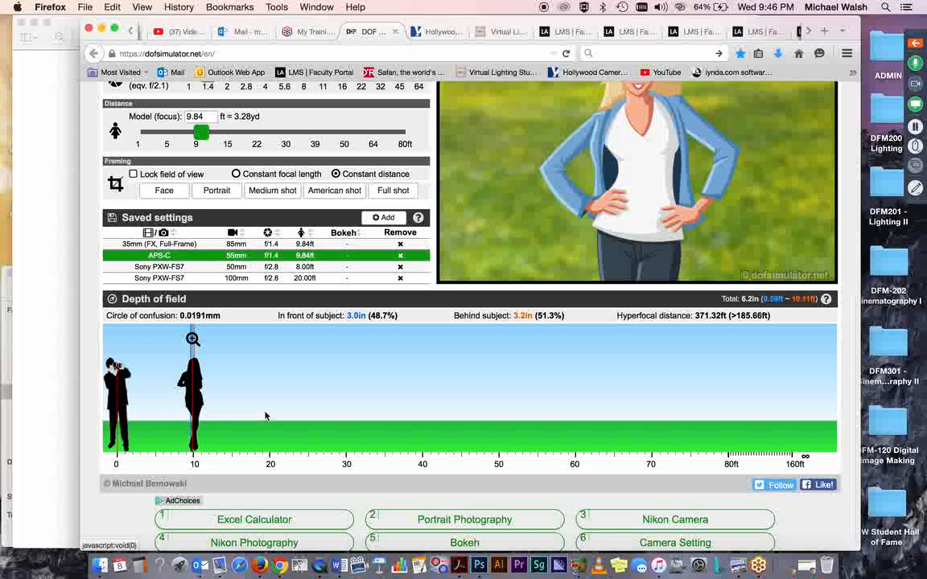
{"action": "mouse_move", "coordinate": [226, 369]}
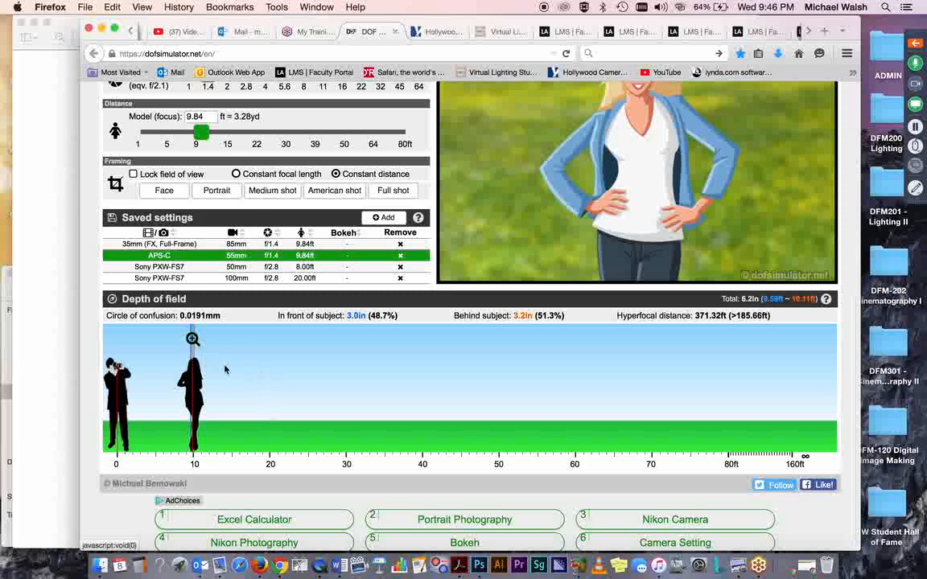
{"action": "mouse_move", "coordinate": [499, 375]}
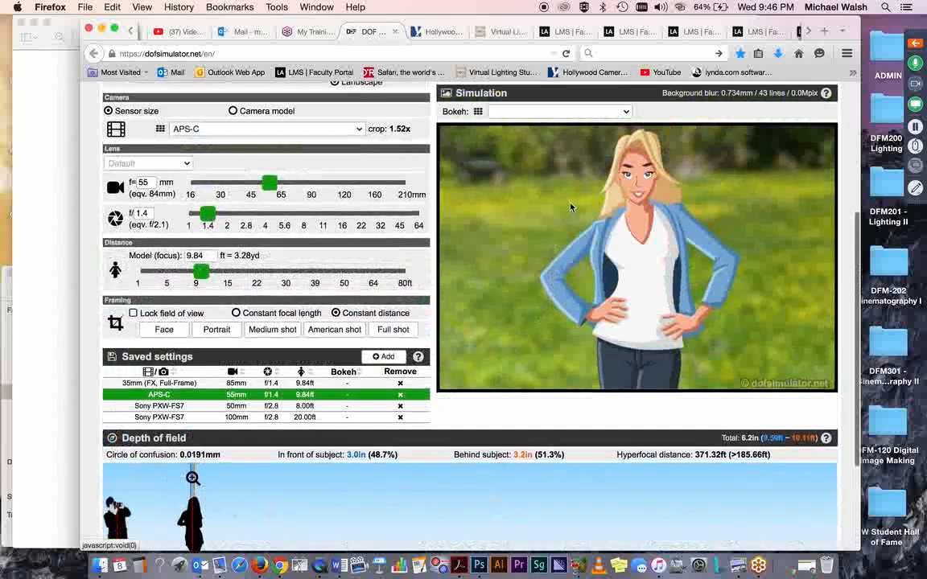
{"action": "mouse_move", "coordinate": [641, 190]}
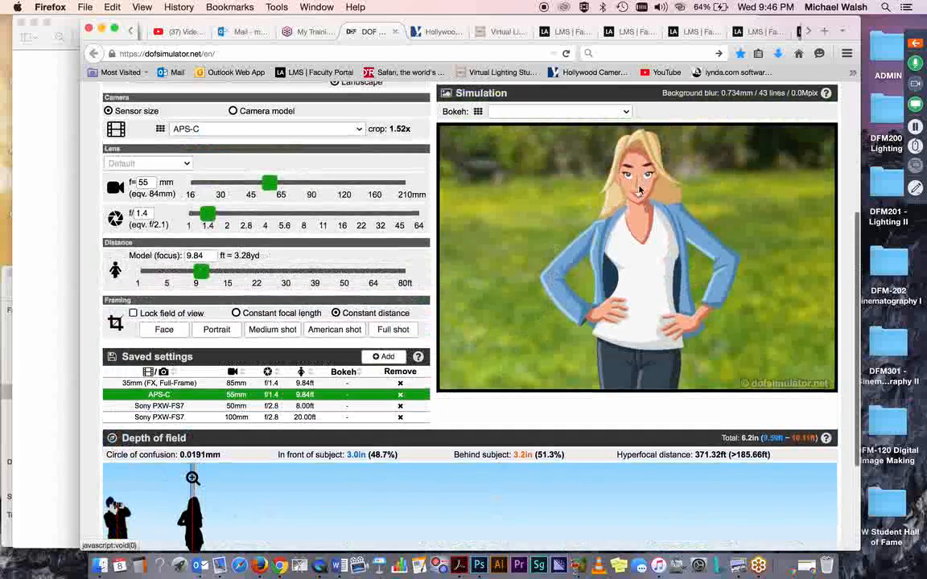
{"action": "mouse_move", "coordinate": [640, 208]}
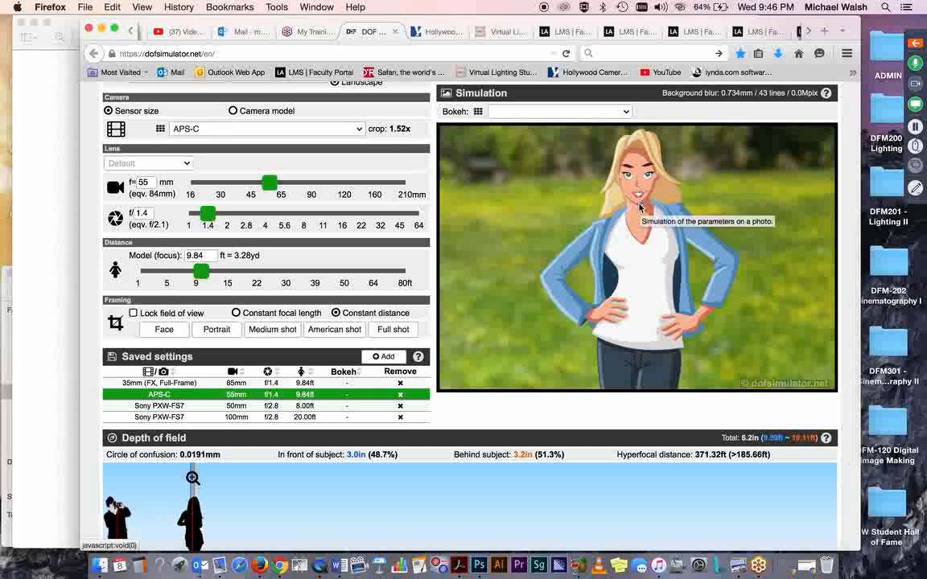
{"action": "mouse_move", "coordinate": [615, 180]}
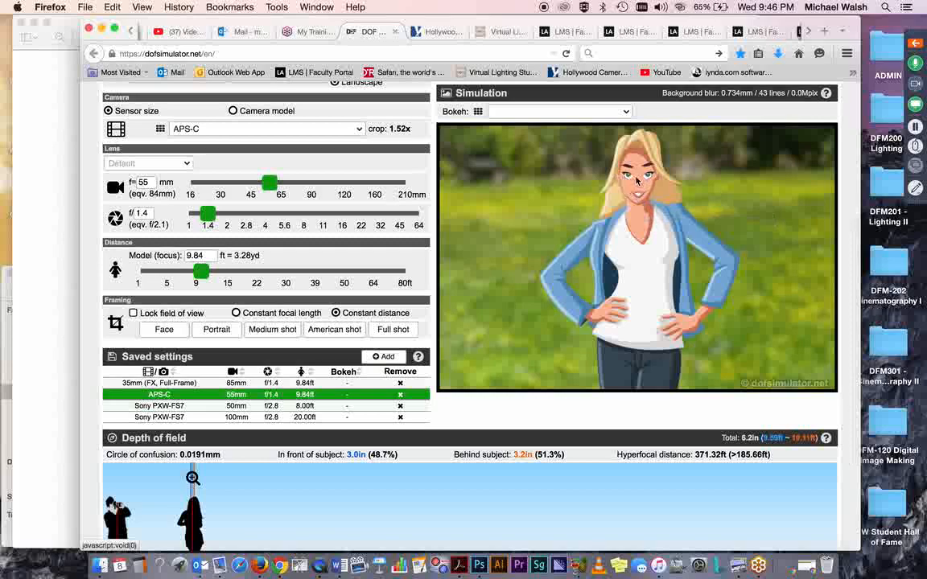
{"action": "mouse_move", "coordinate": [643, 190]}
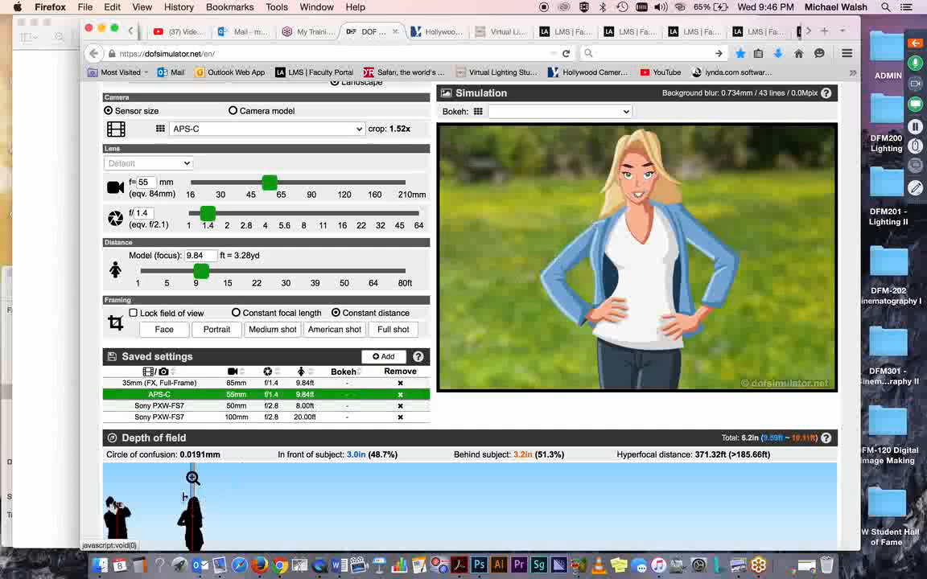
{"action": "mouse_move", "coordinate": [303, 499]}
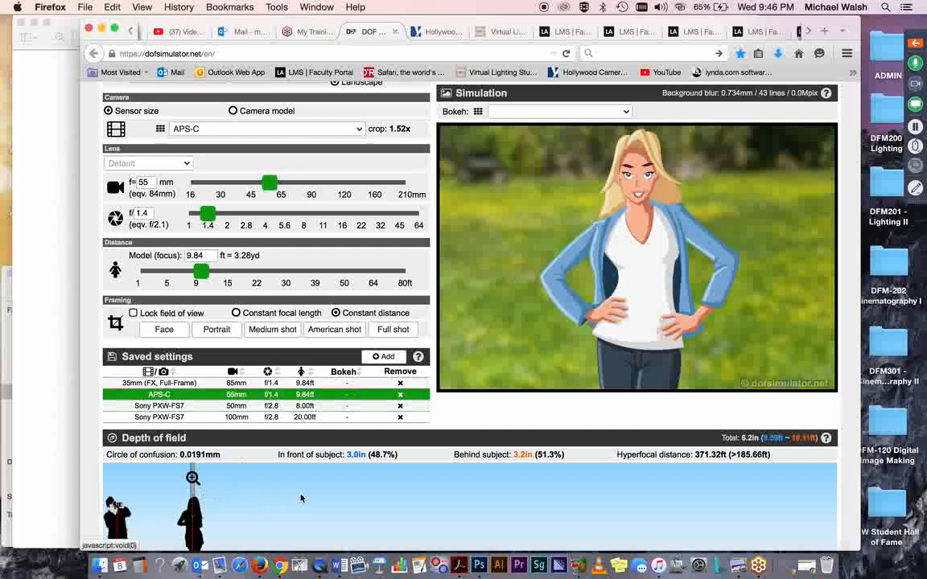
{"action": "mouse_move", "coordinate": [344, 493]}
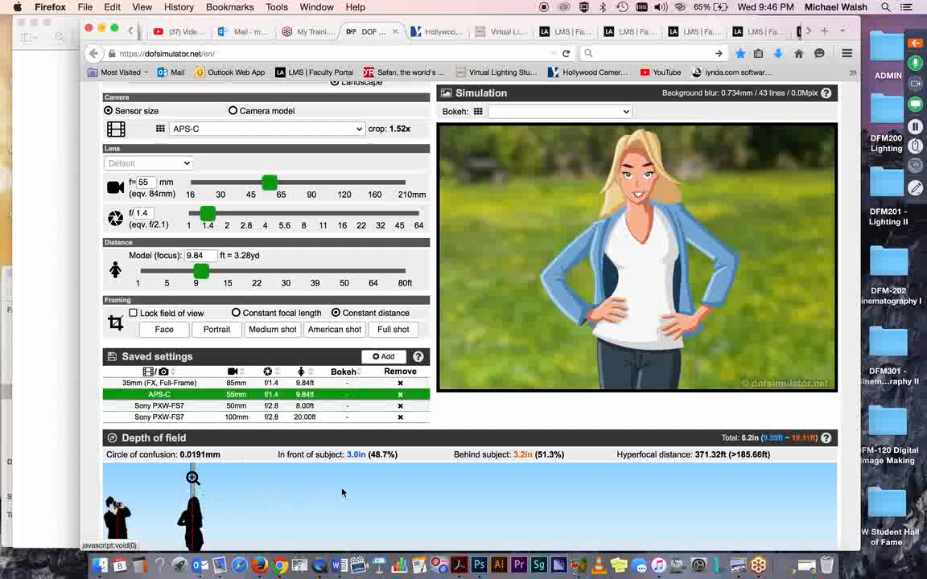
Move the APS-C subject distance from 9.84 ft out to 18 ft, widening depth of field to about 1.73 ft.
{"action": "scroll", "scroll_direction": "down", "scroll_amount": 3}
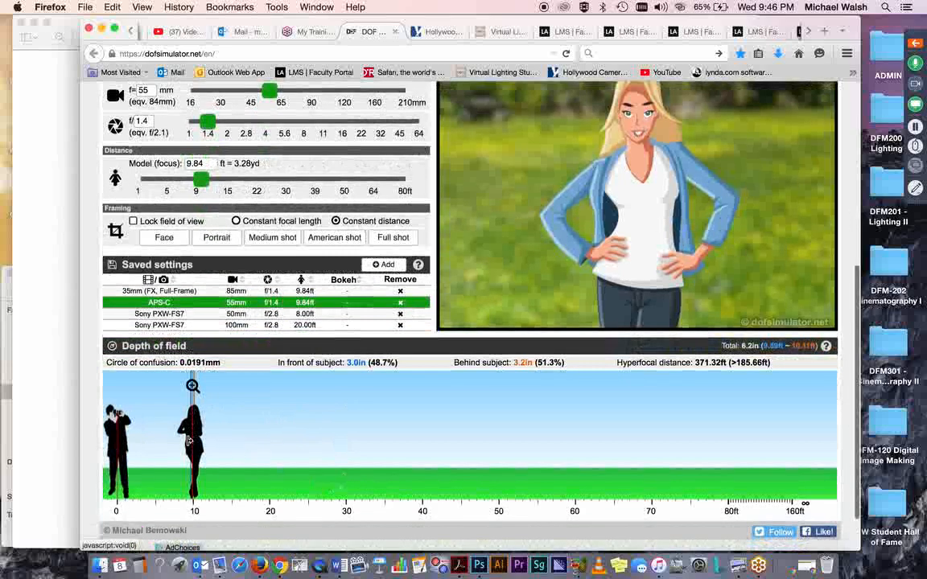
{"action": "mouse_move", "coordinate": [191, 441]}
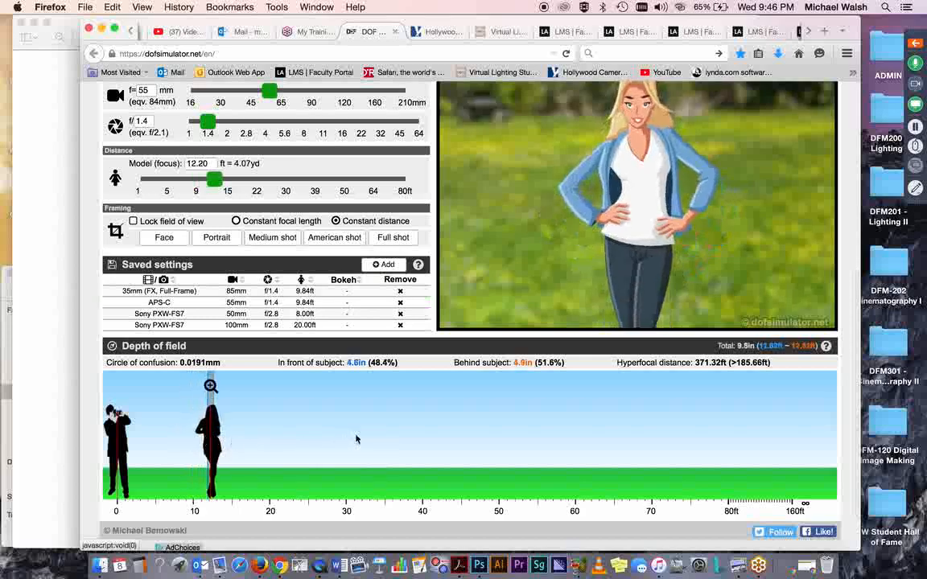
{"action": "mouse_move", "coordinate": [213, 434]}
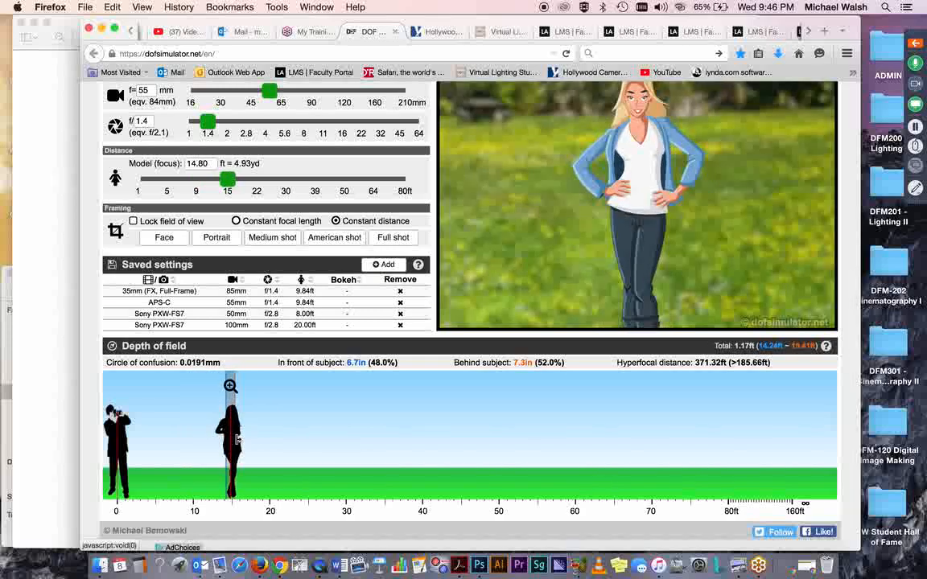
{"action": "left_click_drag", "start_coordinate": [229, 179], "coordinate": [238, 178]}
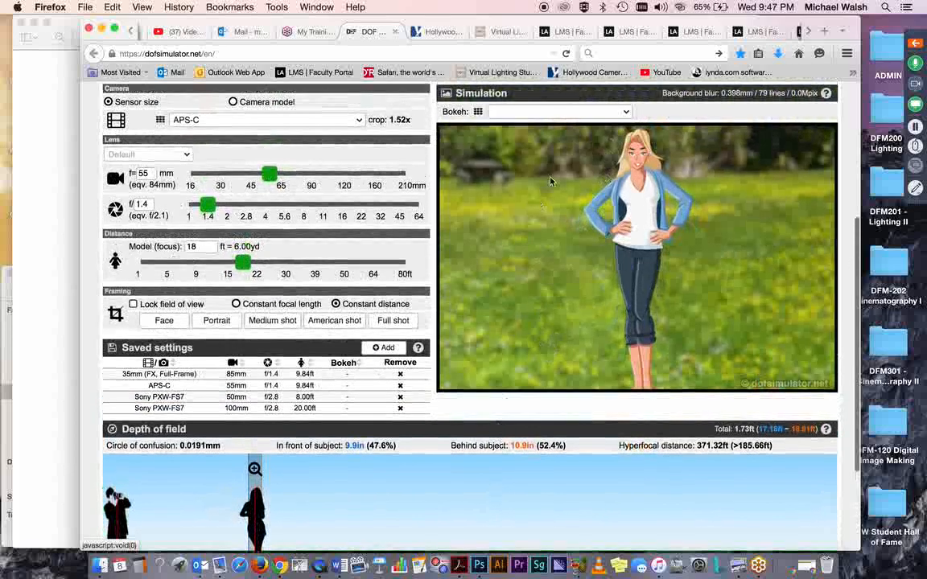
{"action": "mouse_move", "coordinate": [644, 164]}
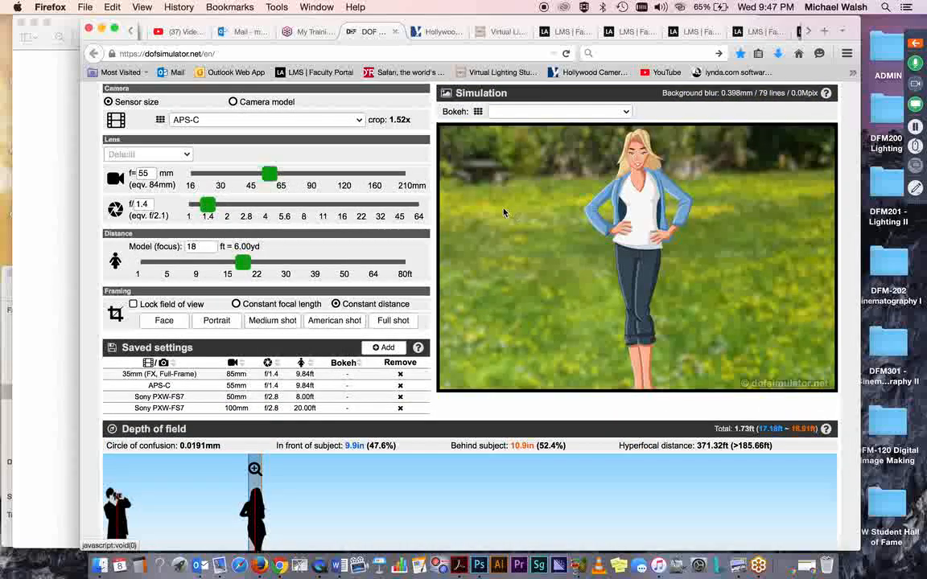
{"action": "mouse_move", "coordinate": [506, 212]}
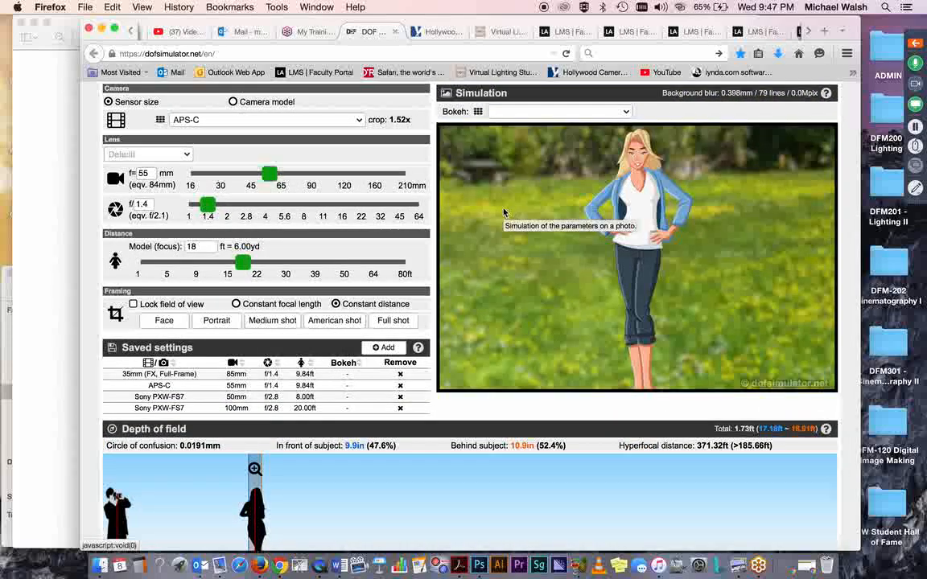
{"action": "mouse_move", "coordinate": [644, 393]}
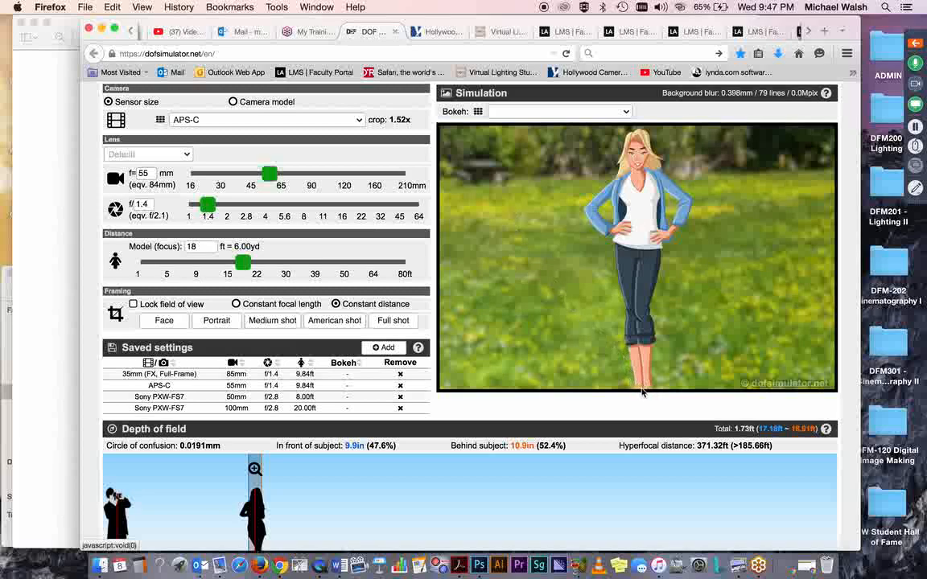
{"action": "mouse_move", "coordinate": [361, 496]}
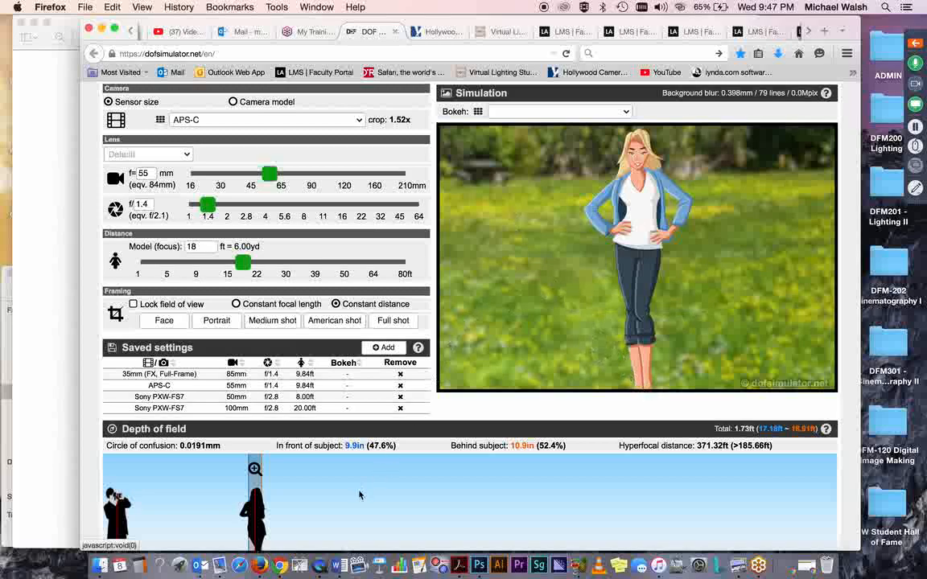
{"action": "scroll", "scroll_direction": "down", "scroll_amount": 3}
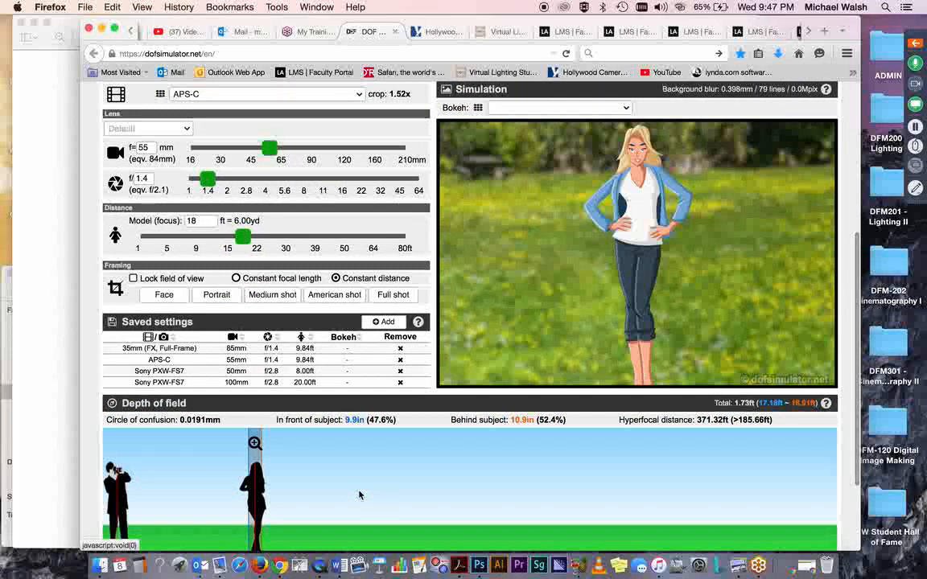
{"action": "scroll", "scroll_direction": "down", "scroll_amount": 3}
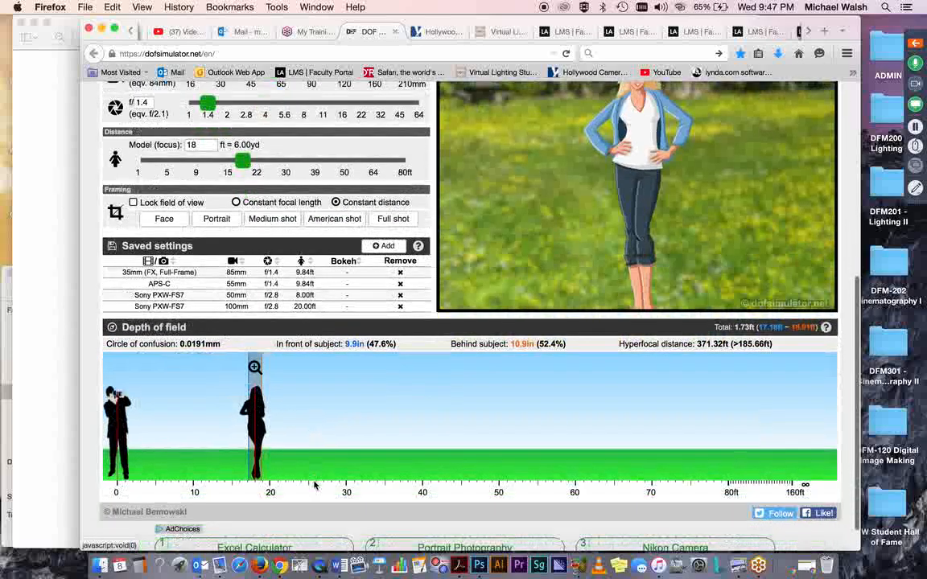
Bring the subject back to 10 ft and stop down from f/1.4 to f/2.8.
{"action": "left_click_drag", "start_coordinate": [243, 160], "coordinate": [213, 159]}
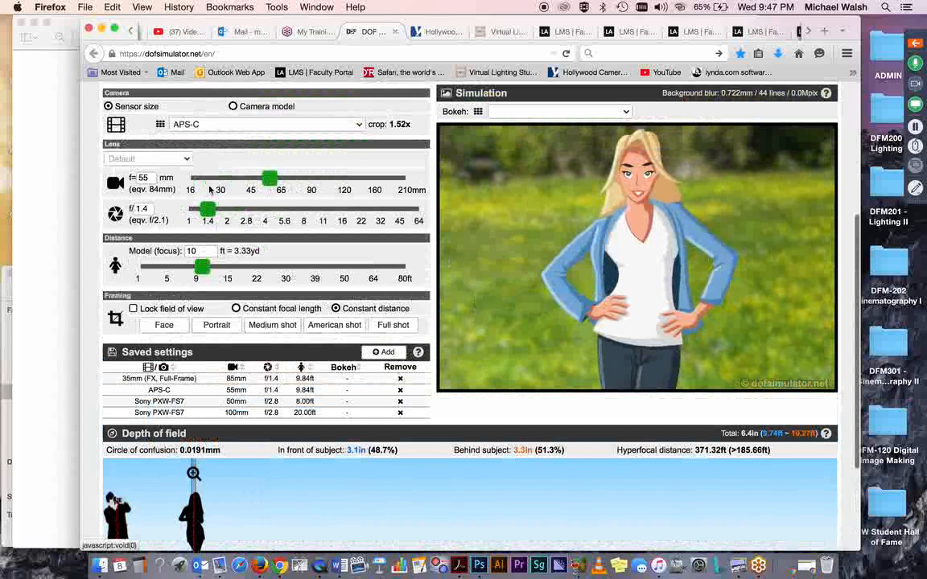
{"action": "mouse_move", "coordinate": [208, 210]}
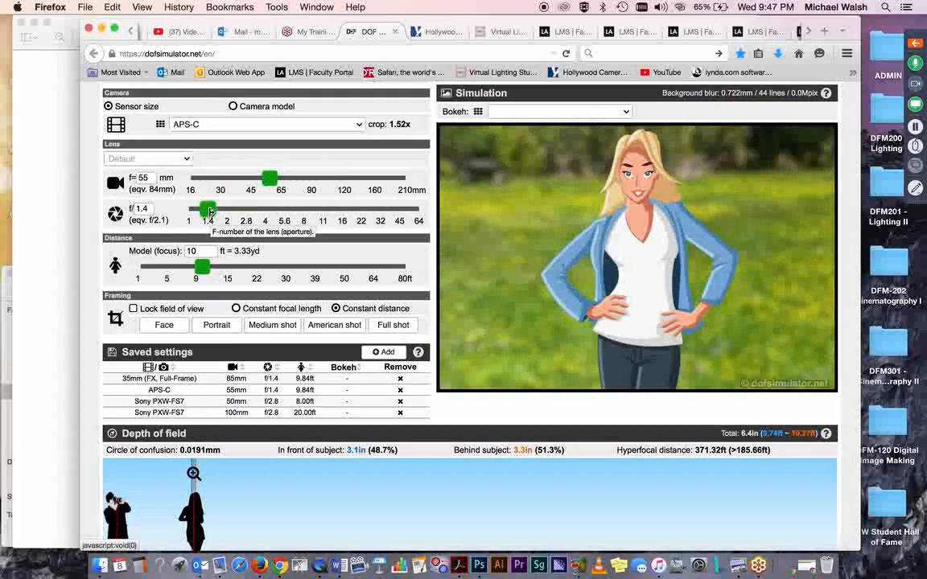
{"action": "left_click_drag", "start_coordinate": [209, 209], "coordinate": [247, 209]}
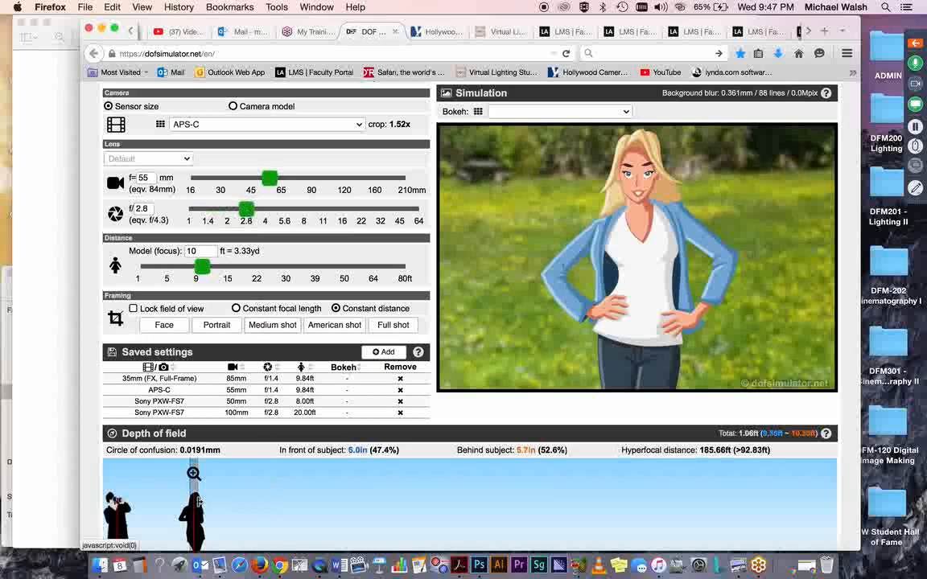
{"action": "mouse_move", "coordinate": [251, 511]}
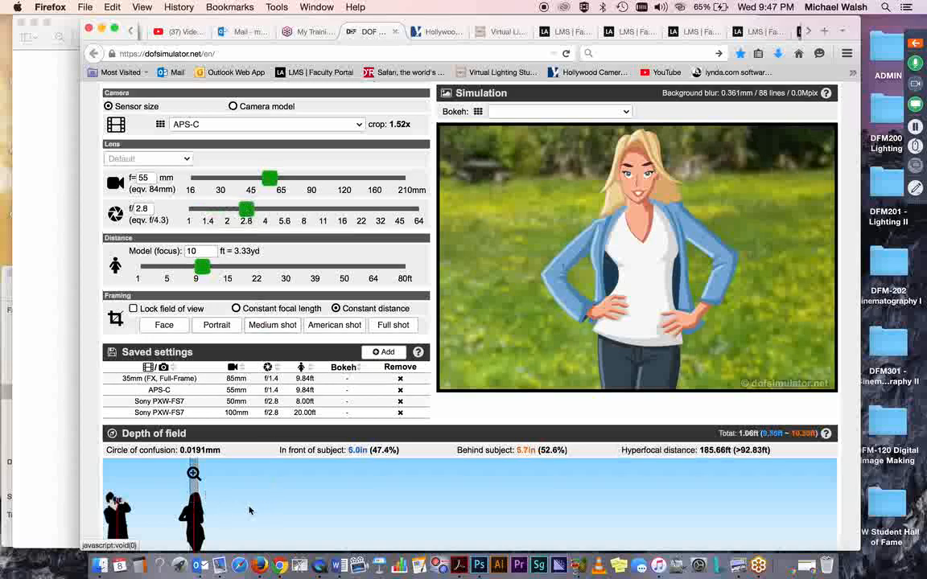
{"action": "mouse_move", "coordinate": [544, 196]}
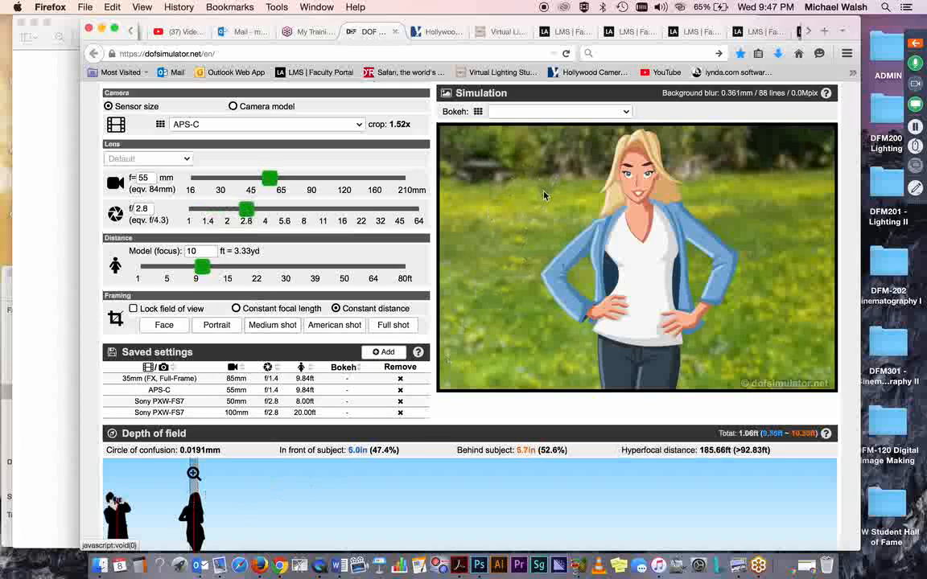
{"action": "mouse_move", "coordinate": [495, 383]}
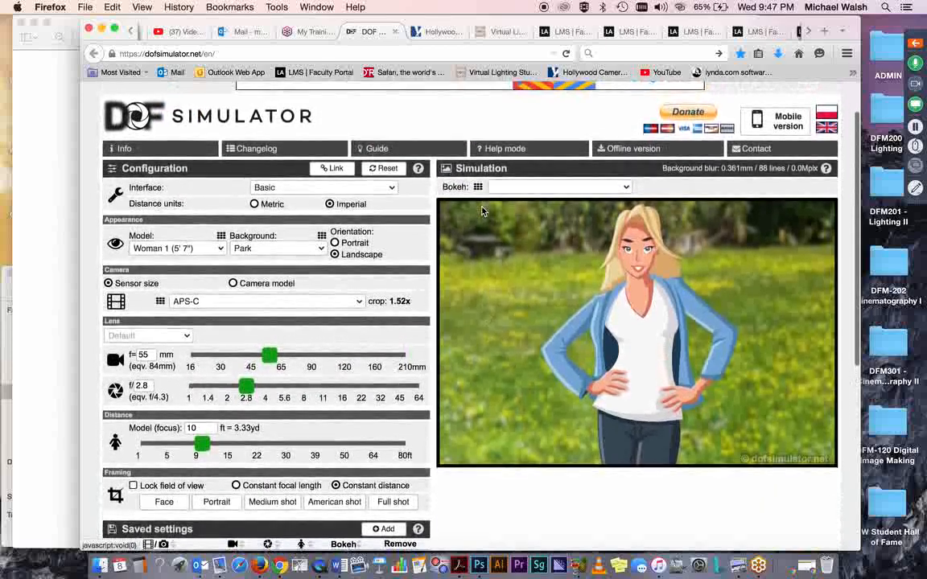
{"action": "scroll", "scroll_direction": "down", "scroll_amount": 3}
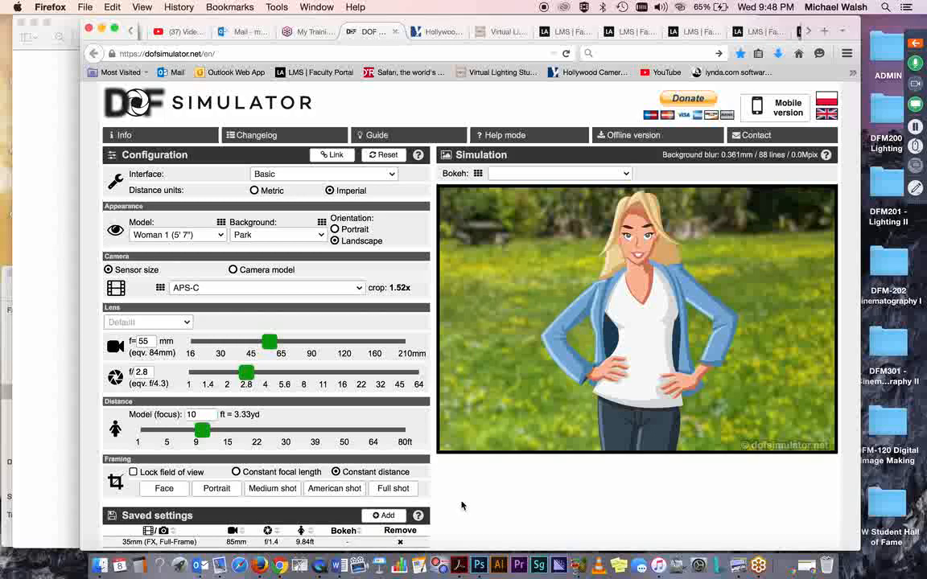
{"action": "mouse_move", "coordinate": [554, 496]}
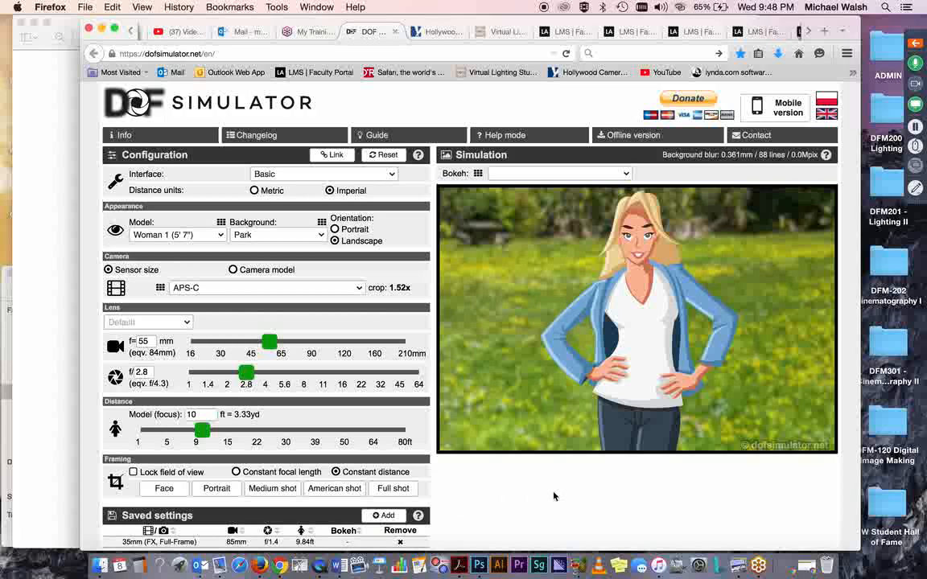
{"action": "mouse_move", "coordinate": [438, 475]}
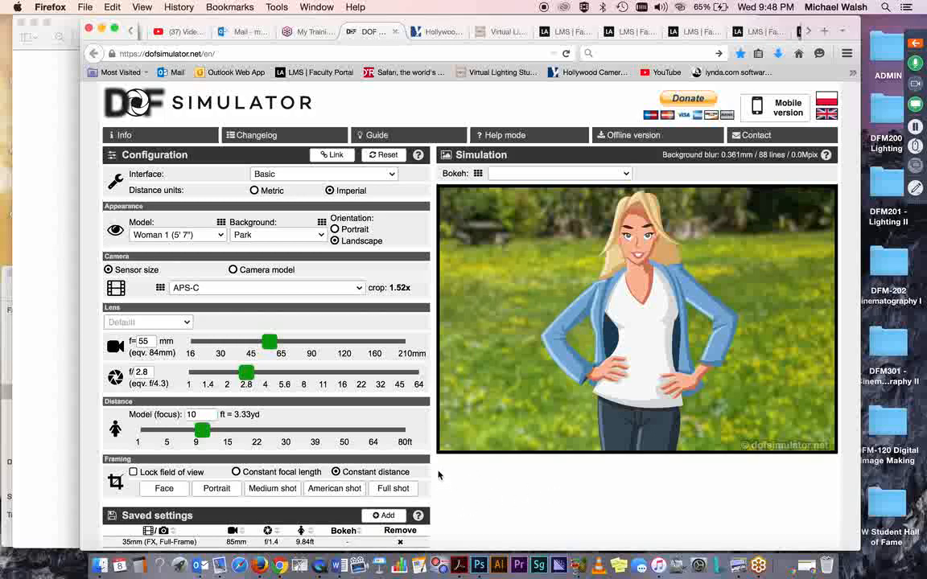